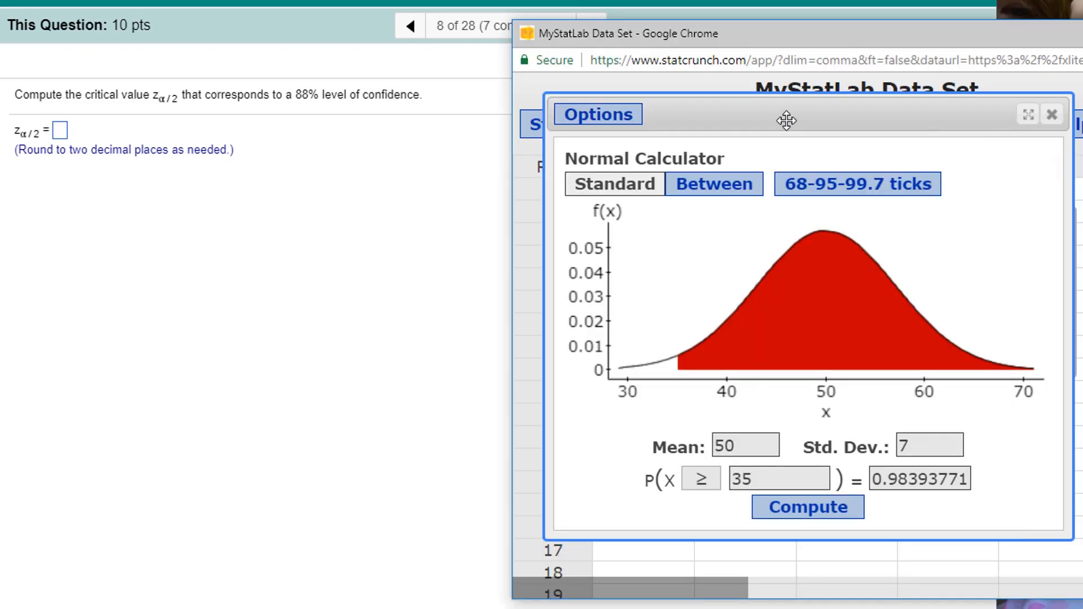
mouse_move(690, 189)
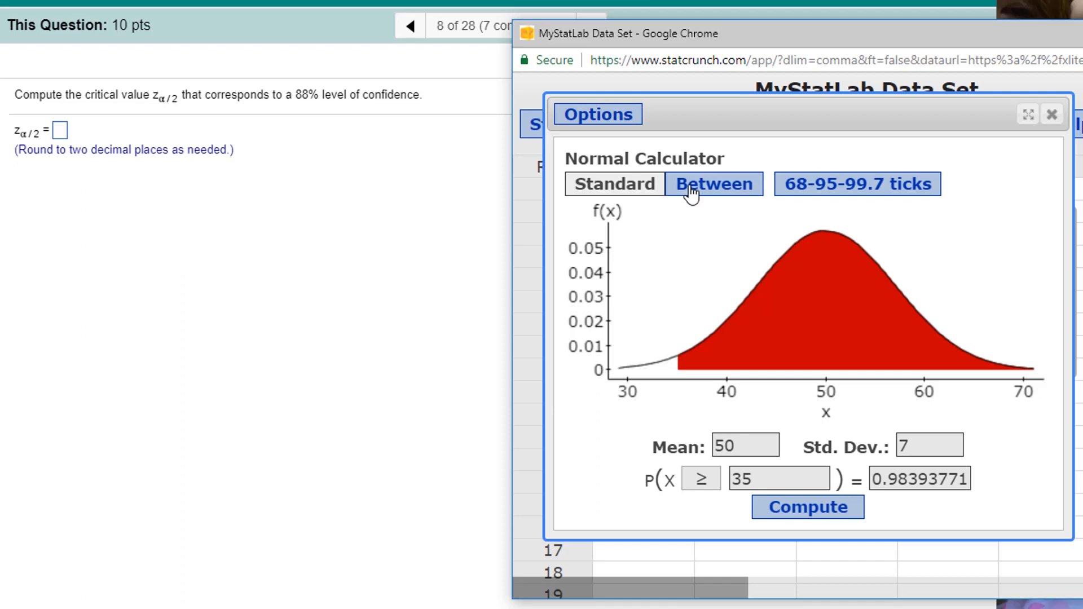
- Switch the Normal Calculator to Between with mean 0, std. dev. 1 and probability .88
left_click(615, 184)
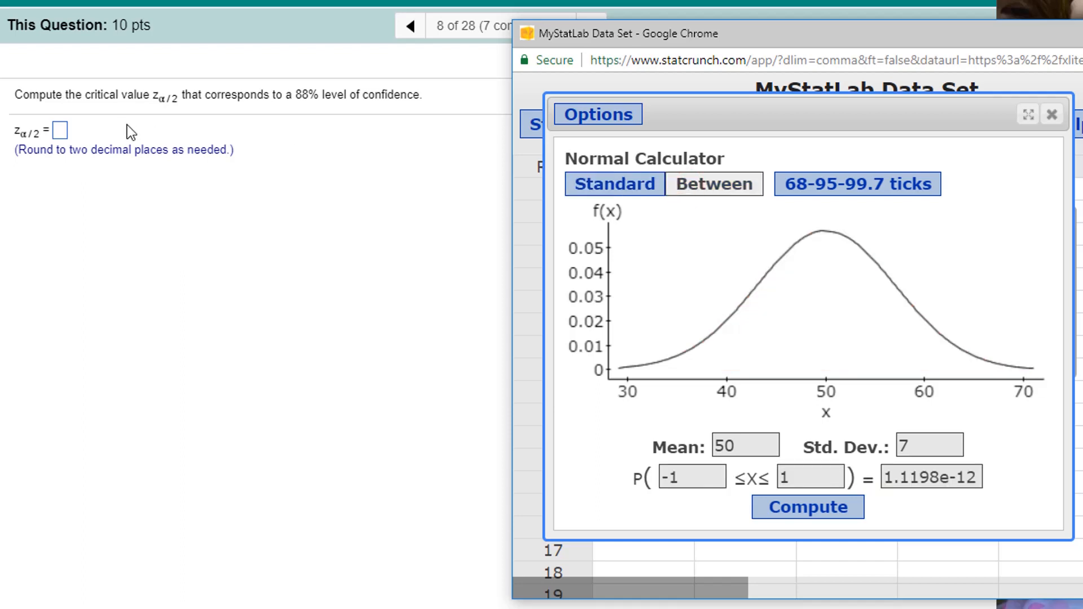
mouse_move(566, 250)
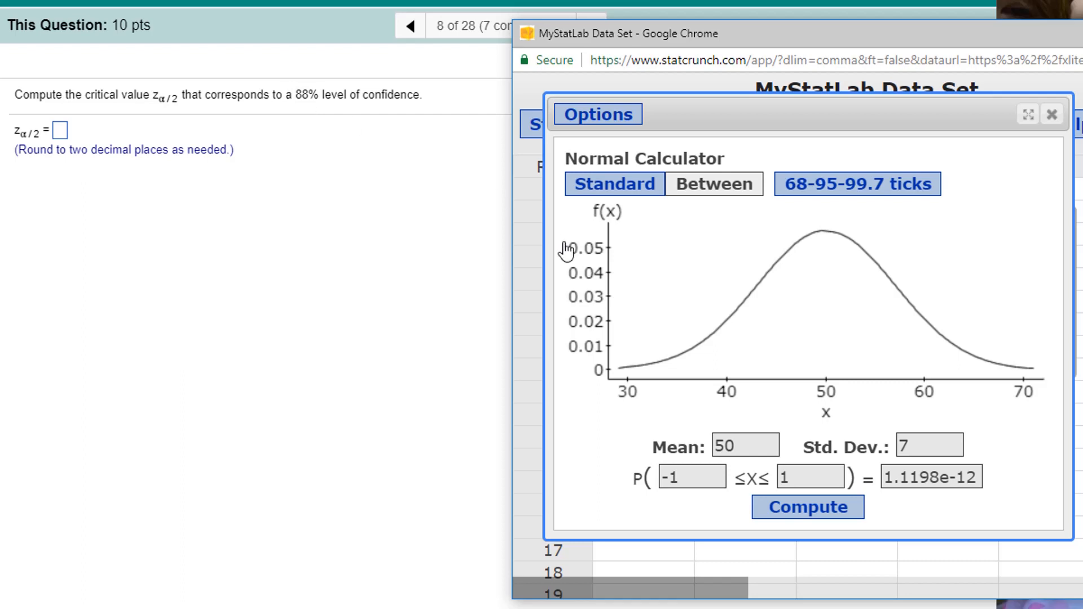
left_click(810, 476)
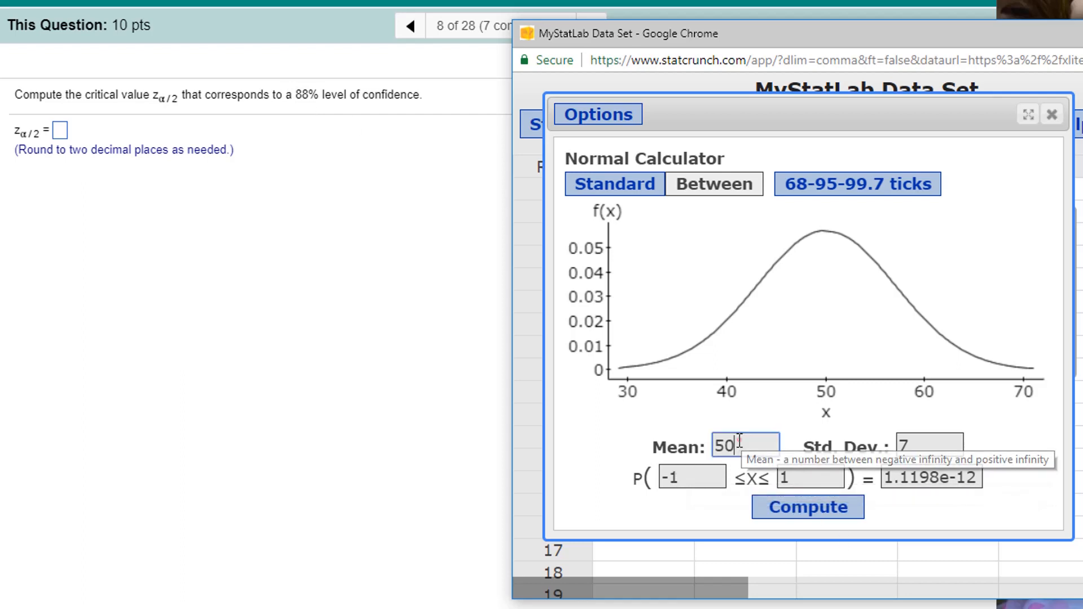
type("0")
left_click(930, 446)
type("1")
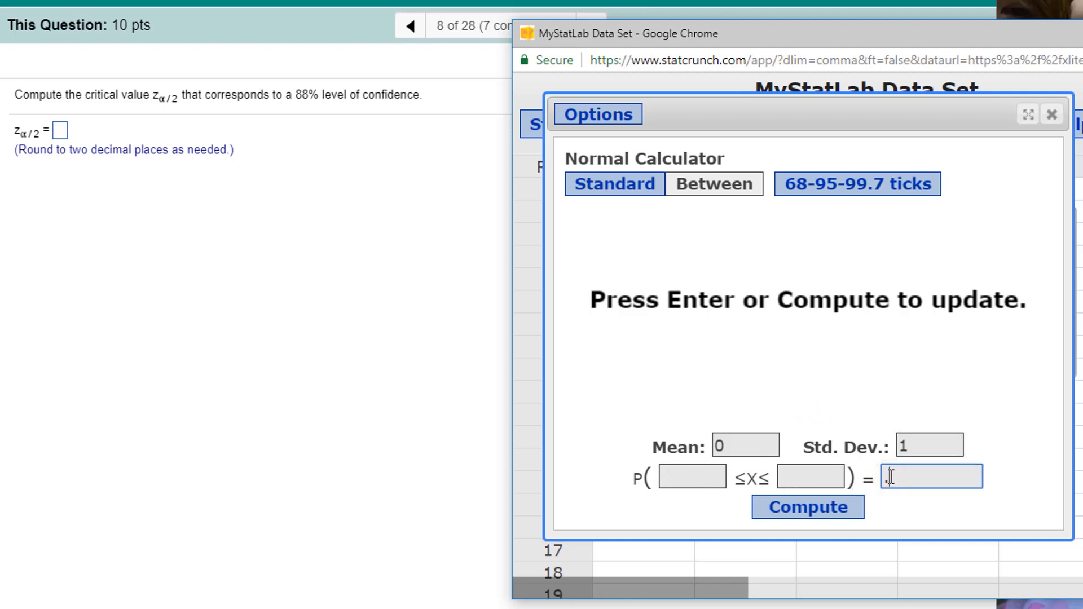
type("88")
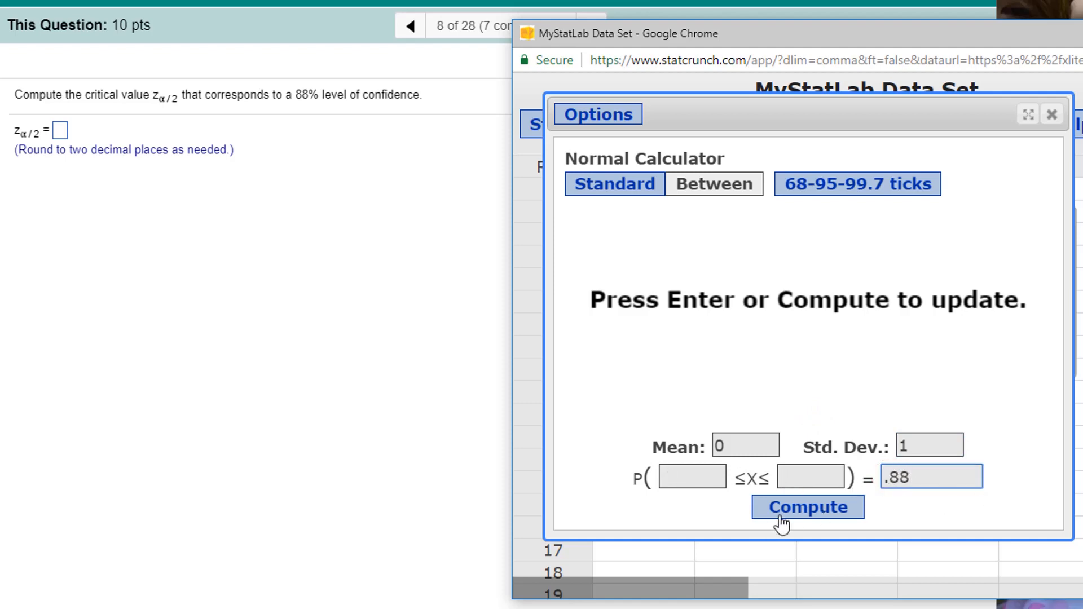
- Compute to get the middle-88% bounds of −1.5548 and 1.5548
left_click(808, 508)
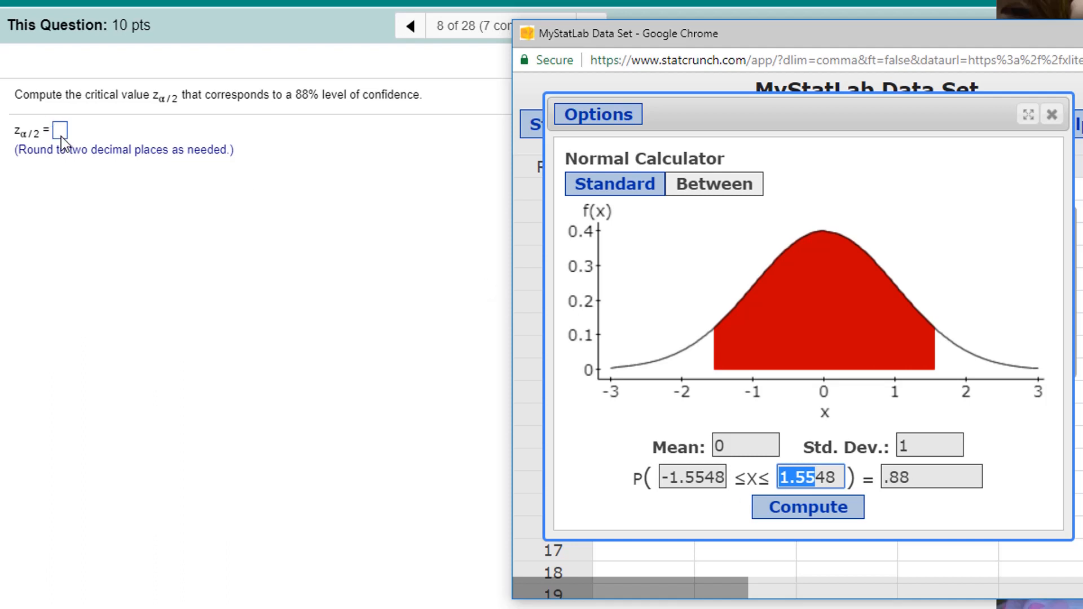
mouse_move(992, 396)
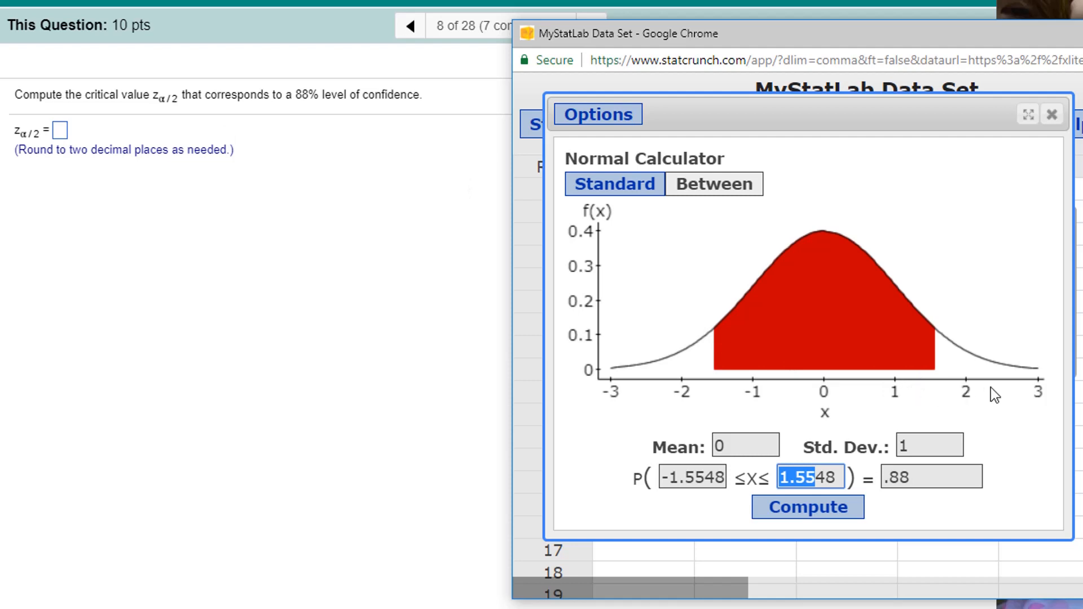
mouse_move(938, 392)
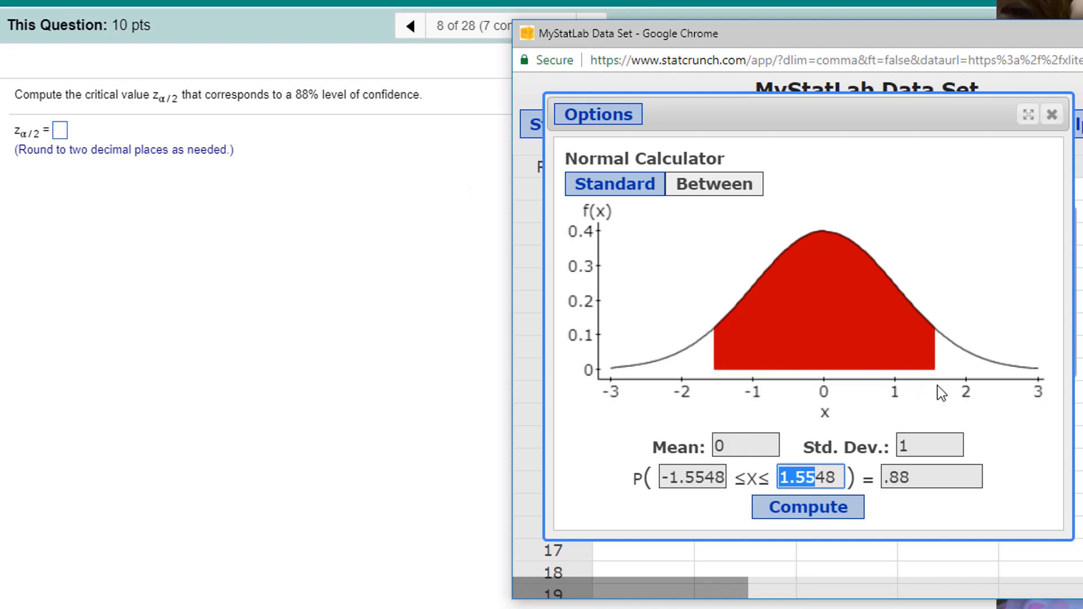
mouse_move(873, 327)
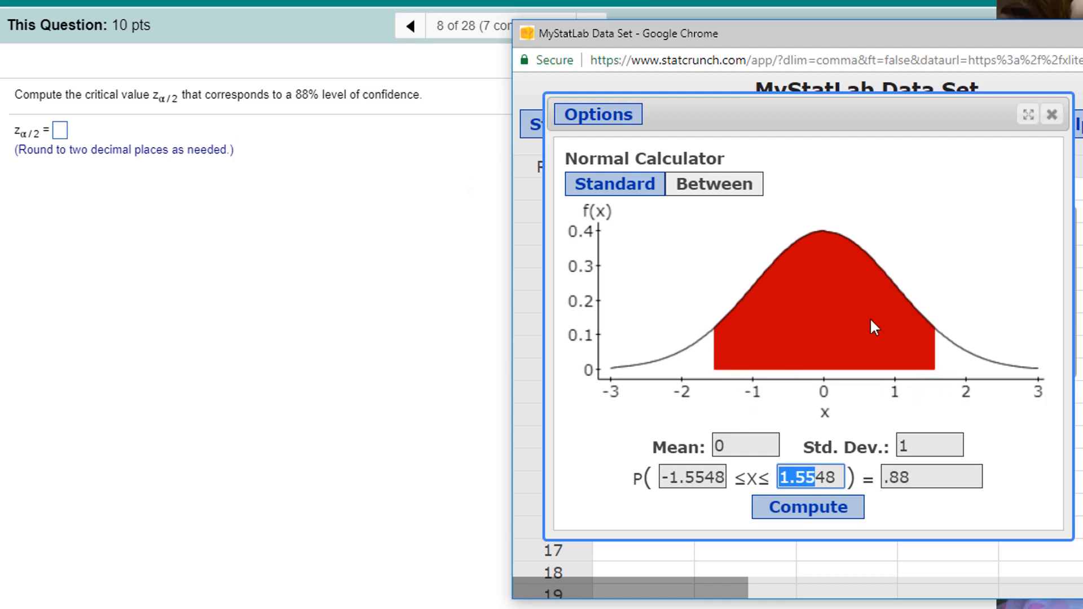
mouse_move(686, 355)
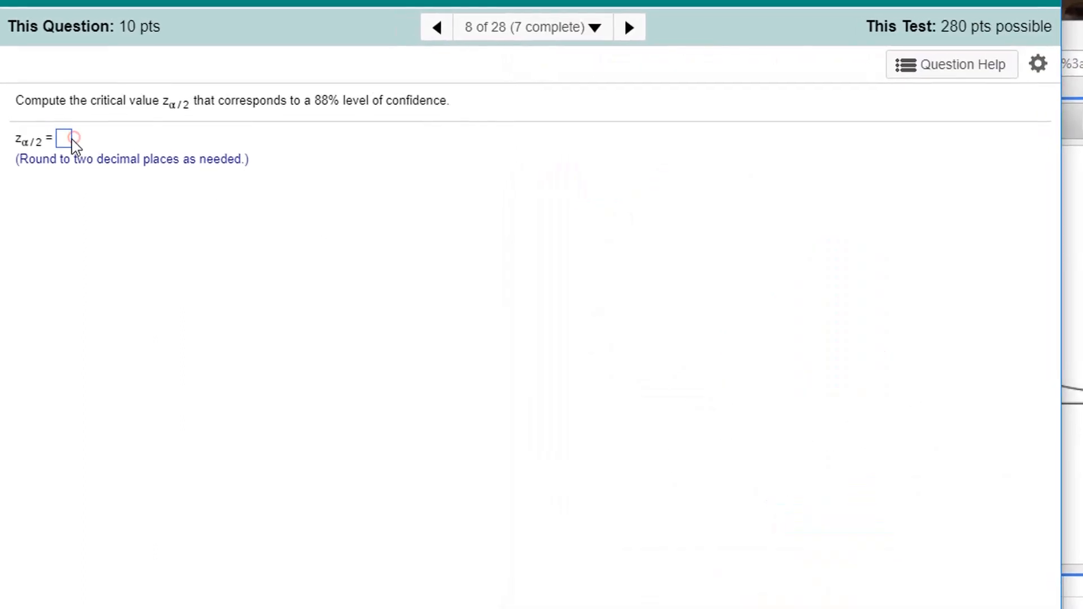
- Enter 1.55 as the critical value, advance to question 9 and bring StatCrunch back up
type("1.55")
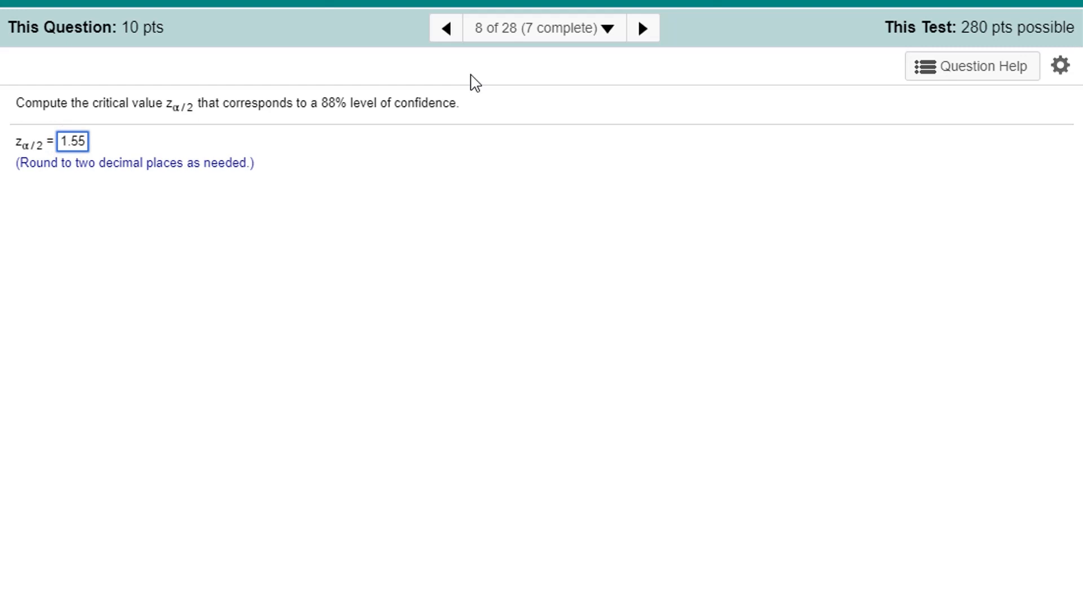
left_click(641, 27)
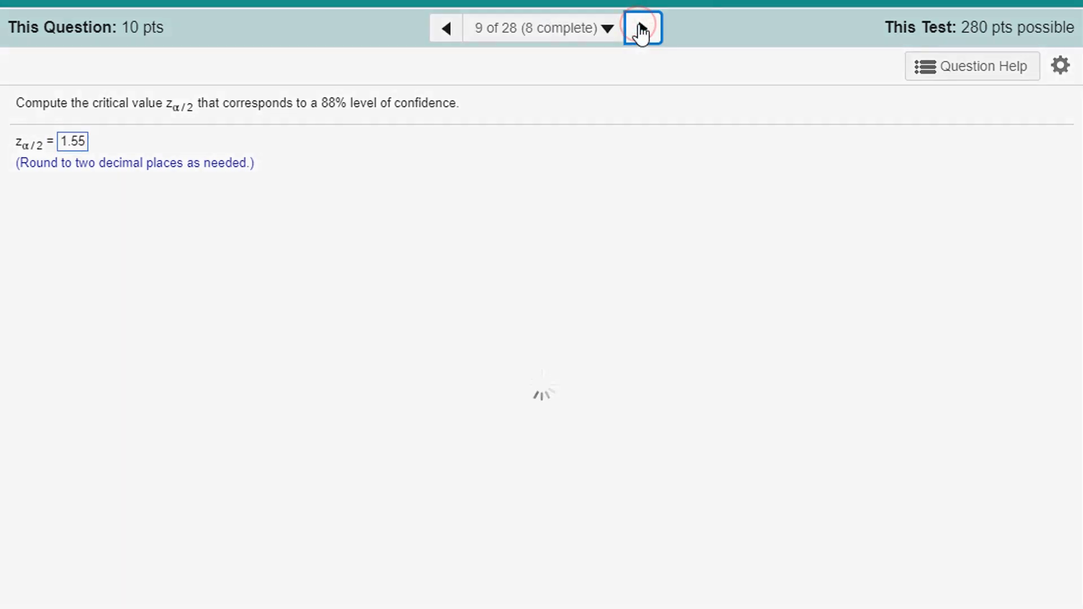
left_click(640, 28)
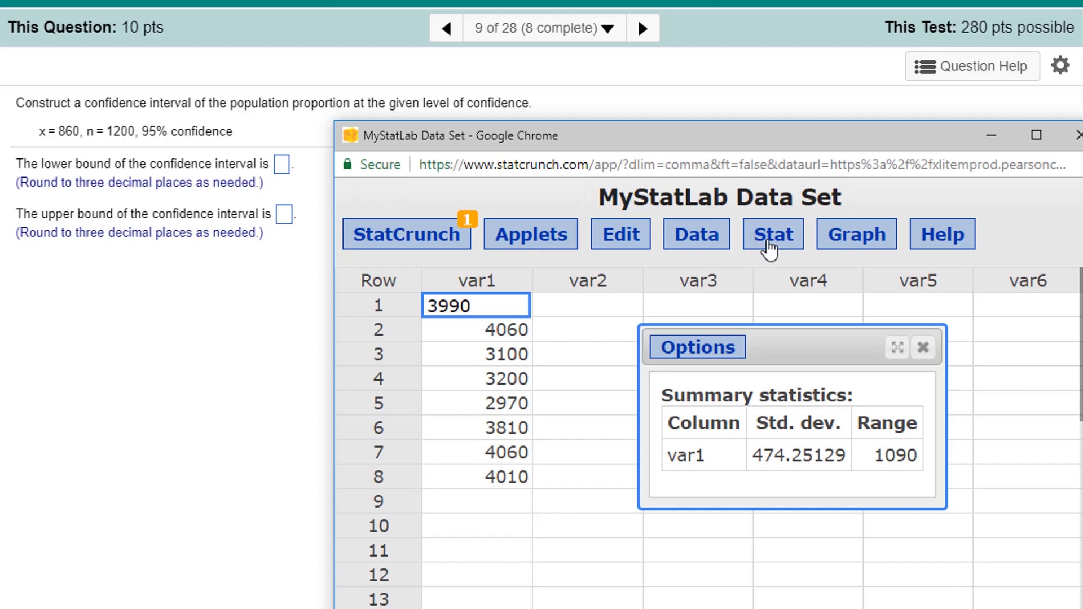
- Fill the one-sample proportion summary form with 860 successes, 1200 observations and a 0.95 confidence interval
left_click(772, 234)
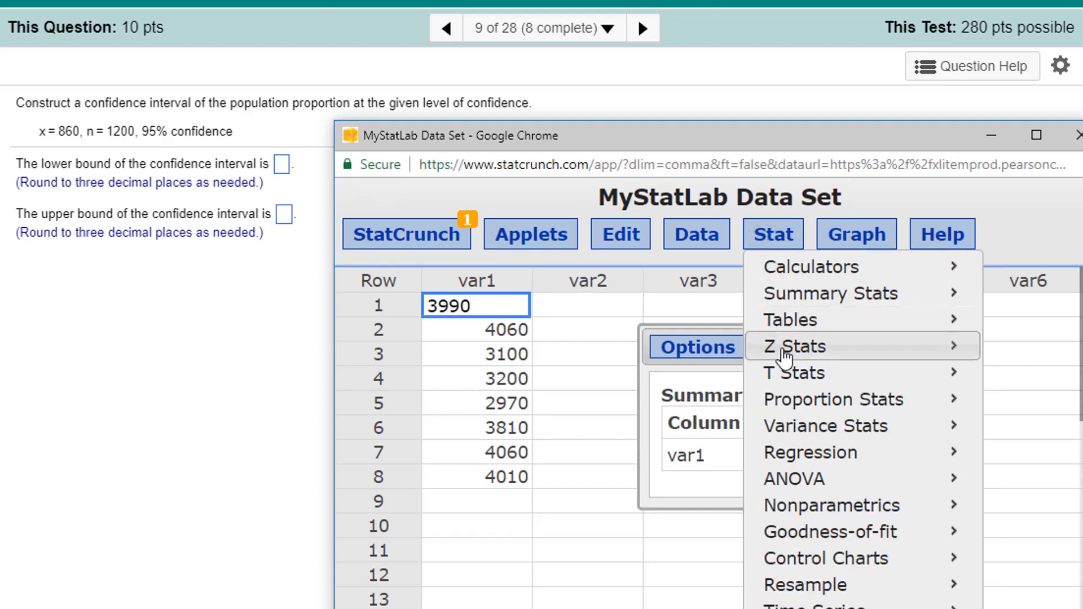
mouse_move(855, 399)
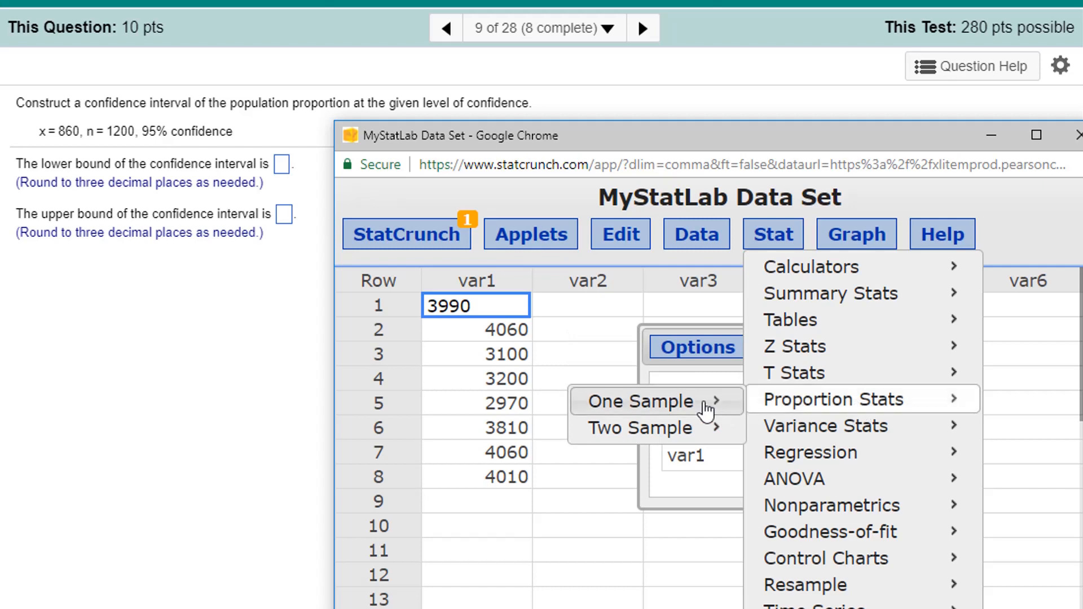
mouse_move(646, 405)
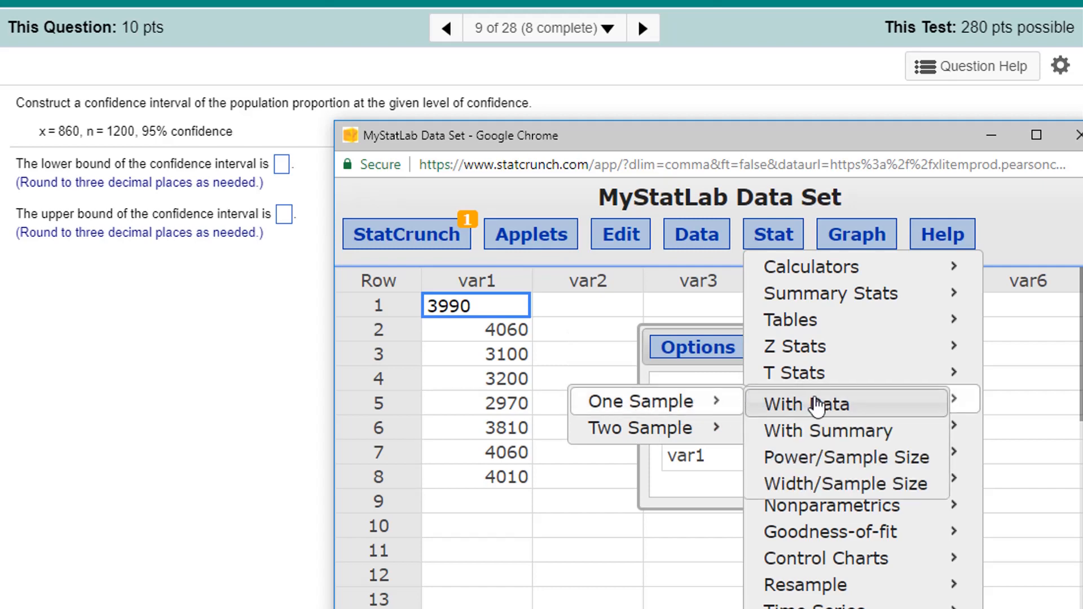
mouse_move(816, 438)
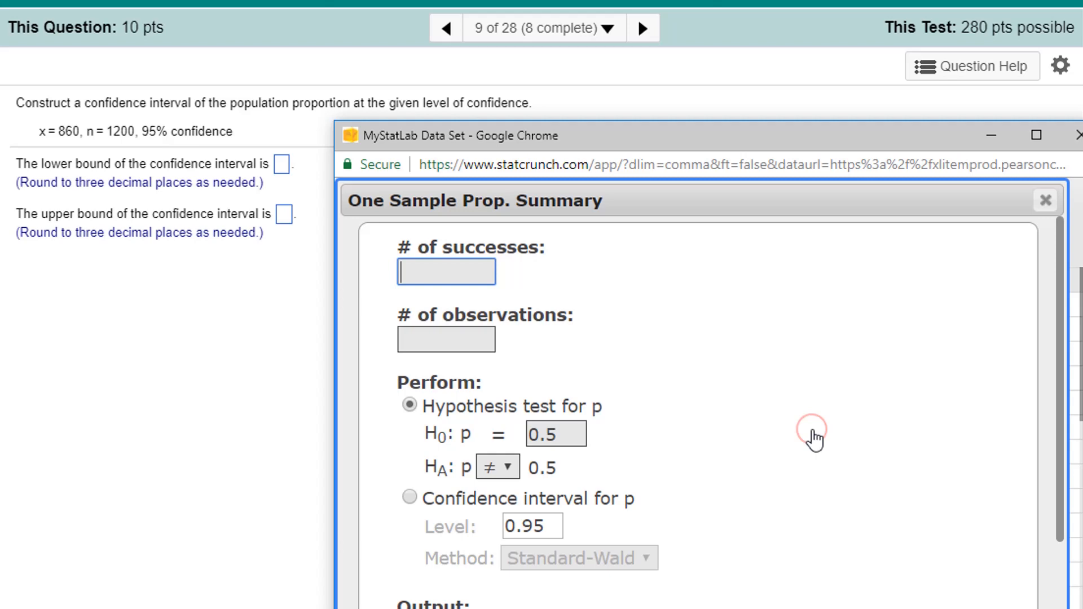
left_click(445, 271)
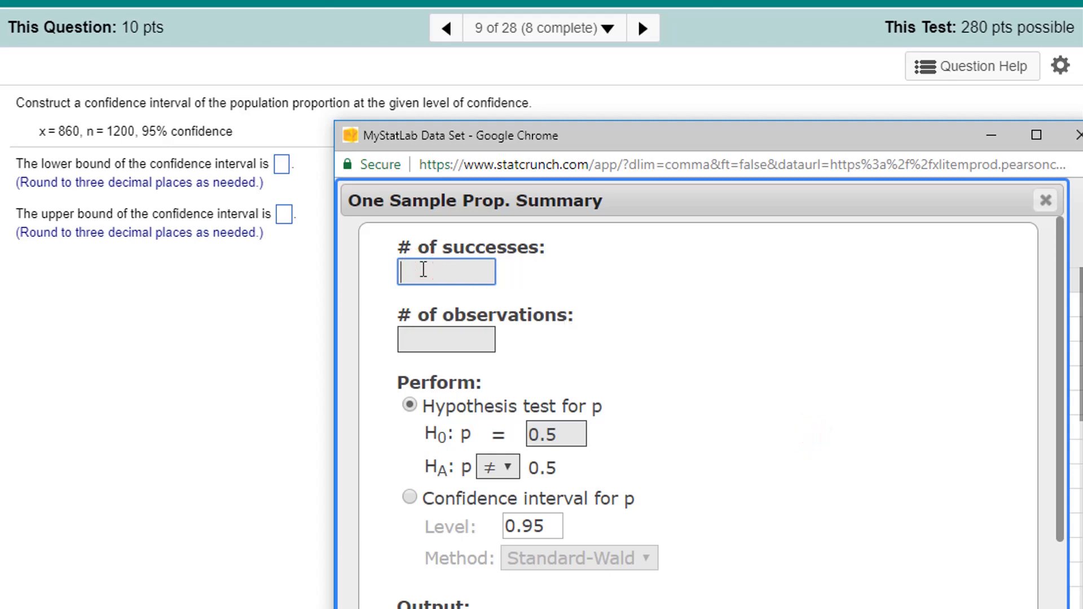
type("860")
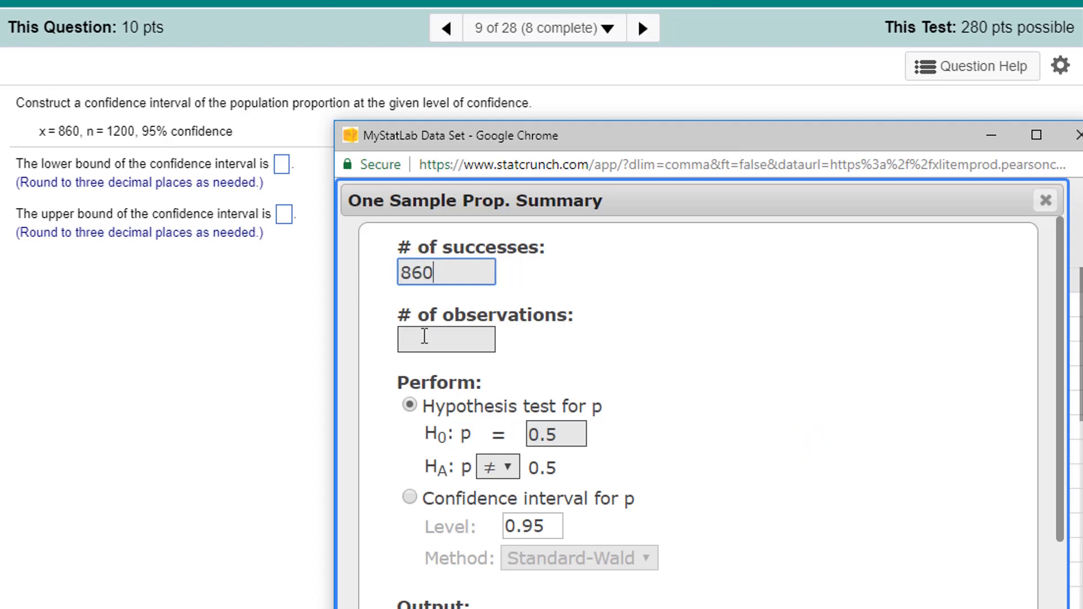
type("1200")
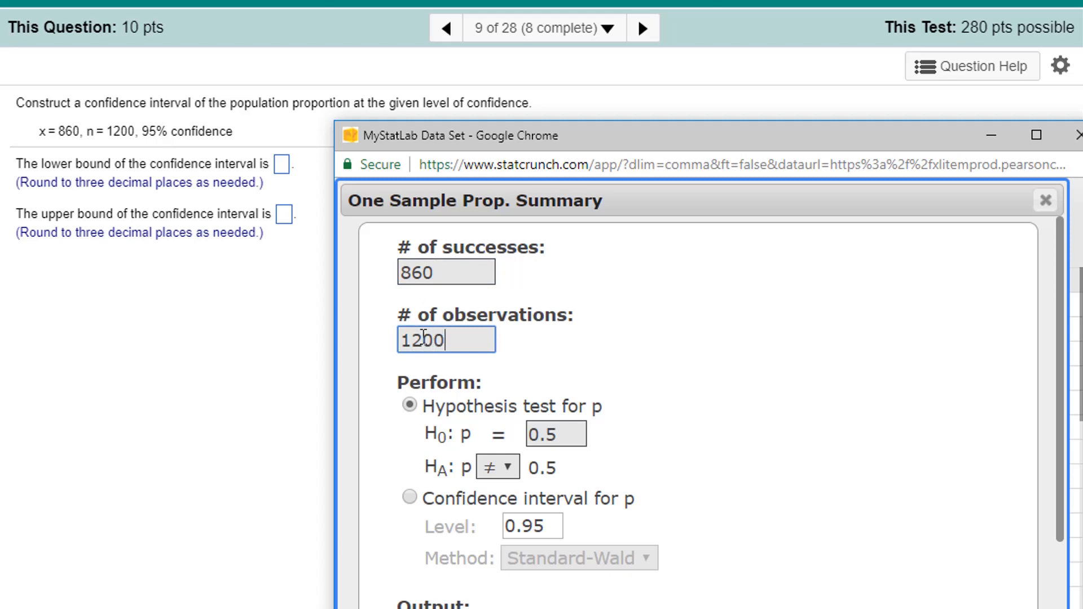
left_click(409, 499)
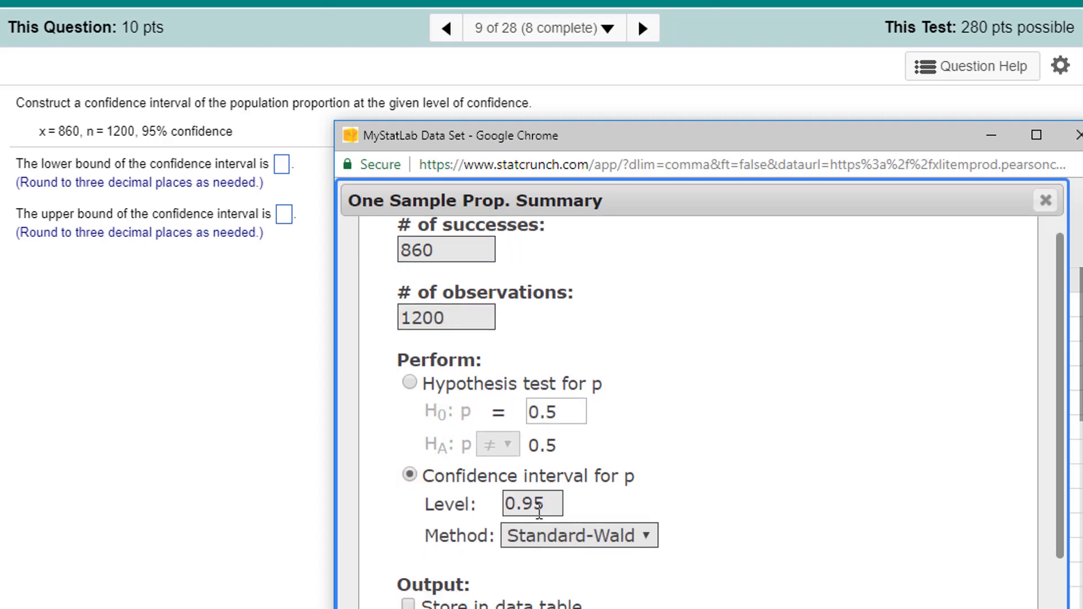
mouse_move(599, 564)
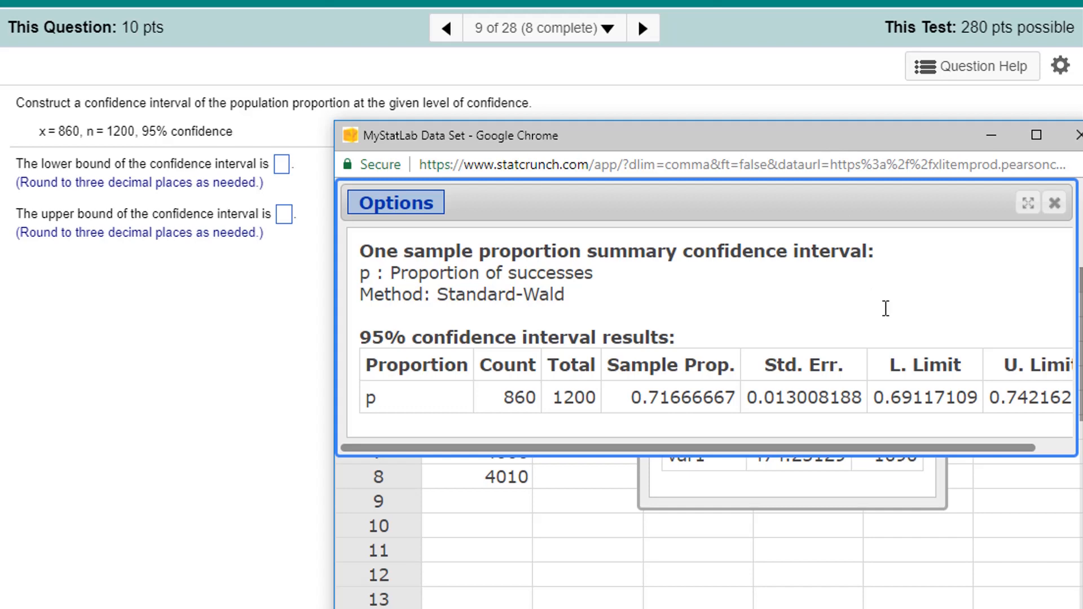
mouse_move(902, 407)
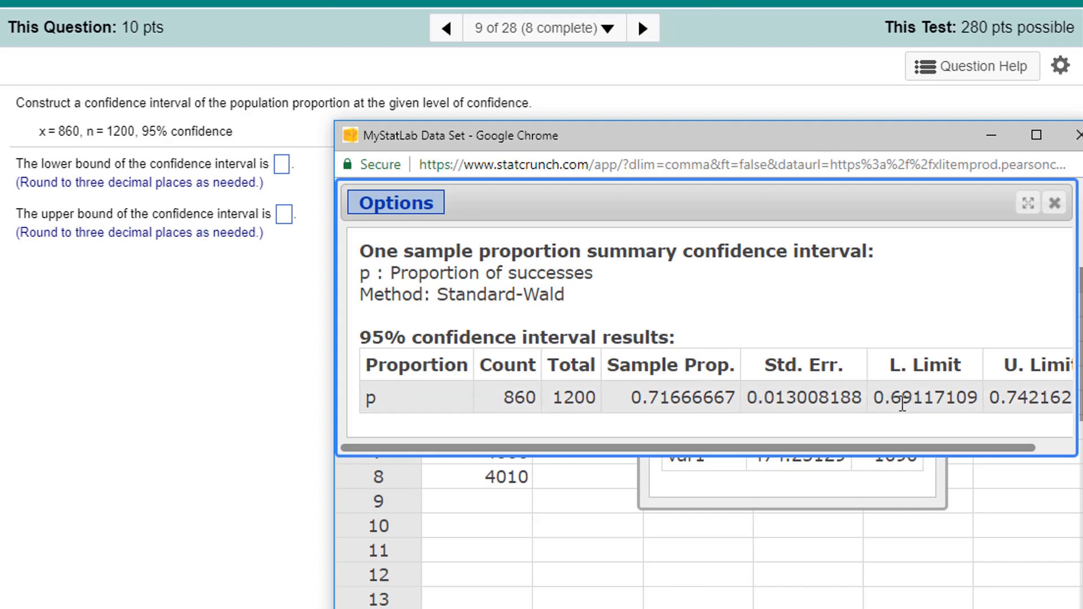
mouse_move(920, 398)
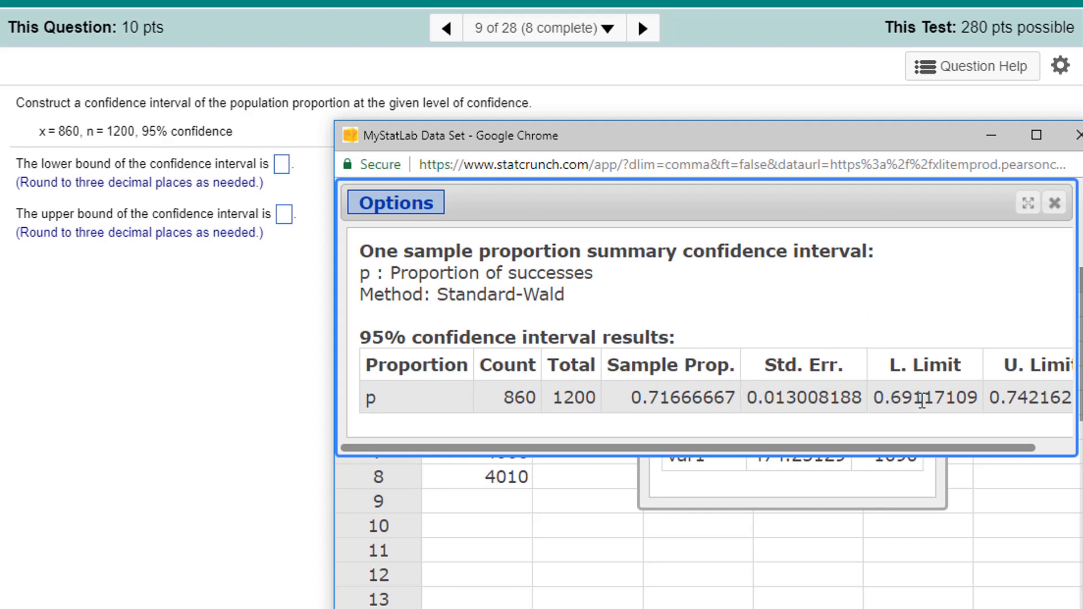
- Select the computed lower limit 0.69117109 from the interval results
double_click(901, 396)
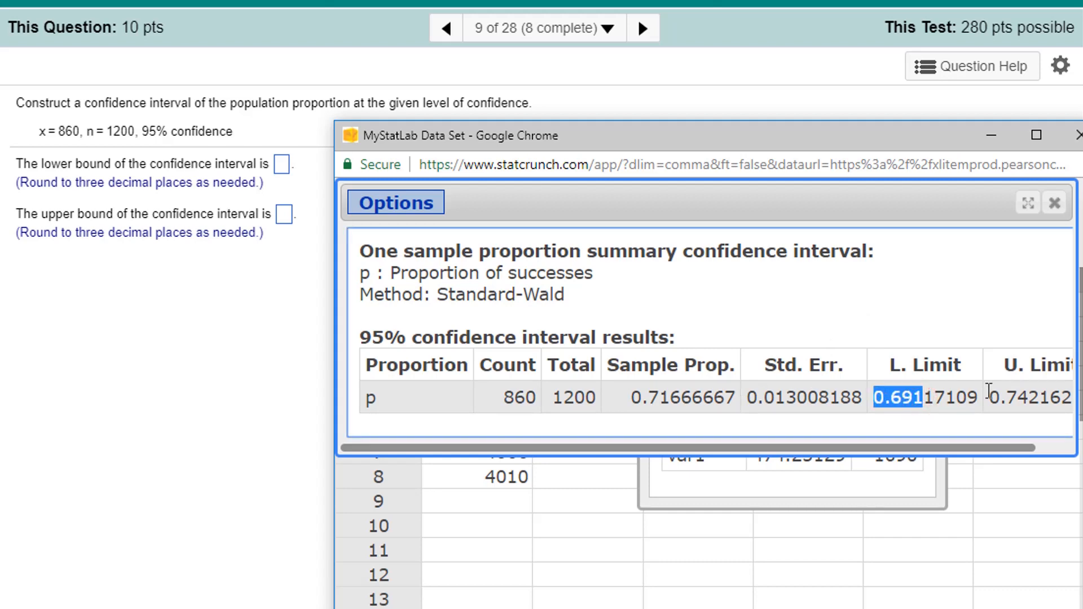
mouse_move(292, 179)
type("0.742")
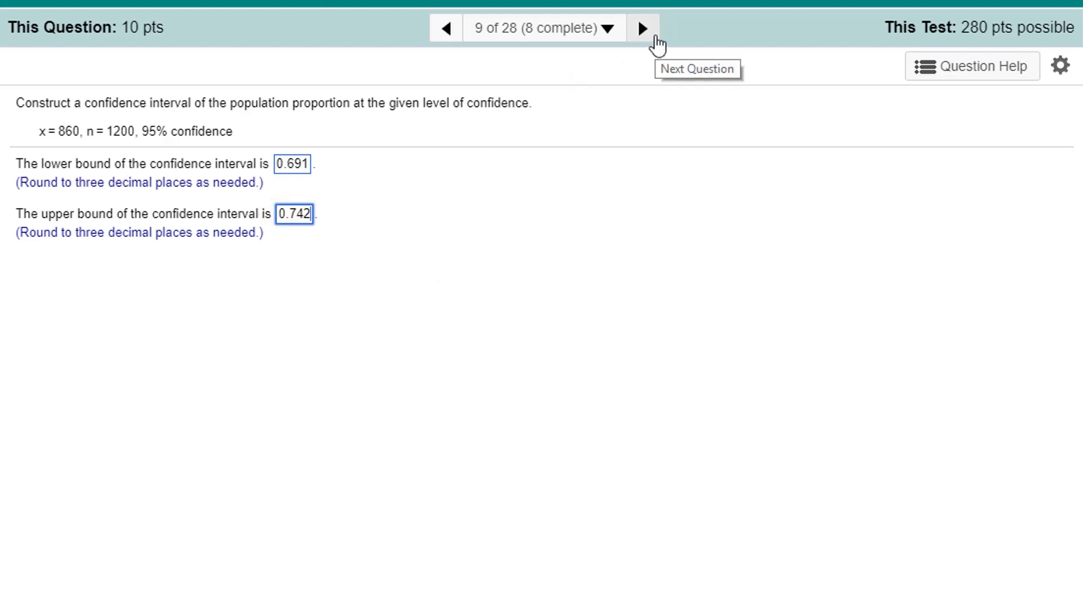
- Advance from question 9 to question 10 on point estimate and margin of error
left_click(644, 30)
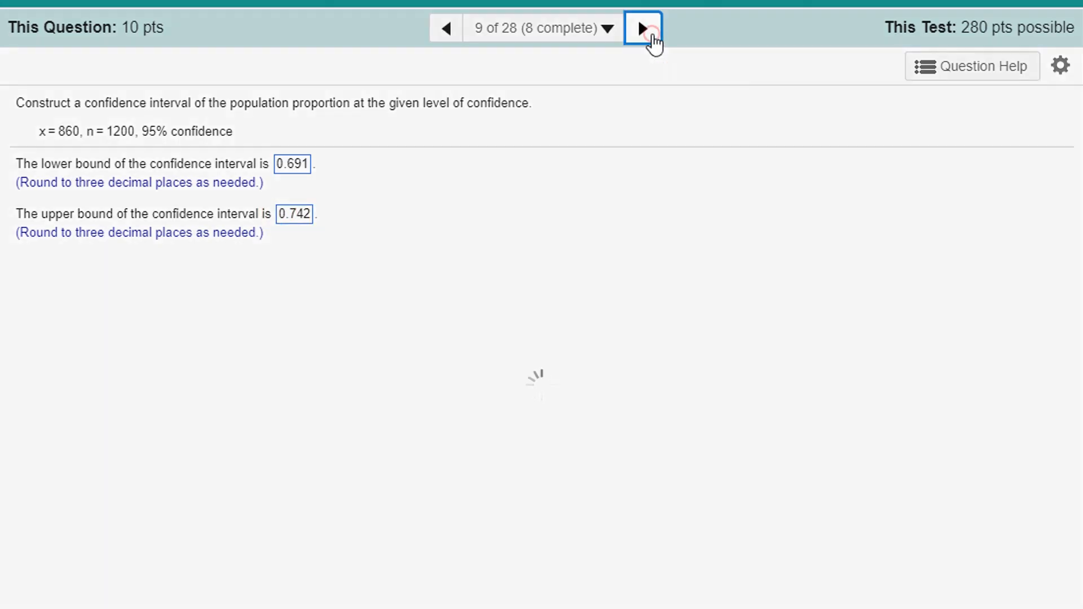
left_click(646, 28)
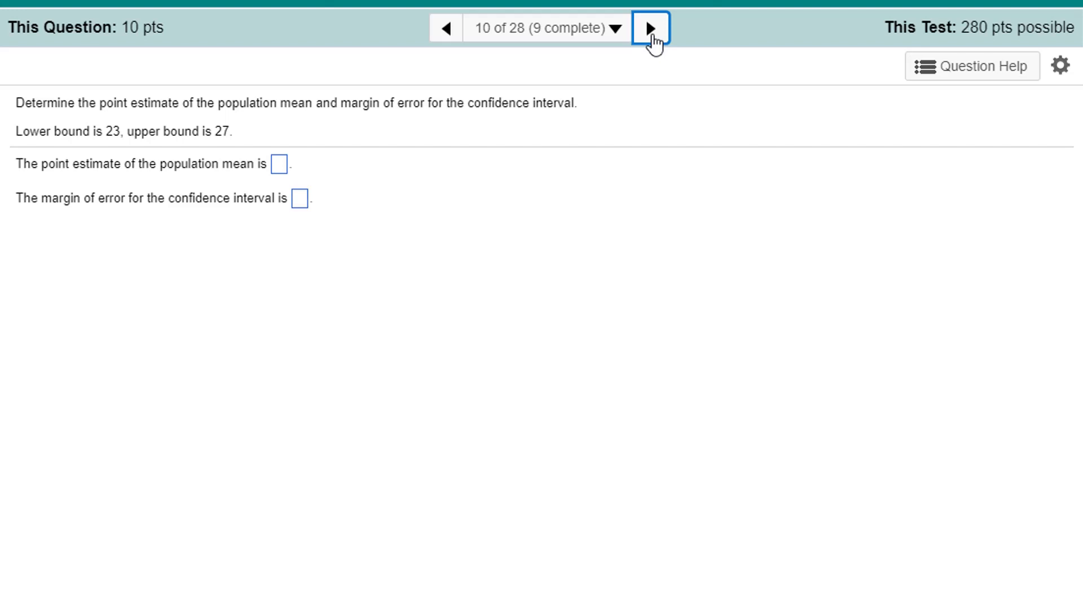
mouse_move(391, 259)
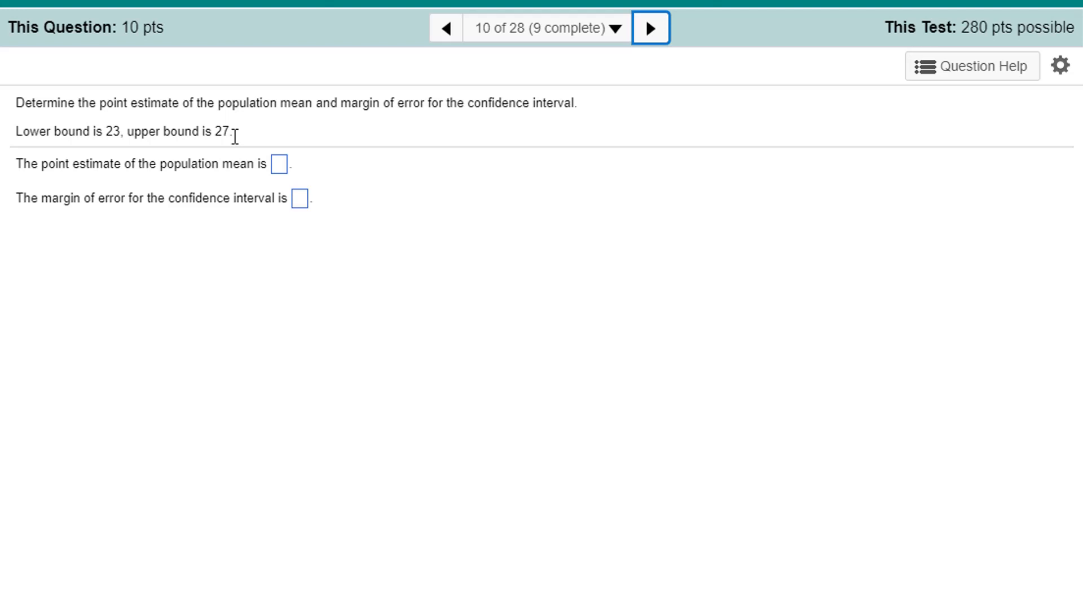
mouse_move(386, 134)
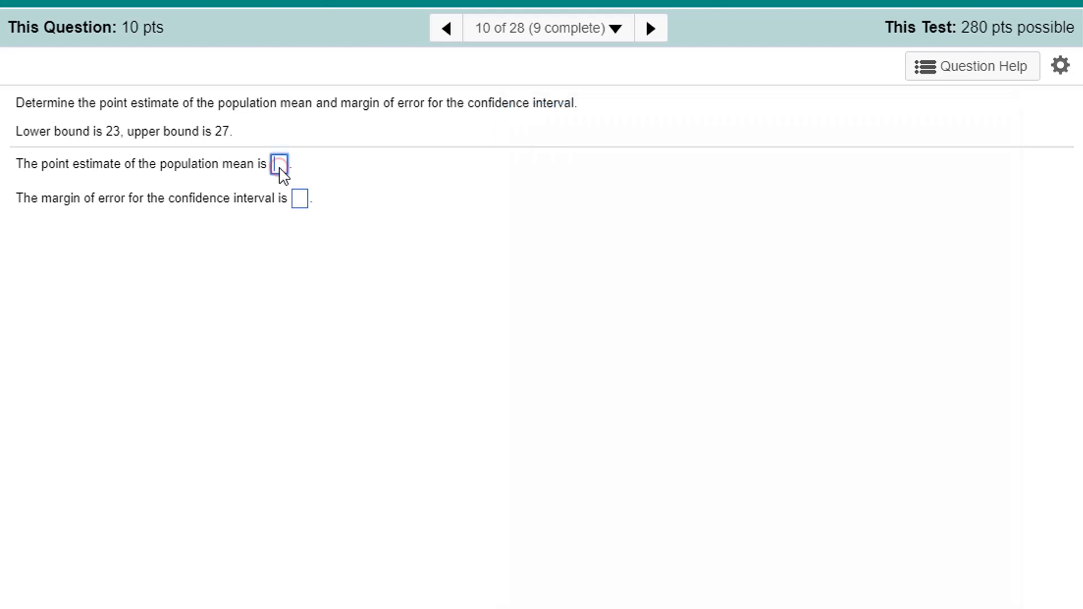
- Answer question 10 with point estimate 25 and margin of error 2
type("25")
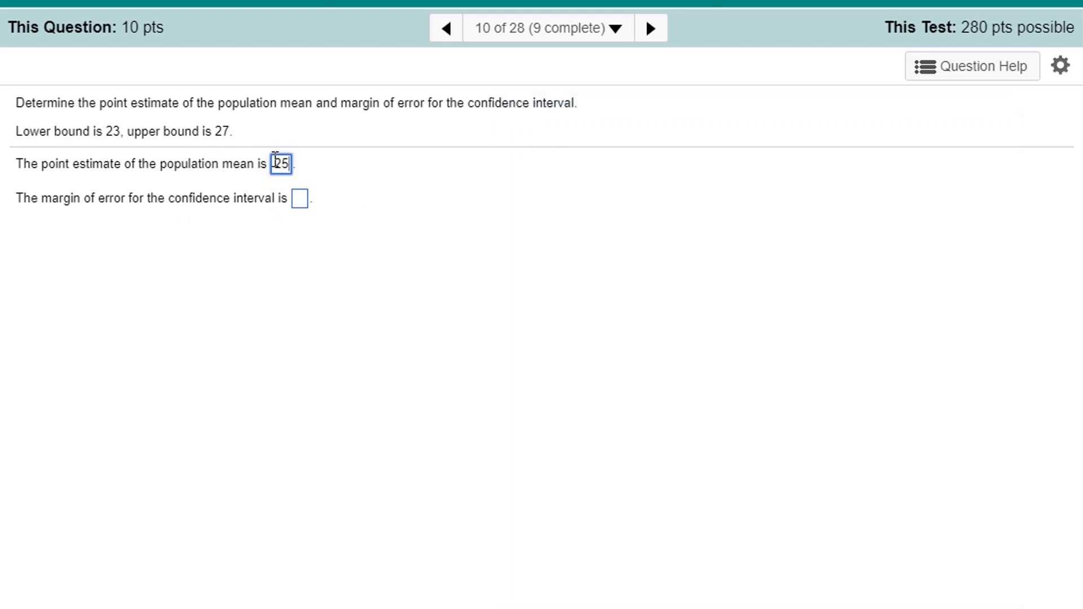
mouse_move(369, 205)
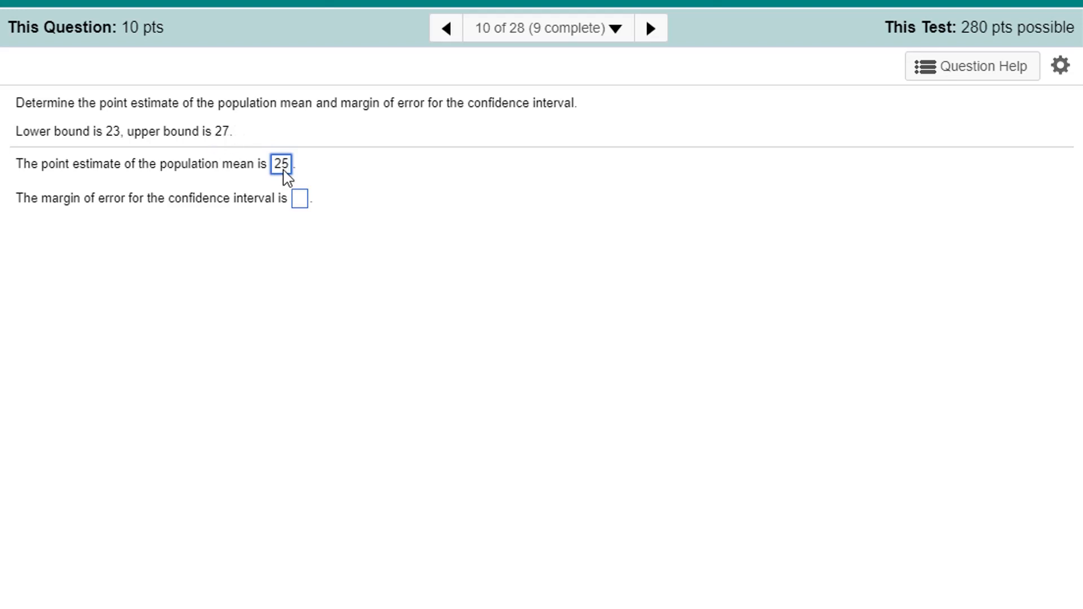
left_click(299, 199)
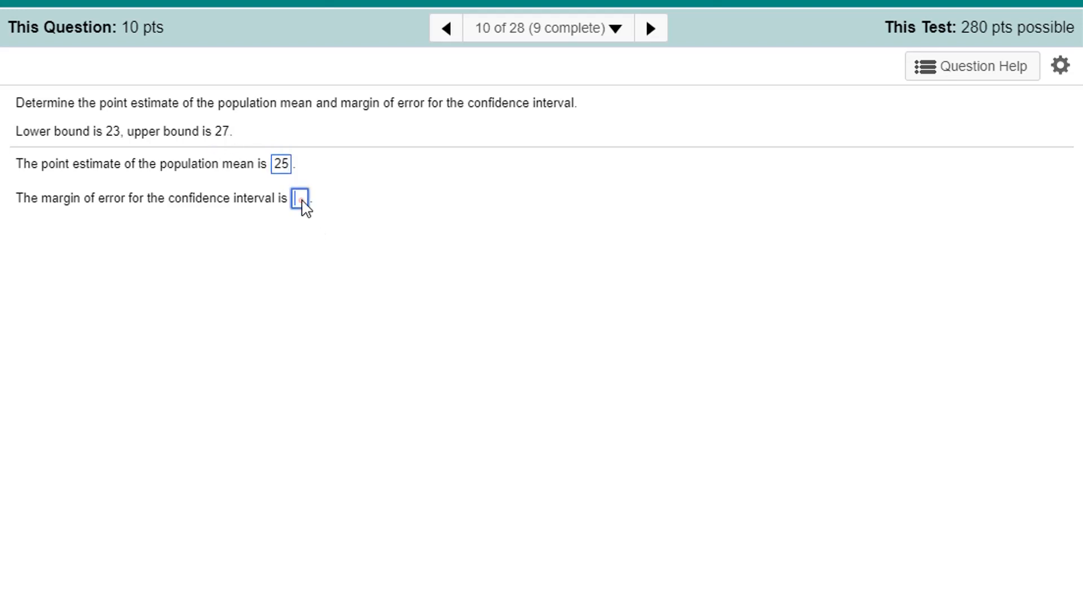
mouse_move(520, 232)
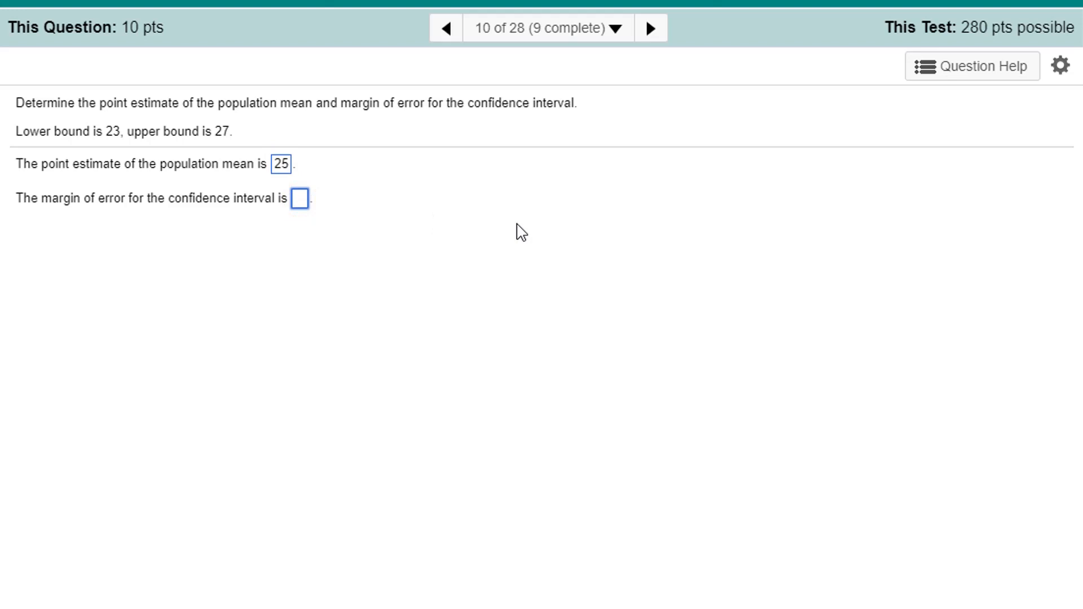
type("2")
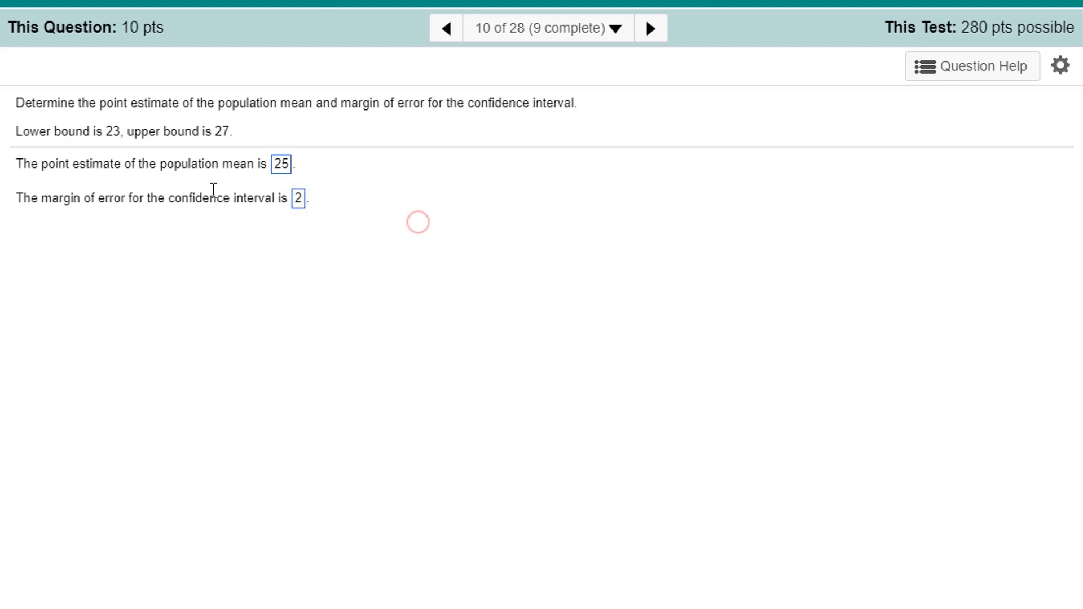
mouse_move(678, 57)
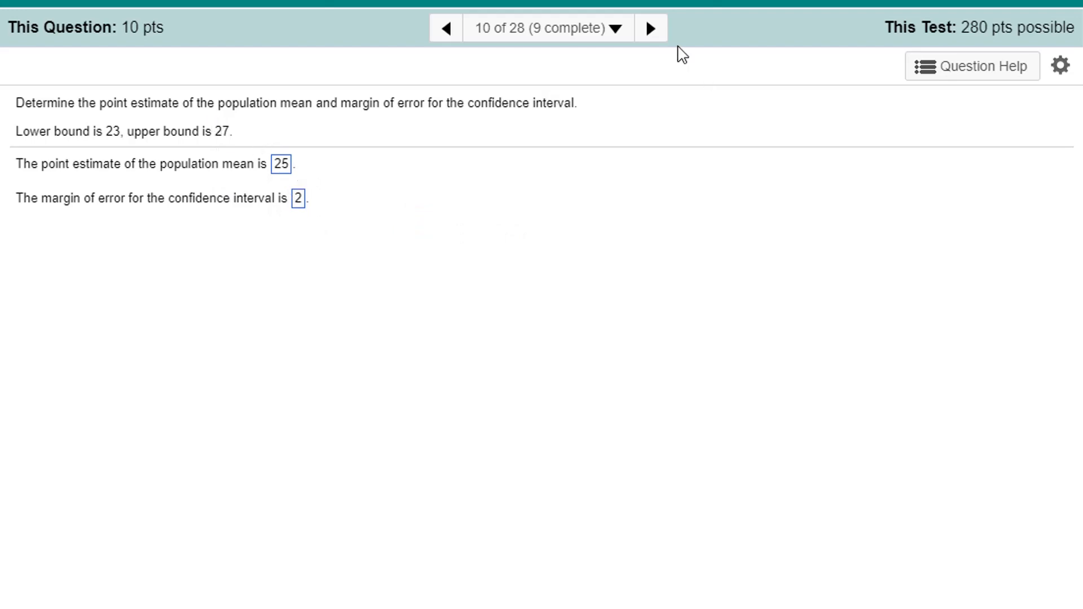
mouse_move(269, 221)
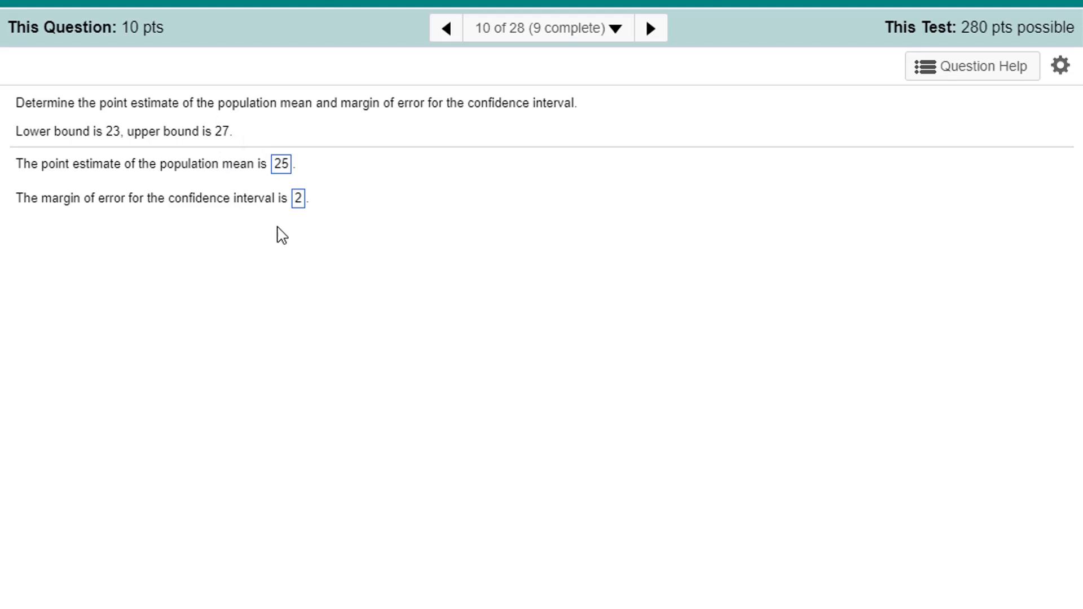
mouse_move(478, 182)
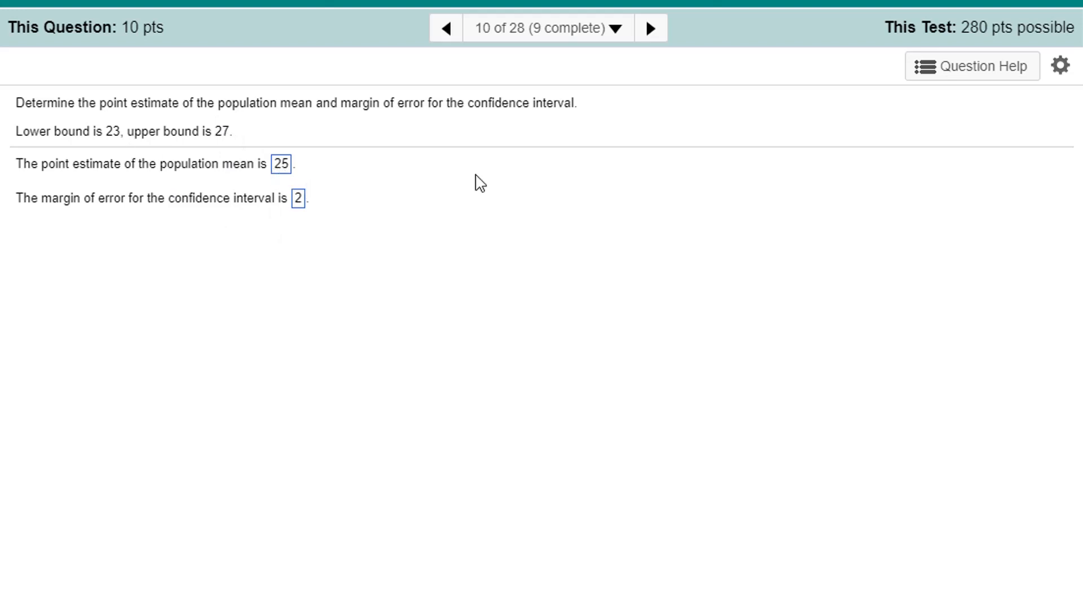
mouse_move(654, 30)
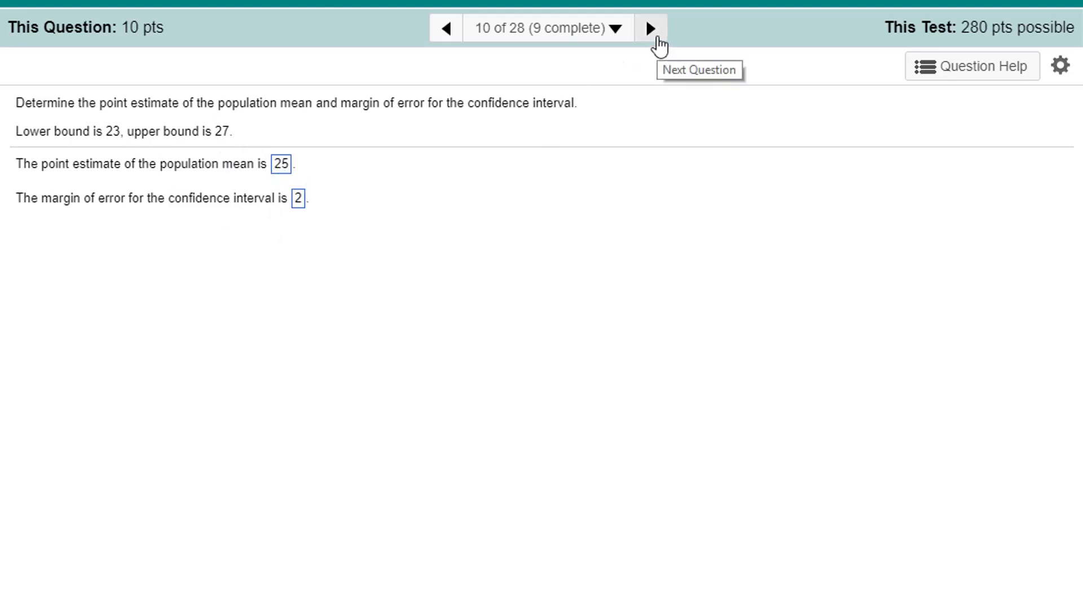
mouse_move(5, 140)
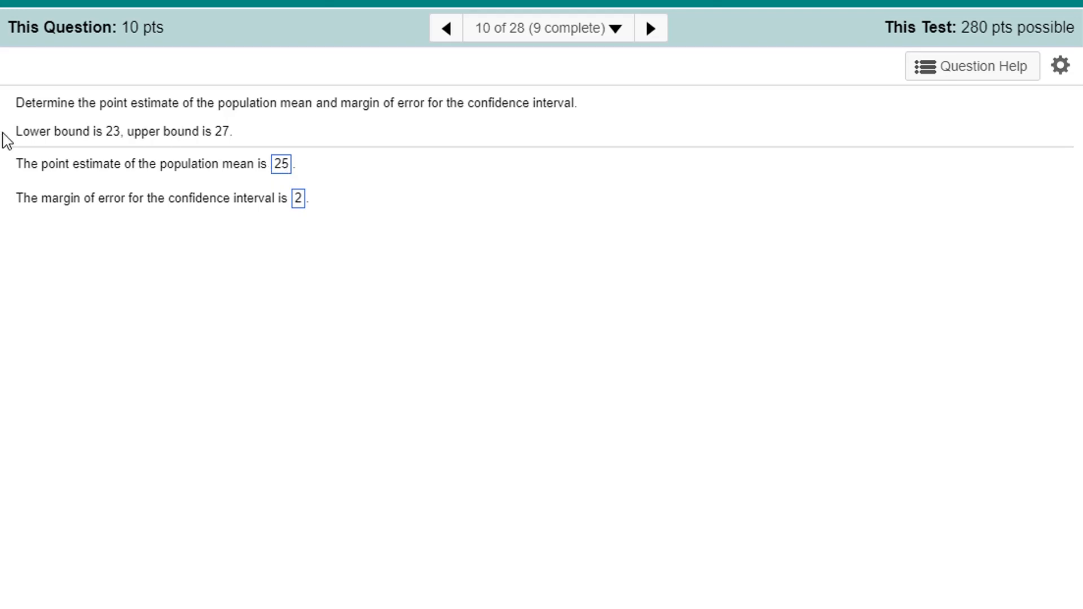
- Advance to question 11, the stock trade volume confidence interval problem
left_click(655, 28)
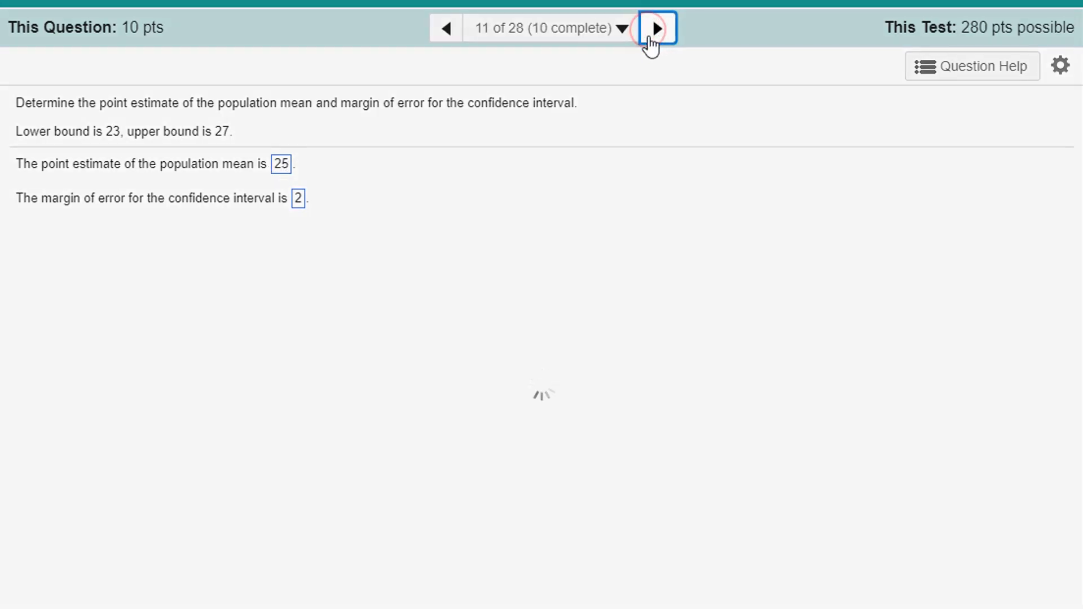
left_click(657, 28)
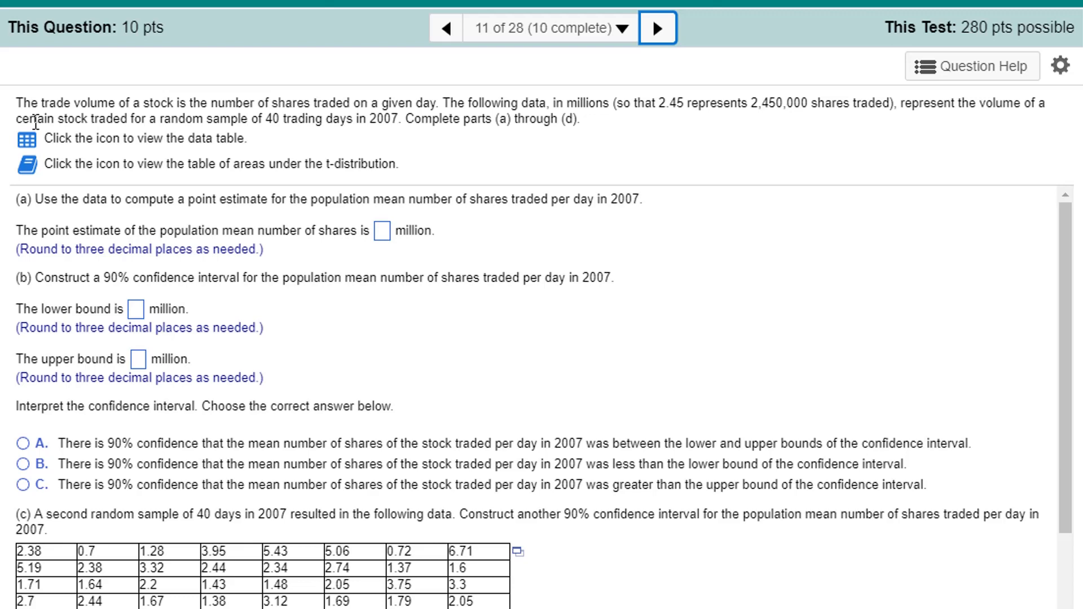
left_click(25, 137)
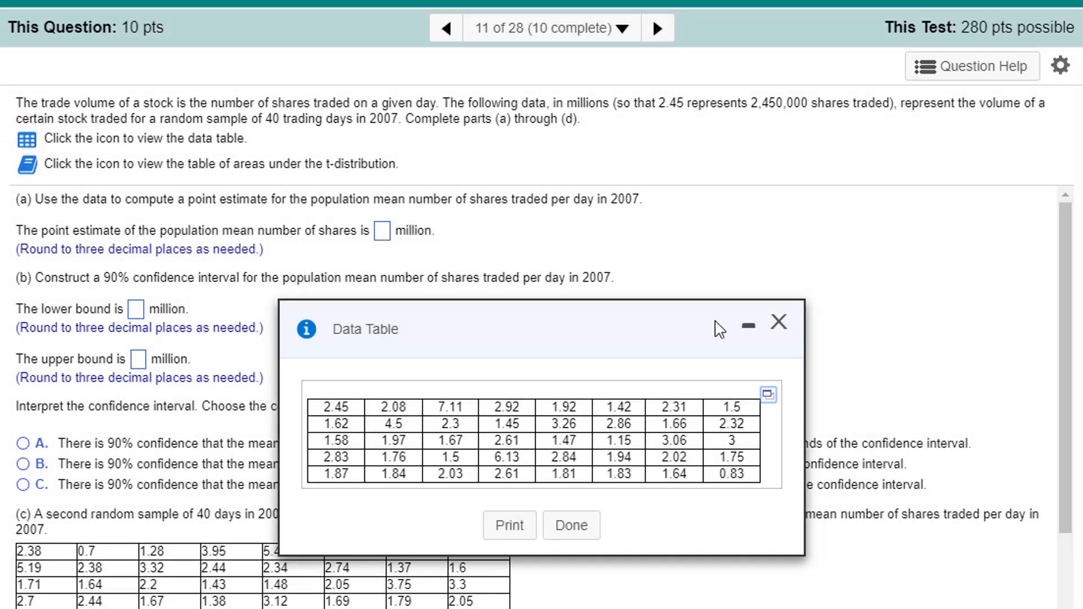
mouse_move(622, 322)
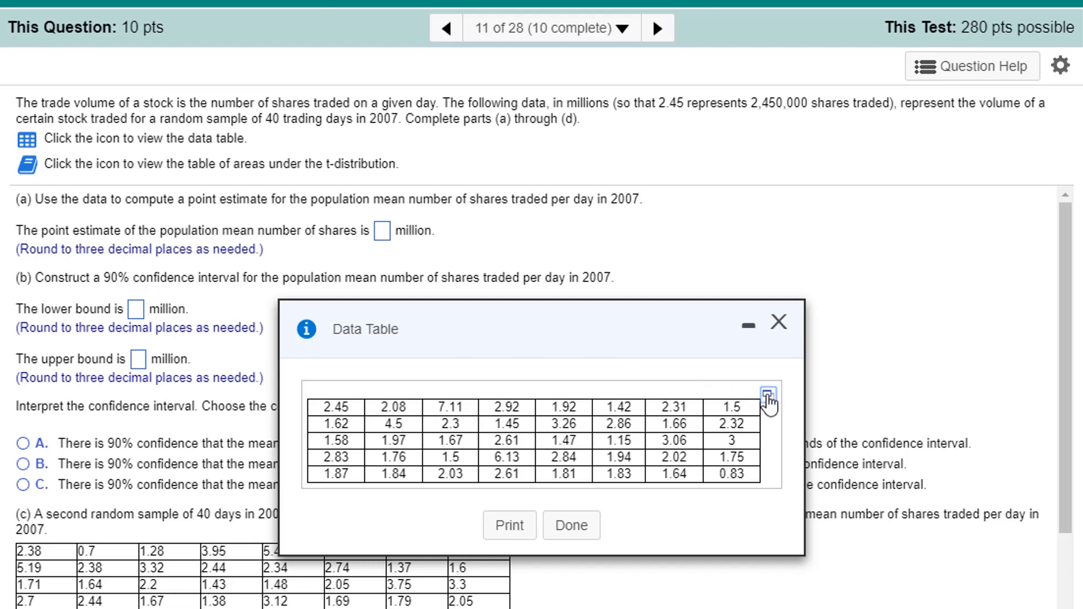
left_click(767, 393)
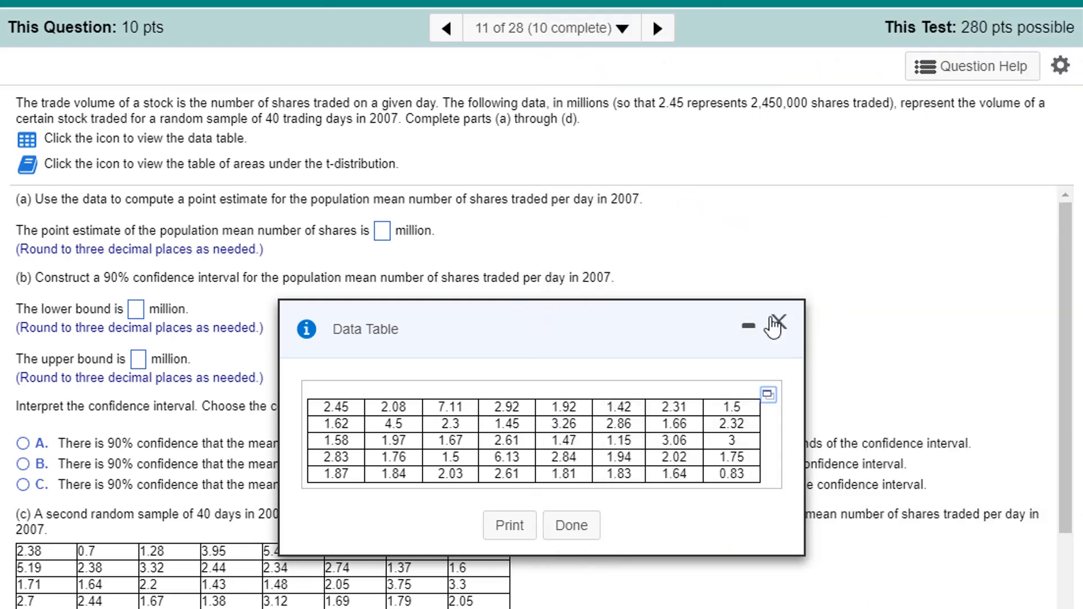
mouse_move(801, 329)
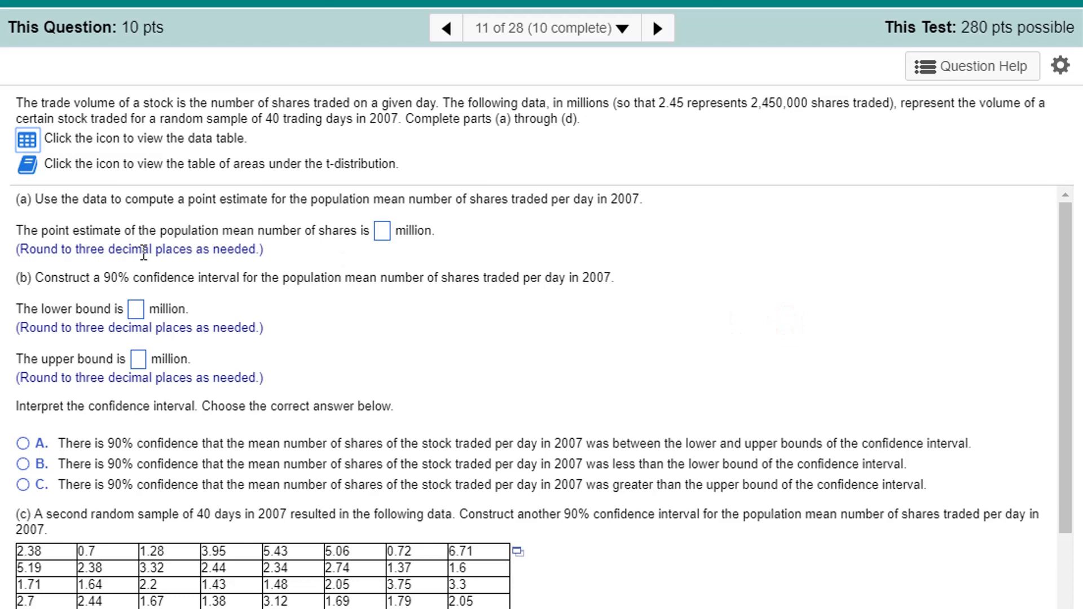
mouse_move(75, 295)
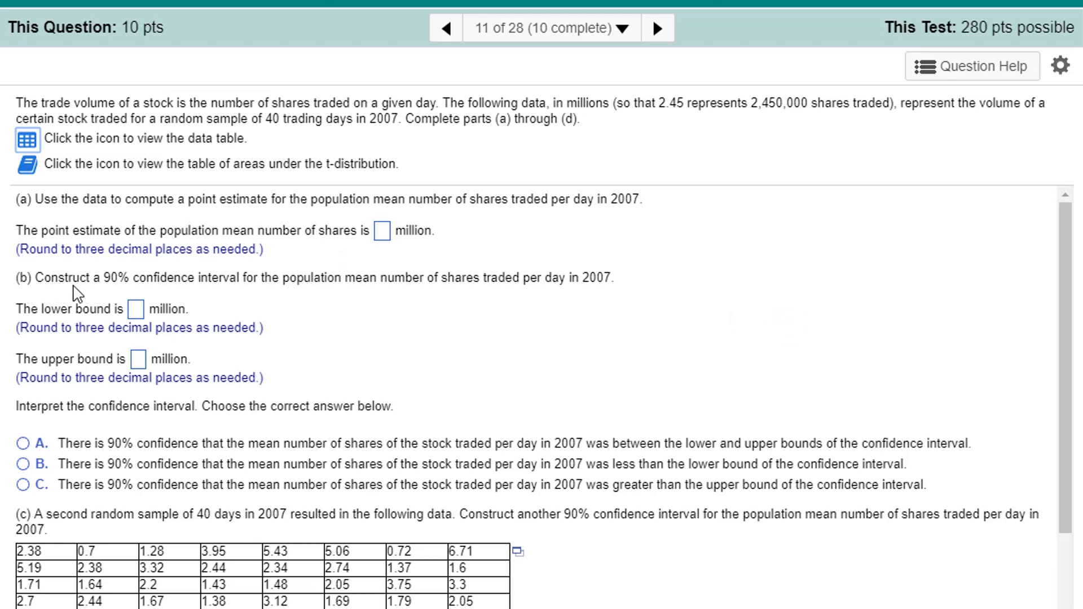
mouse_move(125, 313)
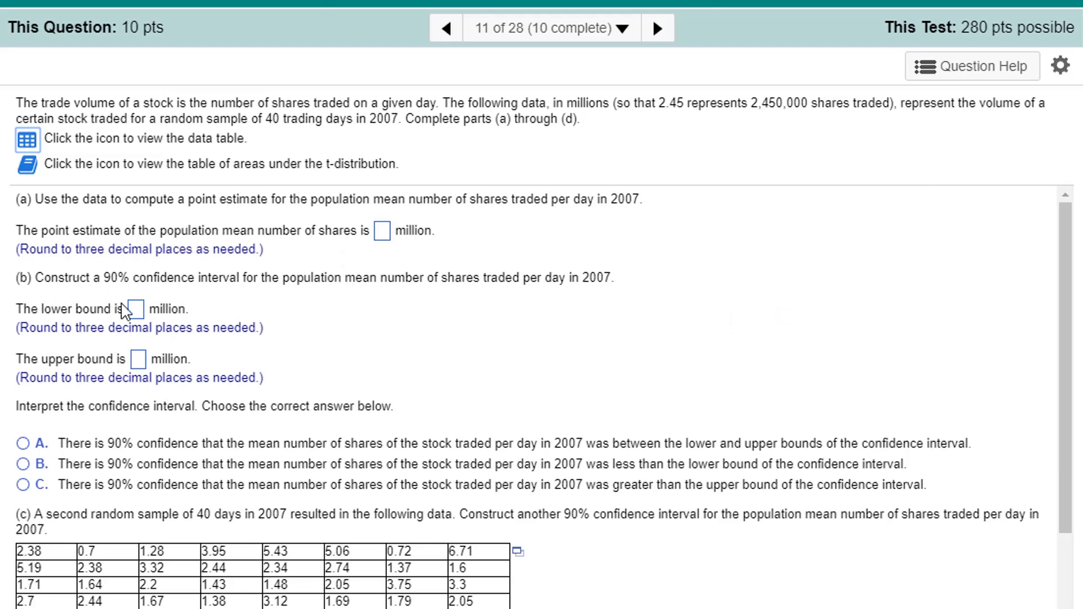
mouse_move(821, 265)
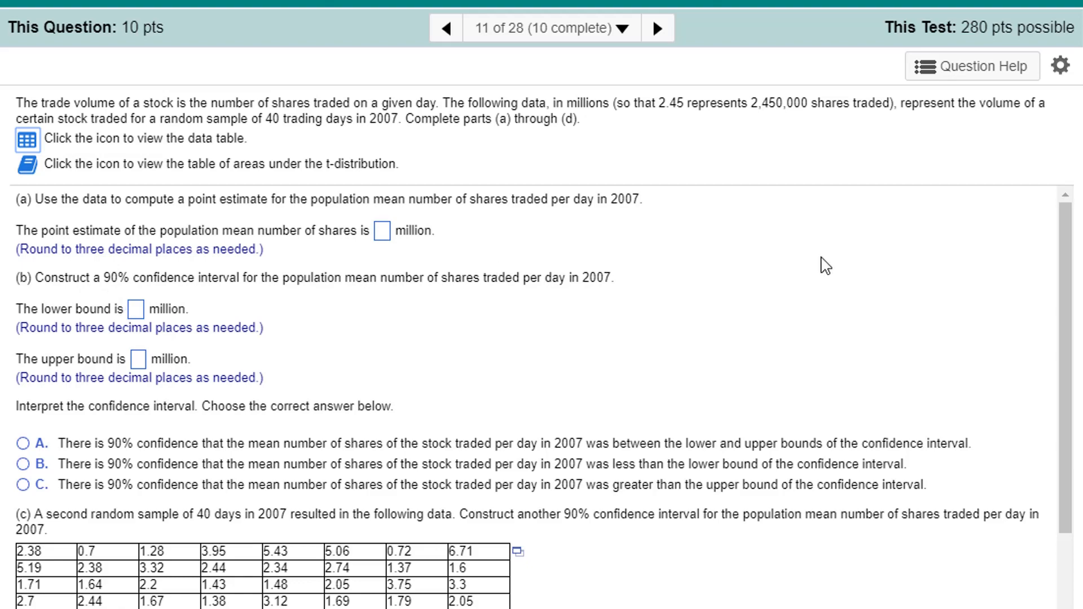
- Run a one-sample T confidence interval on the trade-volume data at level 0.90
left_click(25, 139)
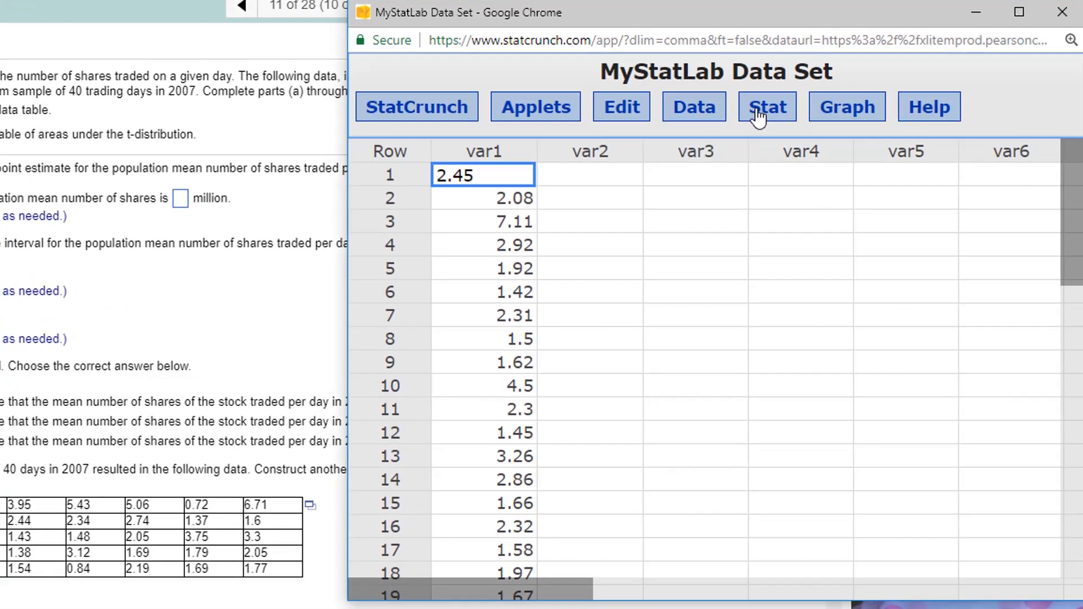
left_click(767, 106)
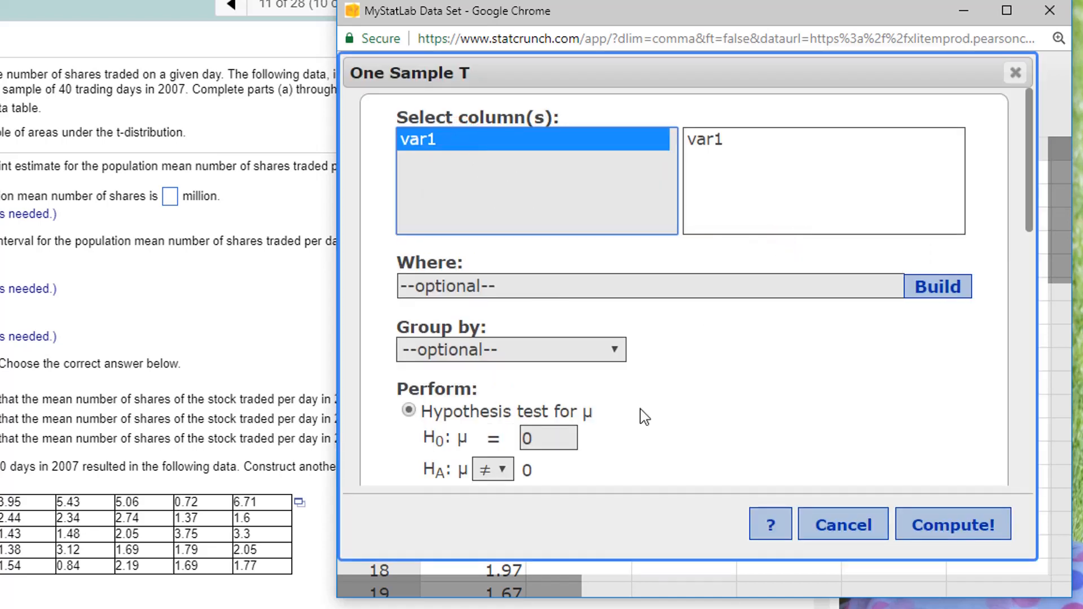
left_click(407, 325)
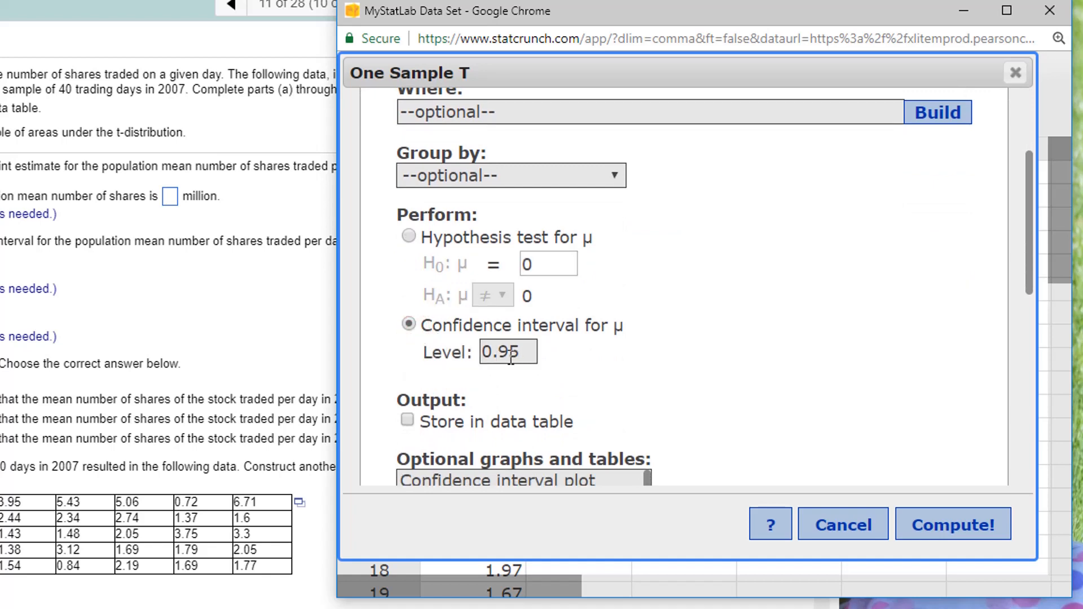
type("0.90")
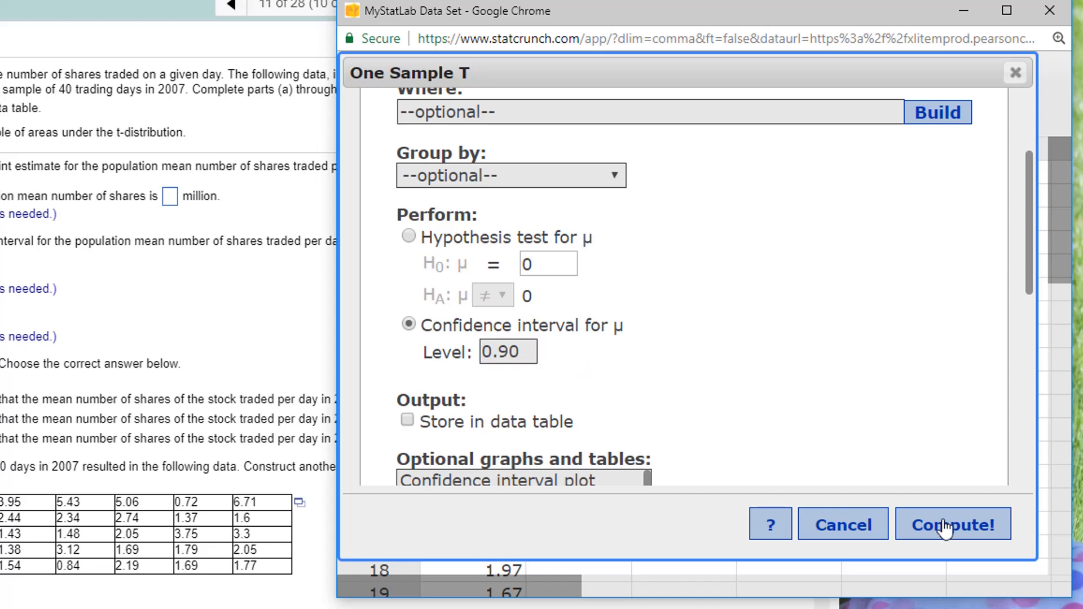
left_click(952, 523)
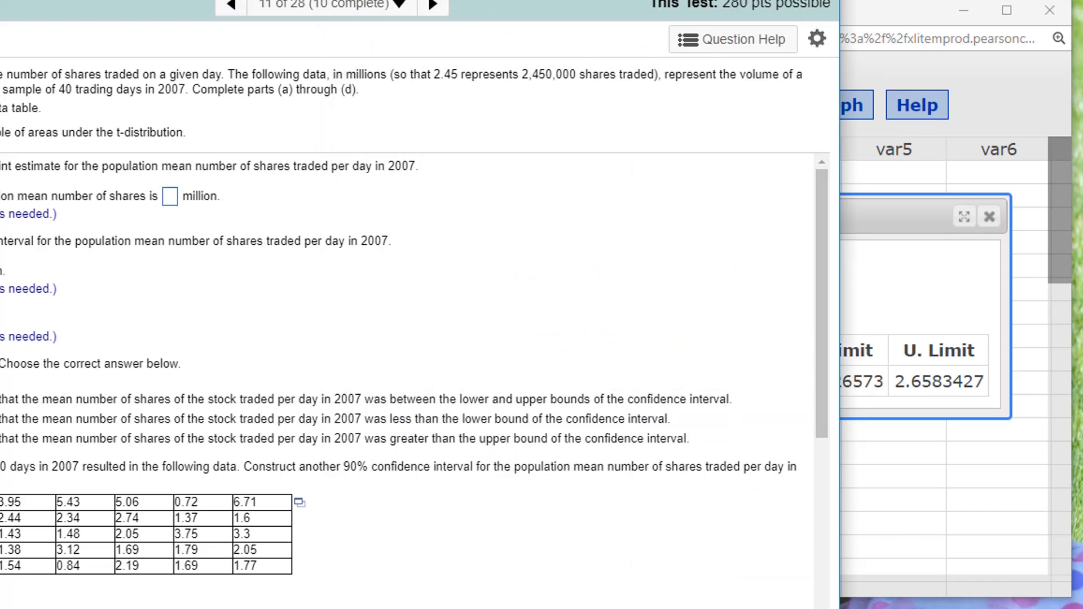
- Enter 2.336 million as the part (a) point estimate and scroll to the bound boxes
type("2")
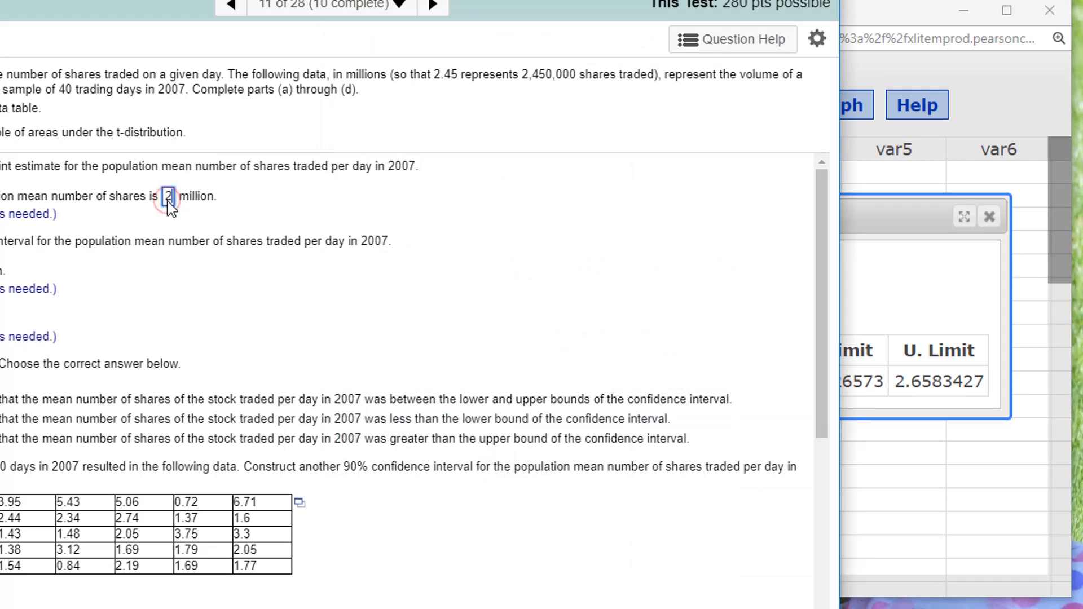
type("..")
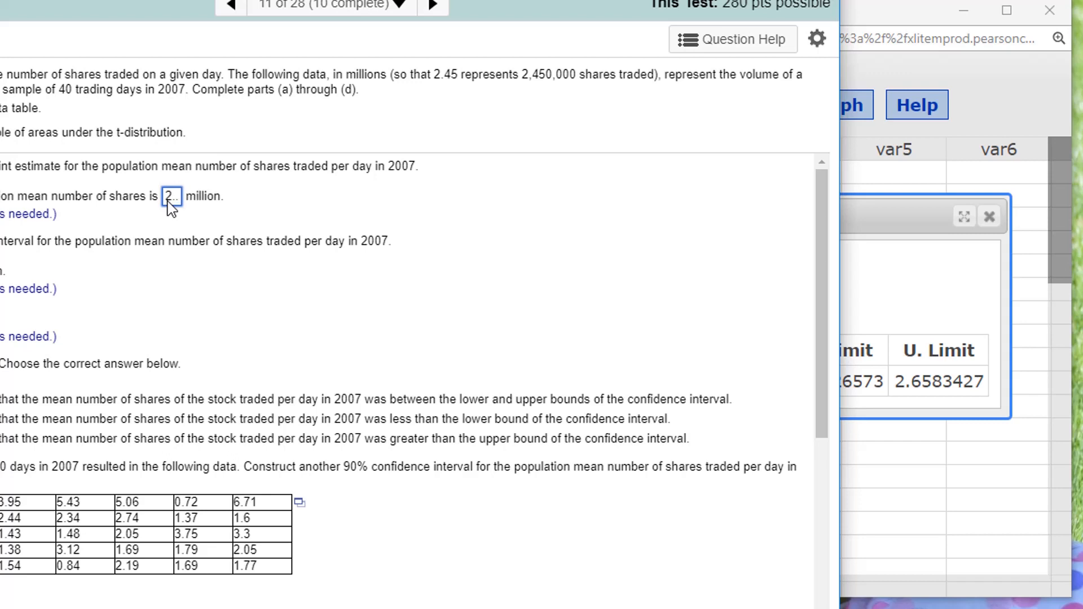
type("2.336")
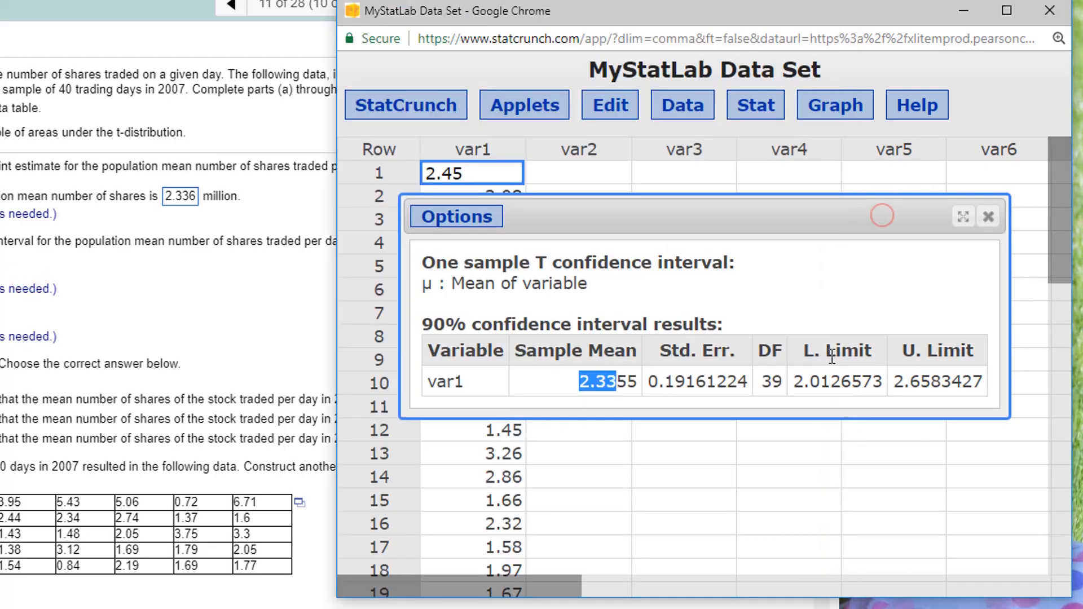
mouse_move(794, 383)
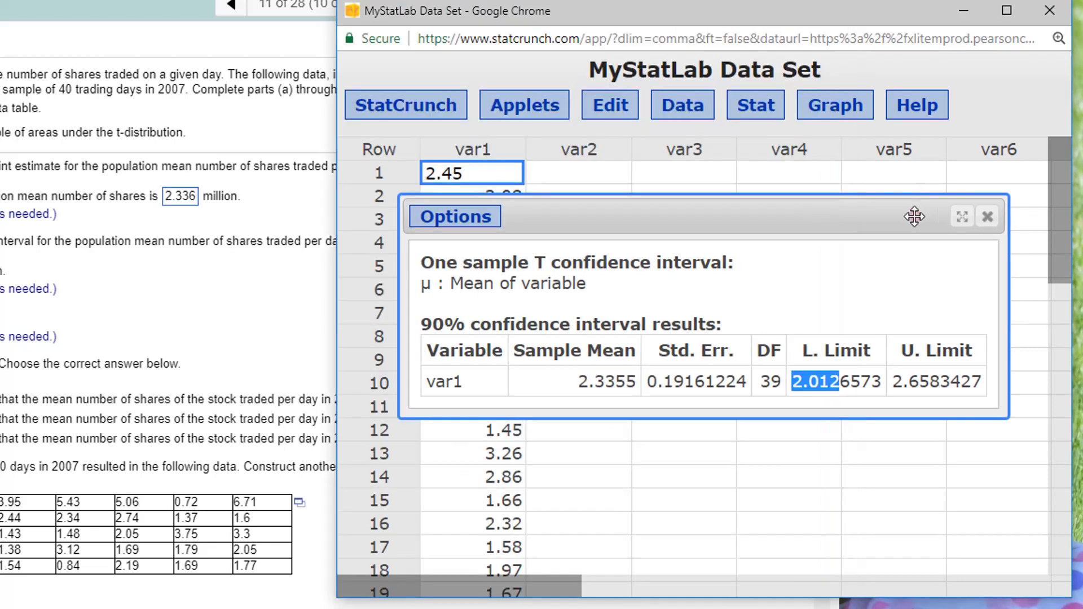
mouse_move(930, 386)
type("2.658")
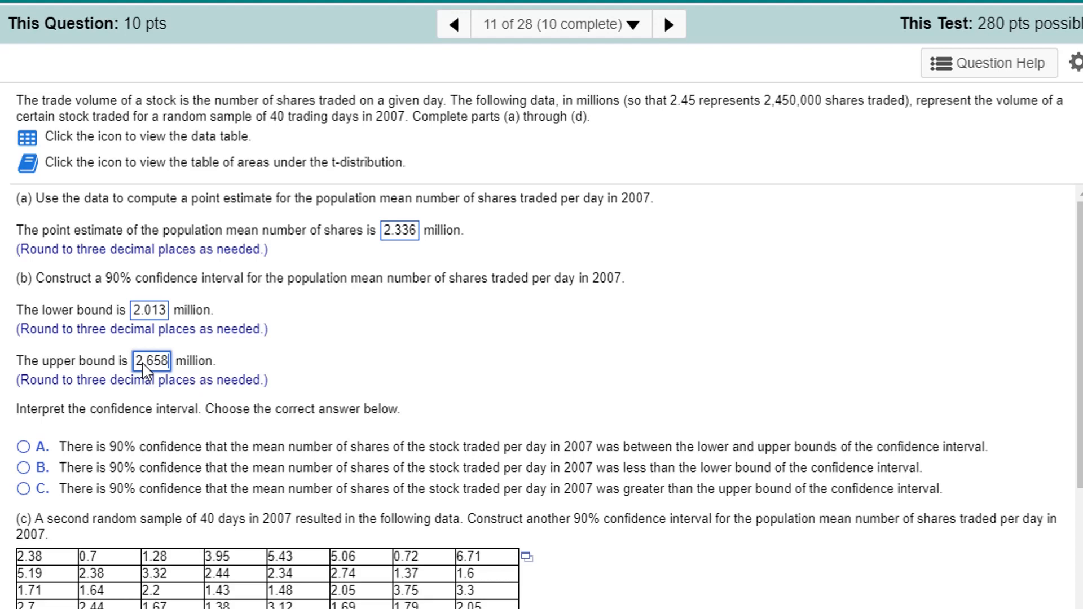
scroll("down", 3)
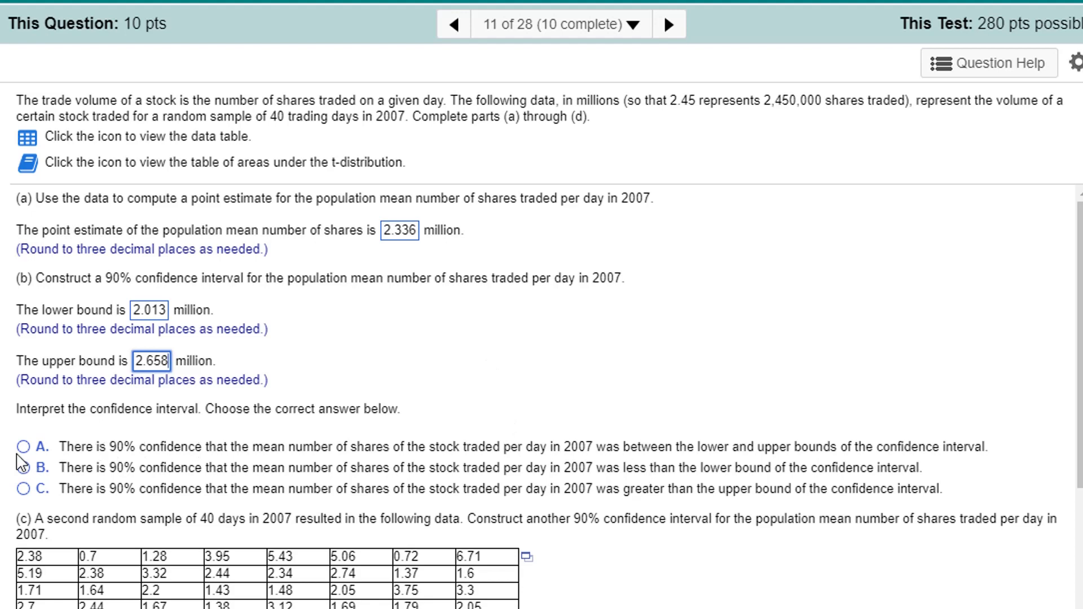
- Choose interpretation A (the mean lies between the bounds) and scroll down to part (c)
left_click(20, 443)
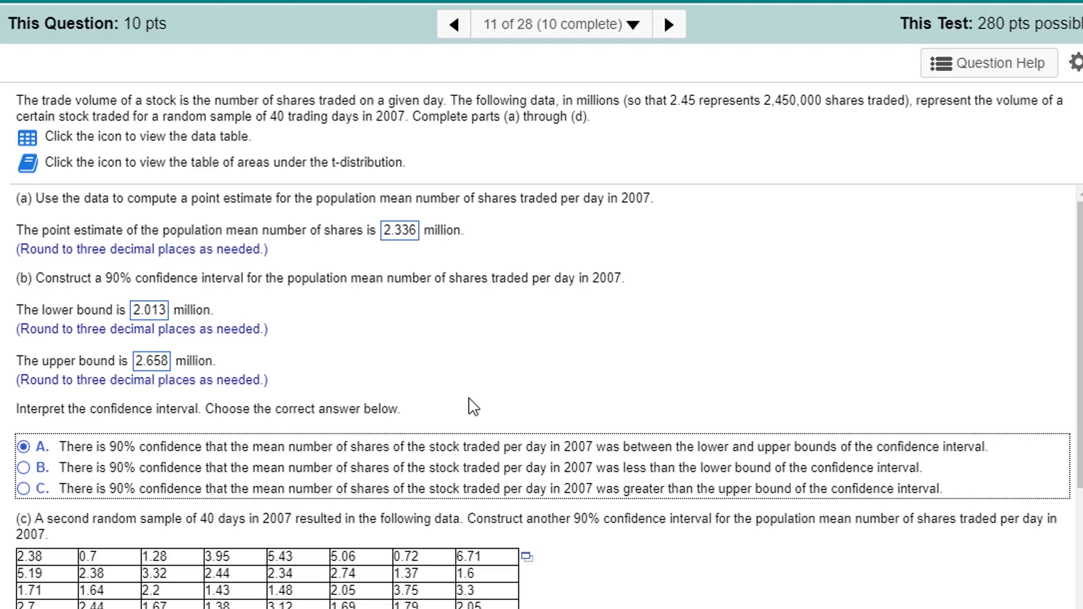
scroll("down", 3)
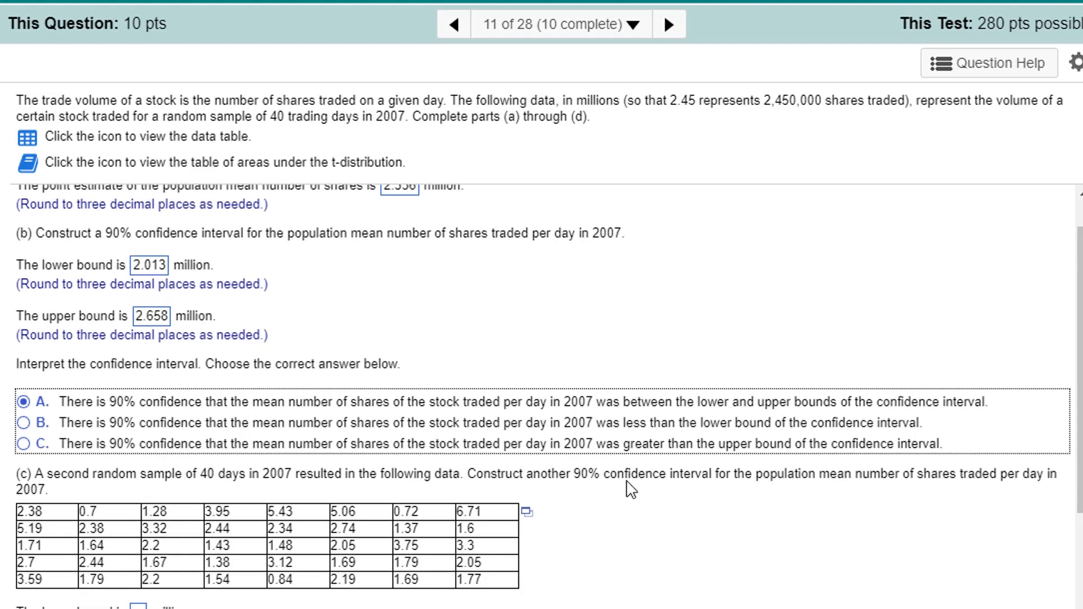
scroll("down", 3)
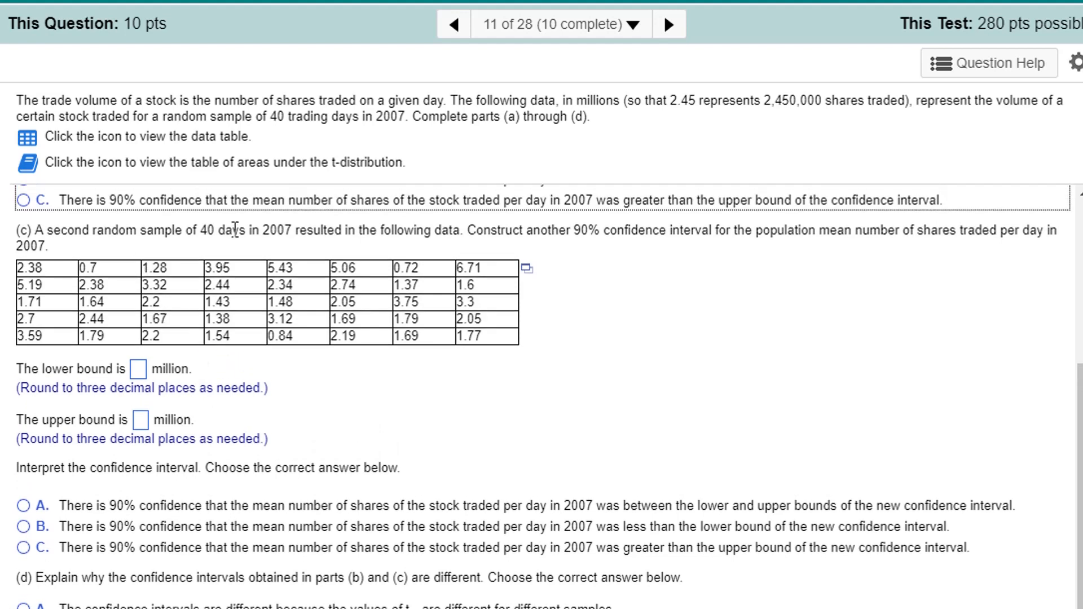
mouse_move(632, 233)
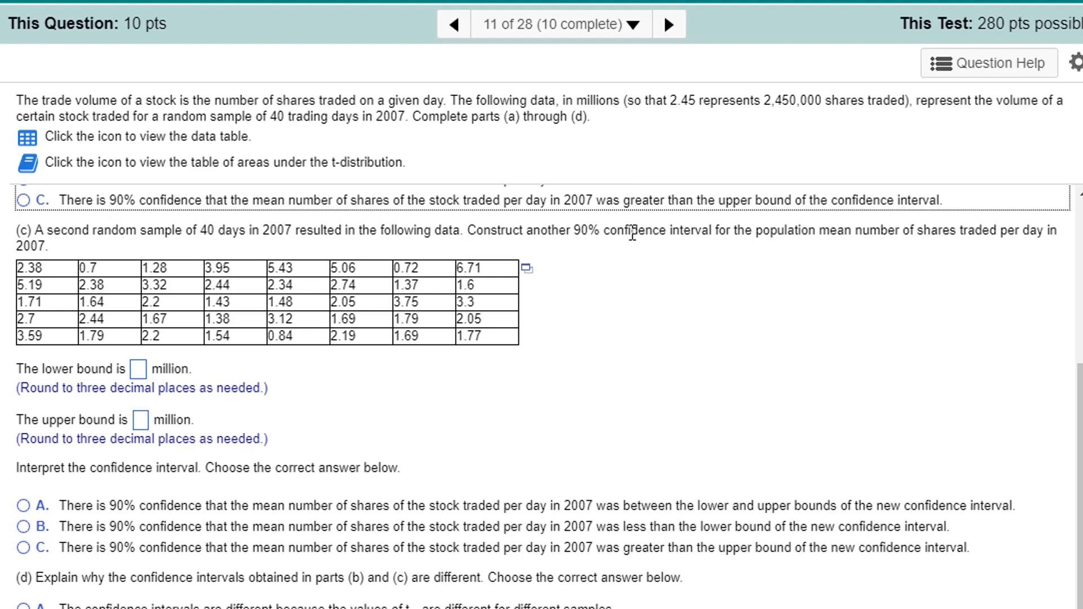
- Load the second sample into StatCrunch and start a one-sample t analysis on var1 data
left_click(526, 268)
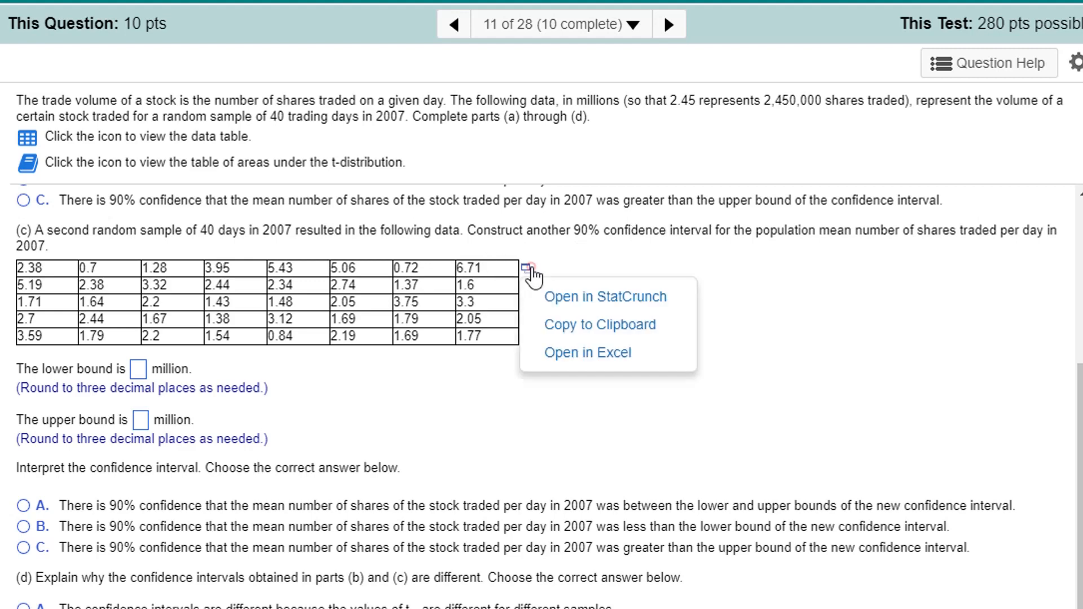
left_click(604, 296)
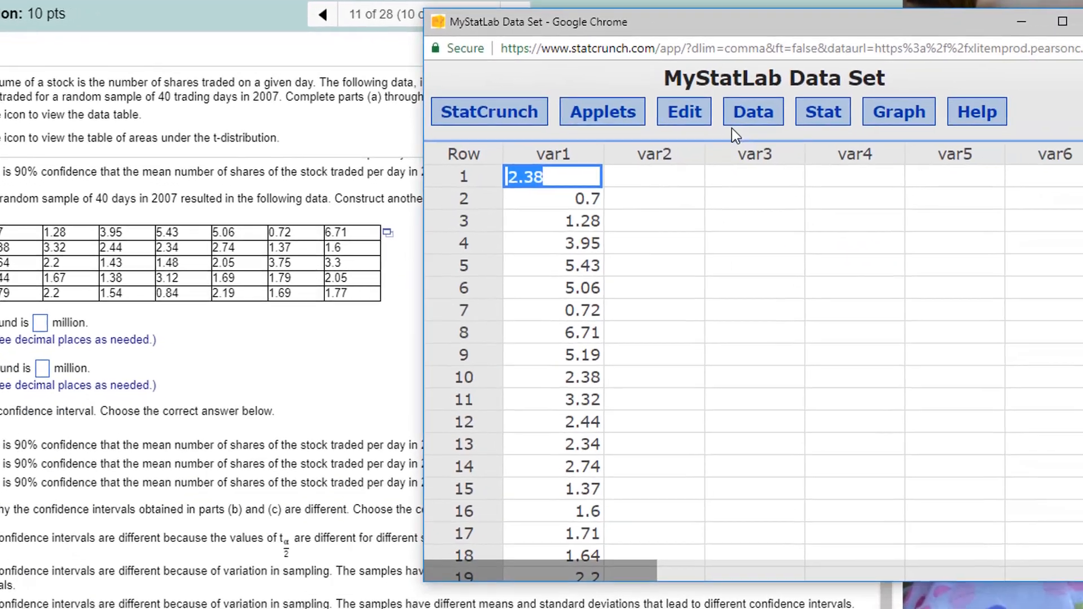
left_click(822, 111)
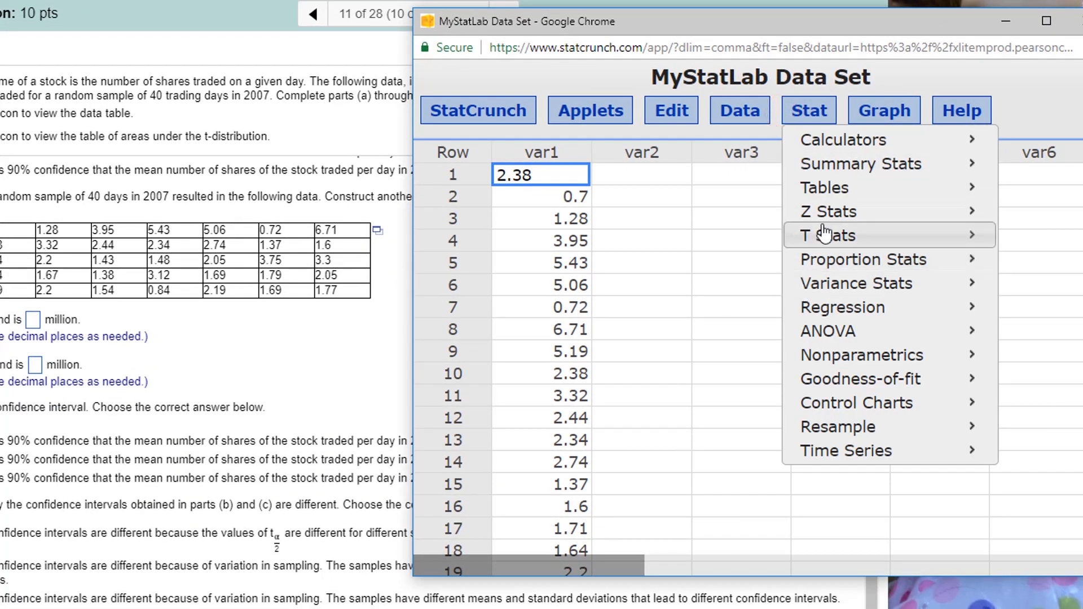
left_click(827, 235)
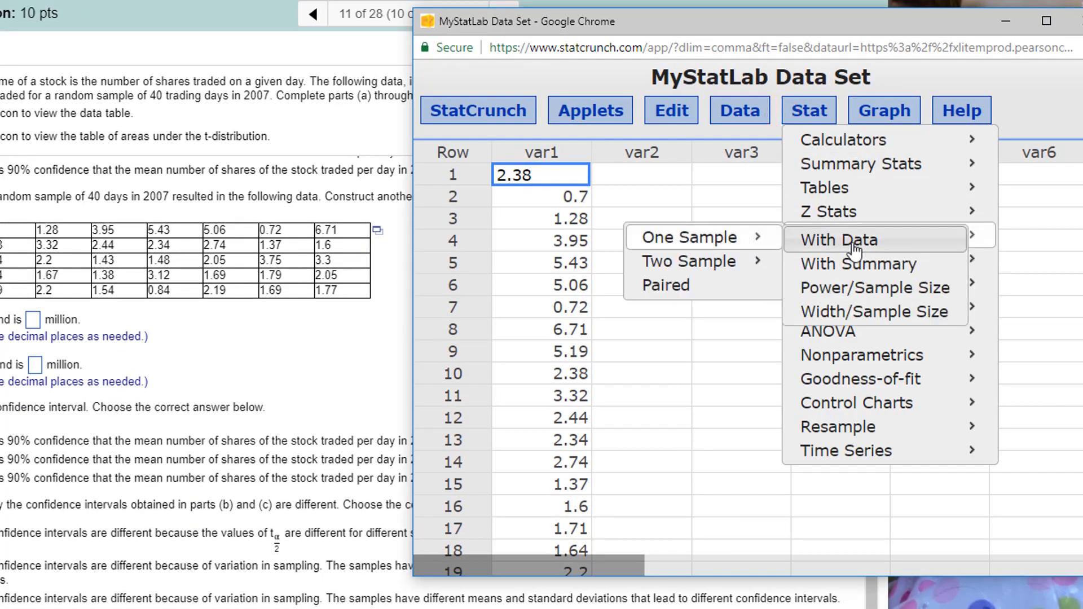
mouse_move(882, 271)
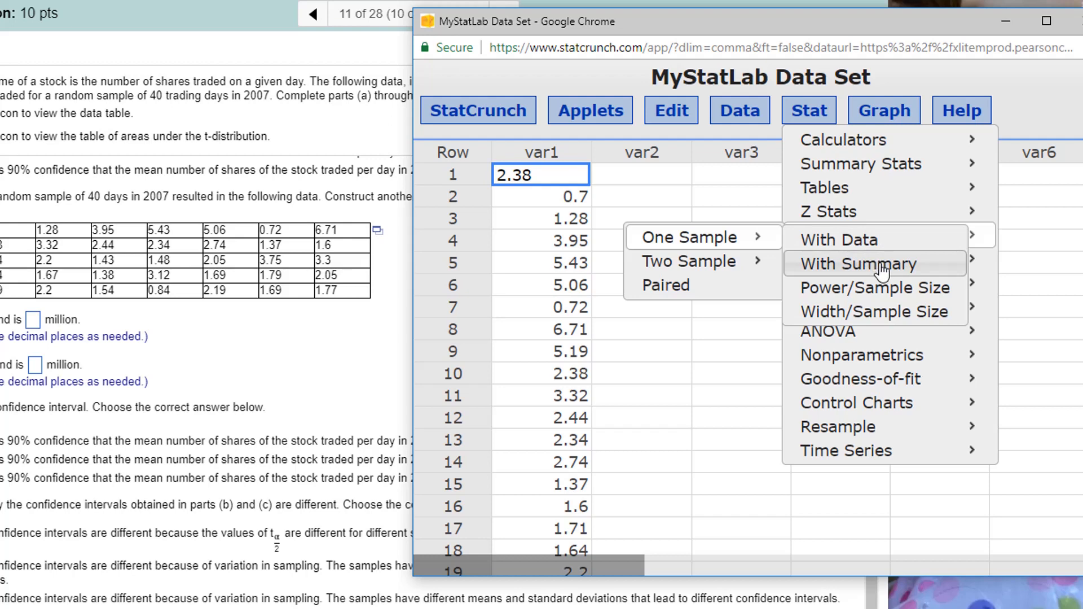
left_click(839, 239)
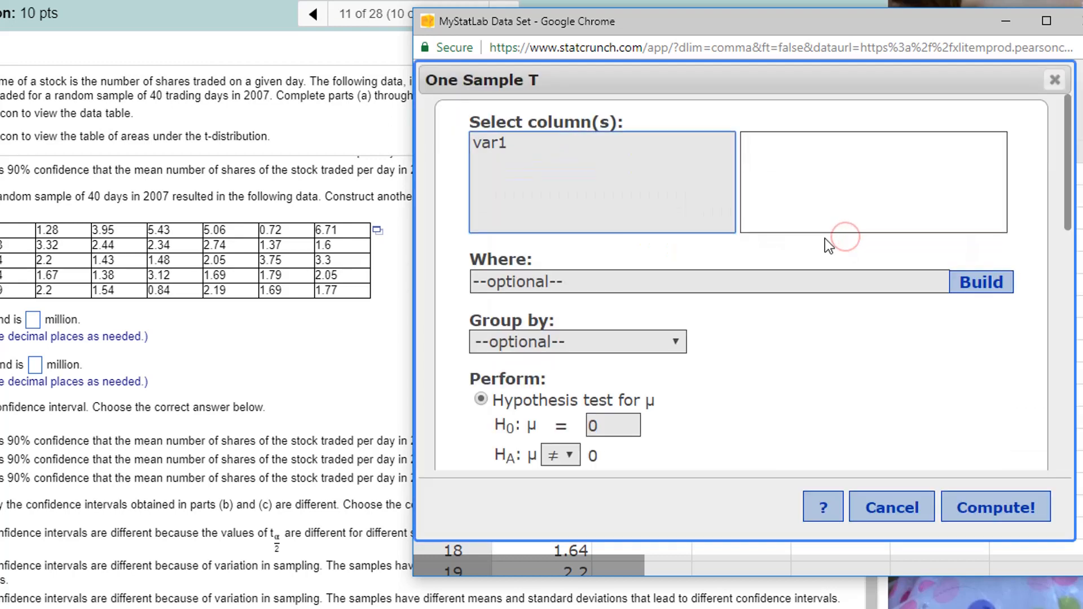
- Compute a 90% t confidence interval for var1, giving limits 2.0852447 and 2.7957553
left_click(490, 142)
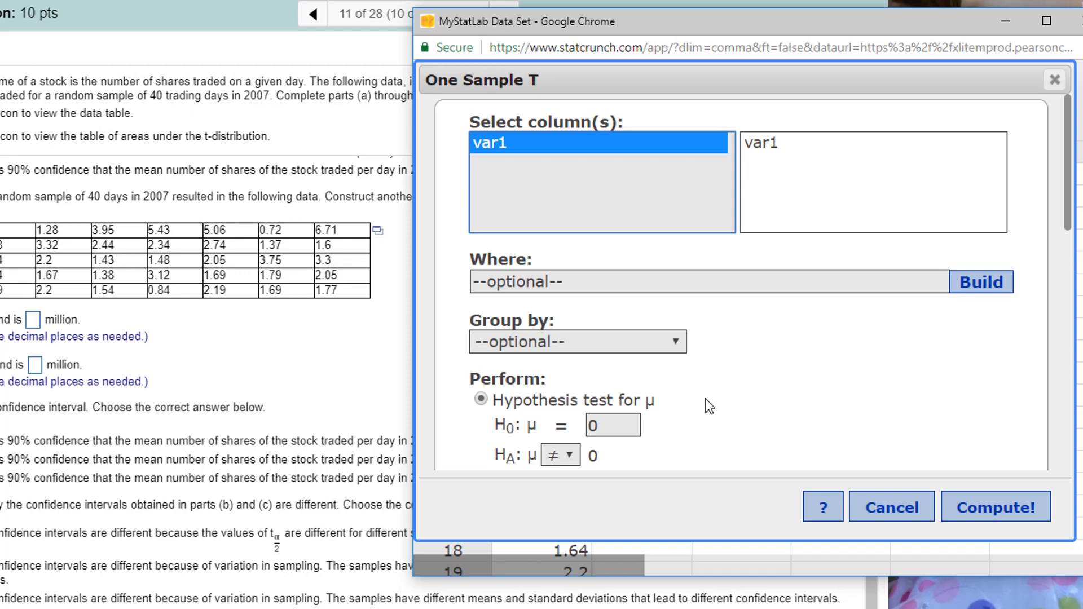
left_click(481, 388)
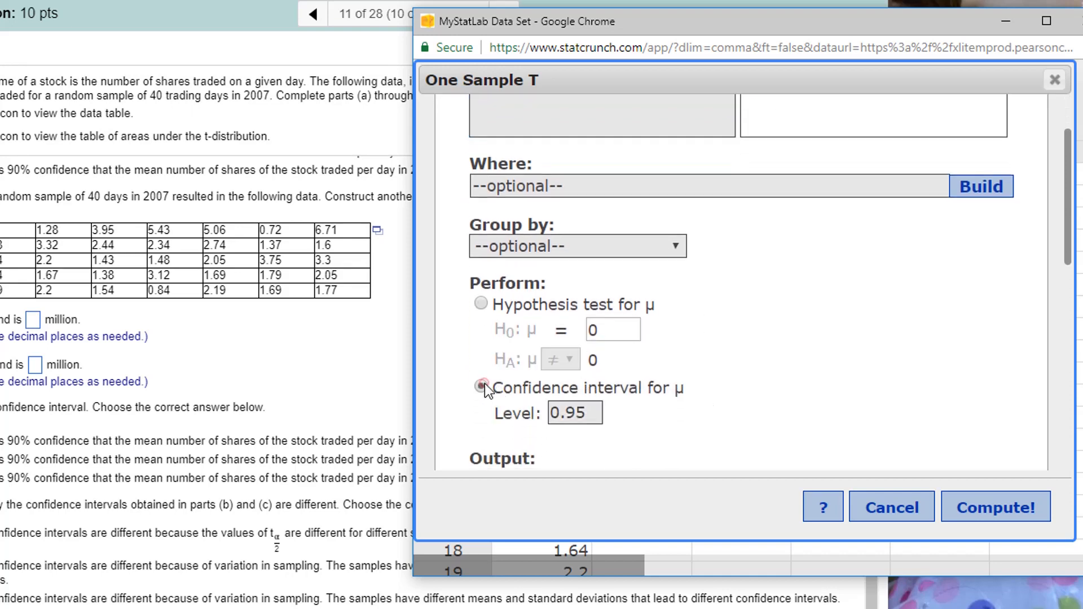
left_click(481, 387)
type("0.9")
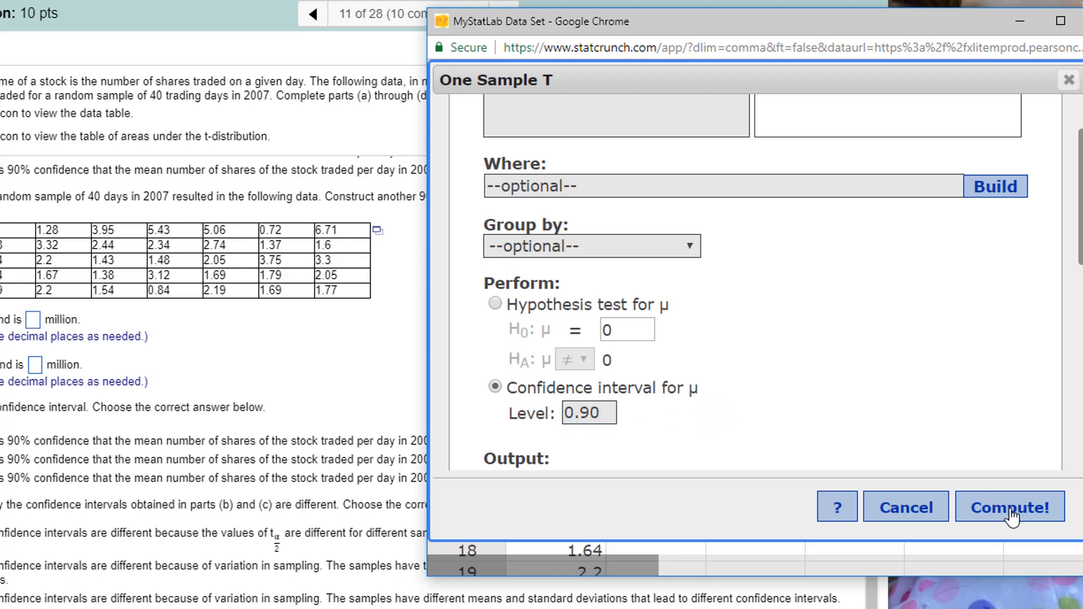
left_click(1009, 508)
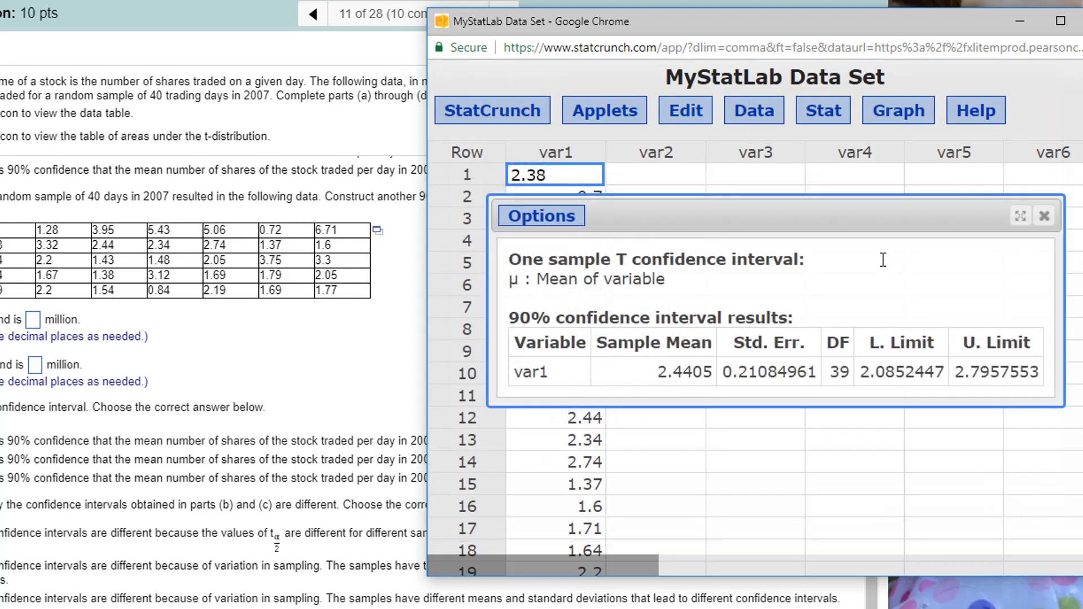
double_click(883, 371)
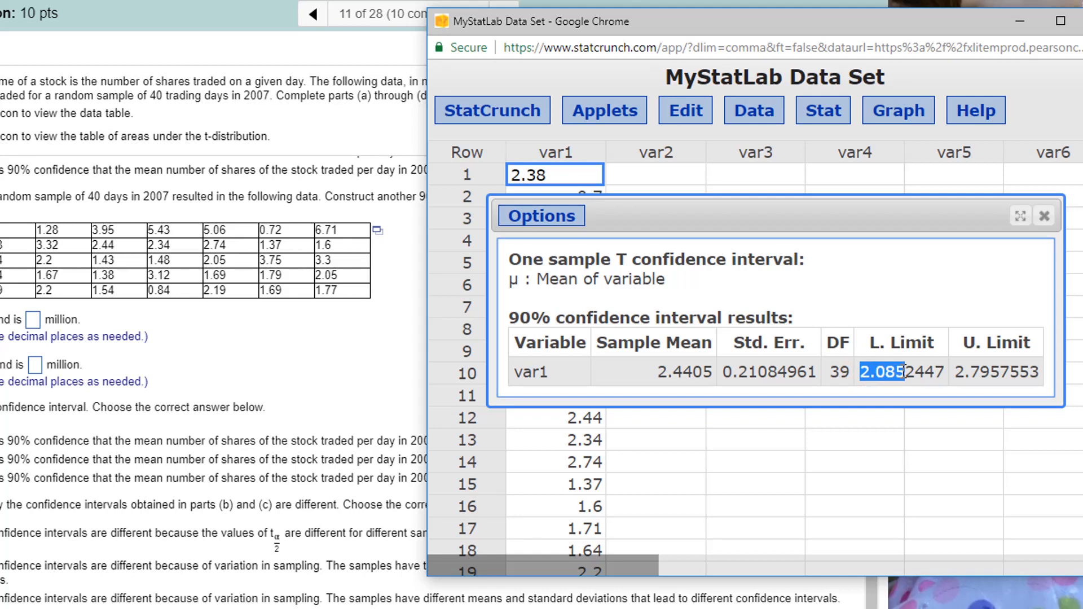
mouse_move(17, 335)
type("2.796")
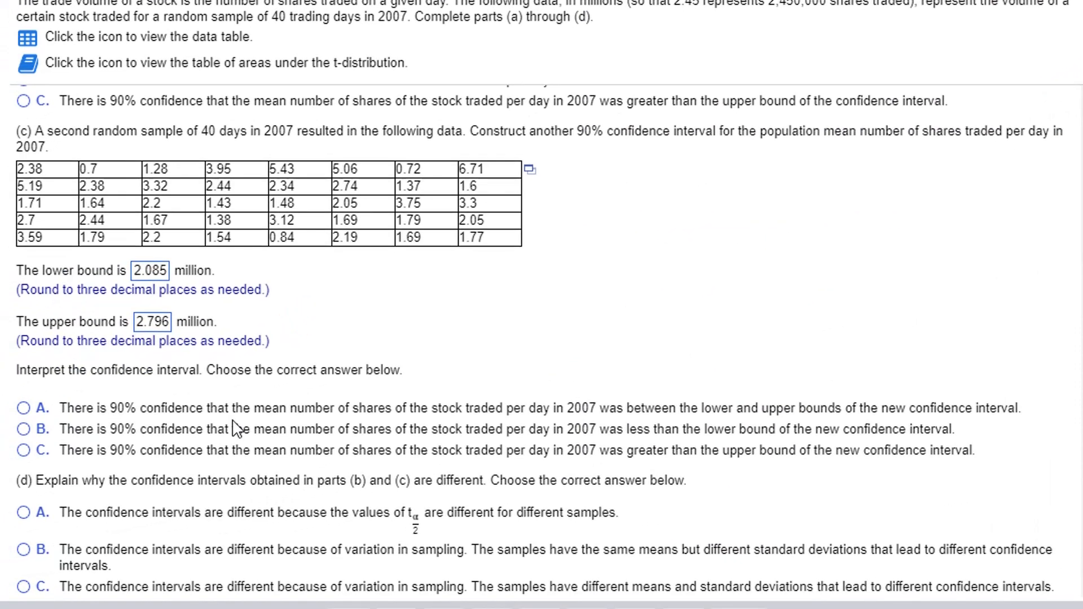
- Choose option A, the mean lies between 2.085 and 2.796 million, for the new interval
left_click(23, 407)
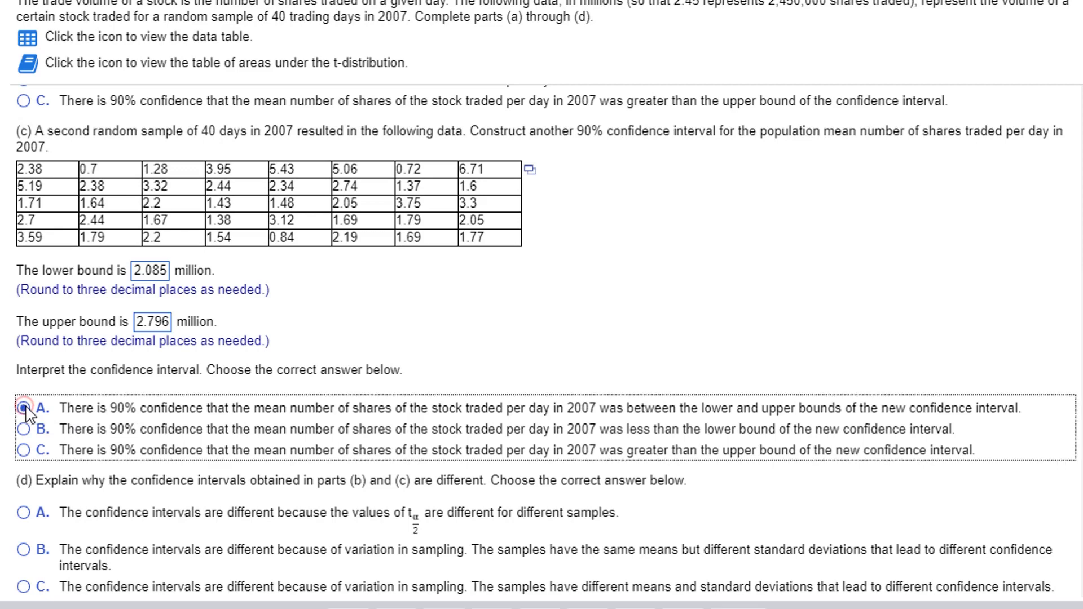
left_click(23, 410)
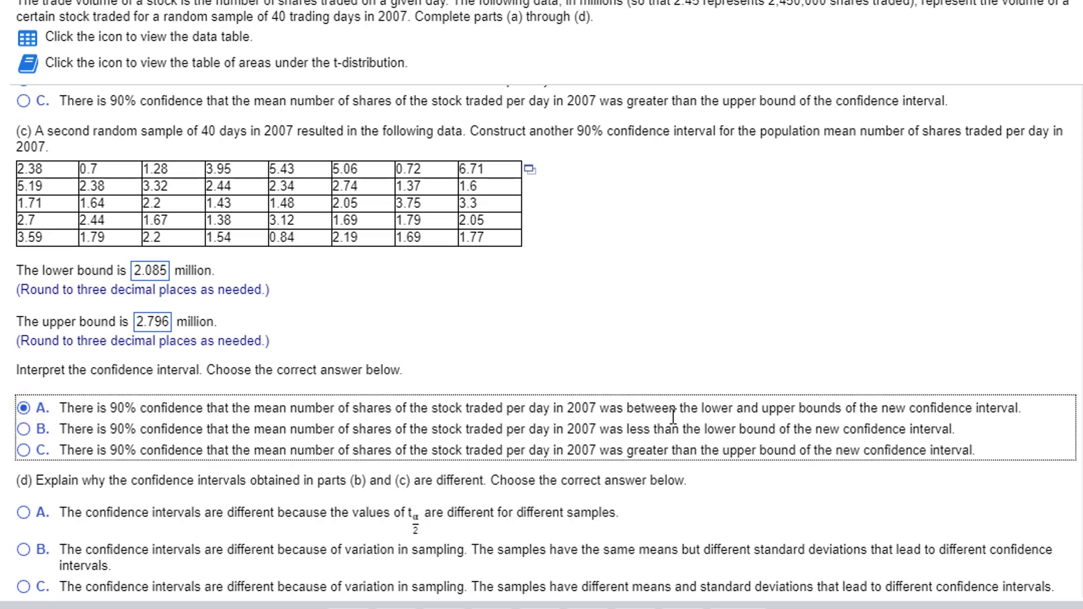
mouse_move(524, 361)
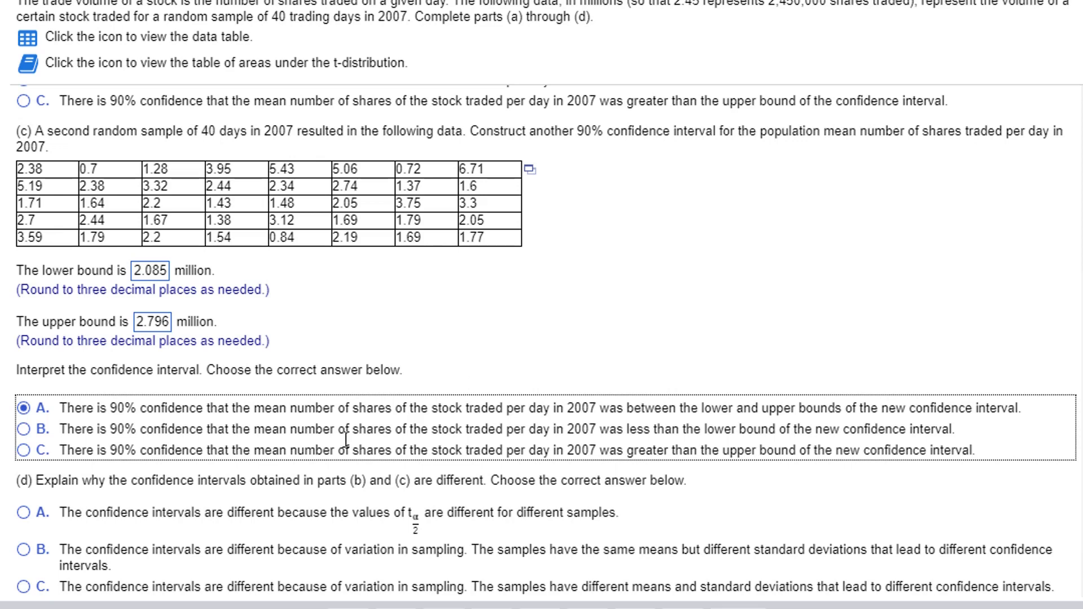
mouse_move(388, 408)
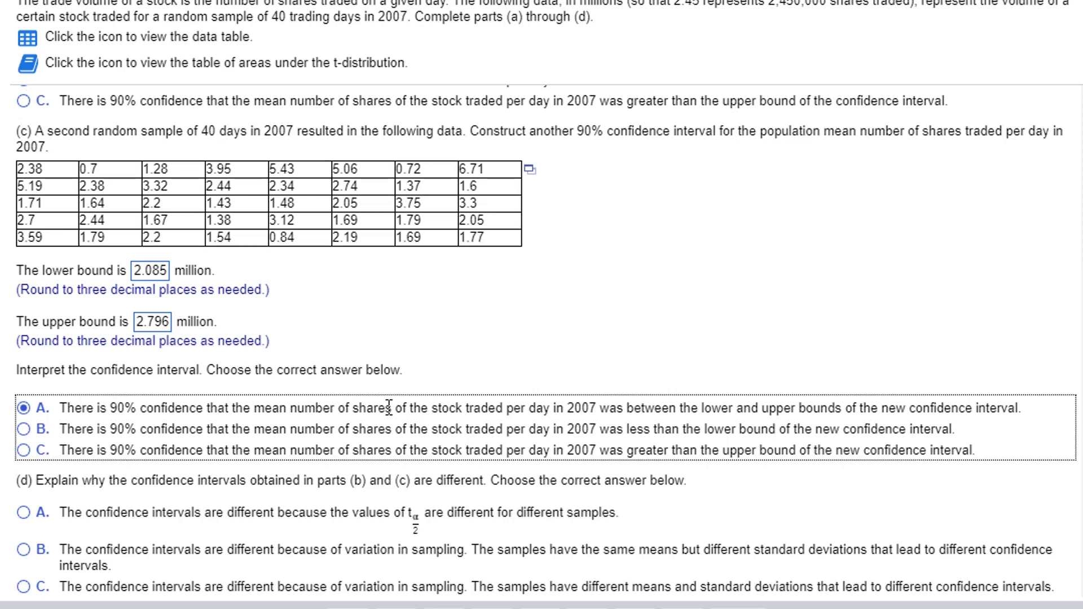
- Select option C, different means and standard deviations, for part (d) and move to question 12
scroll("down", 3)
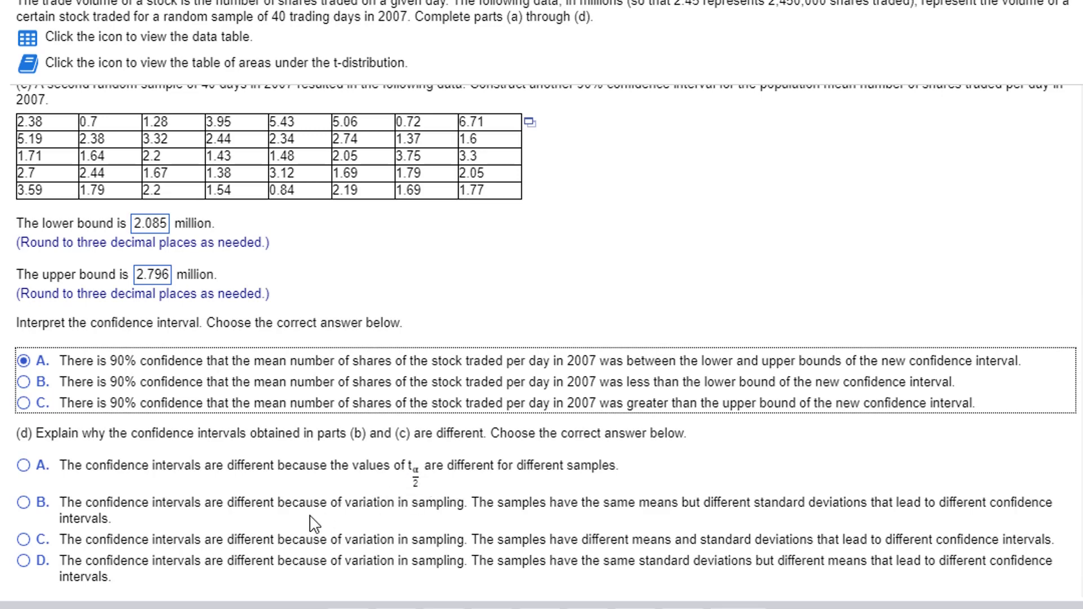
mouse_move(488, 520)
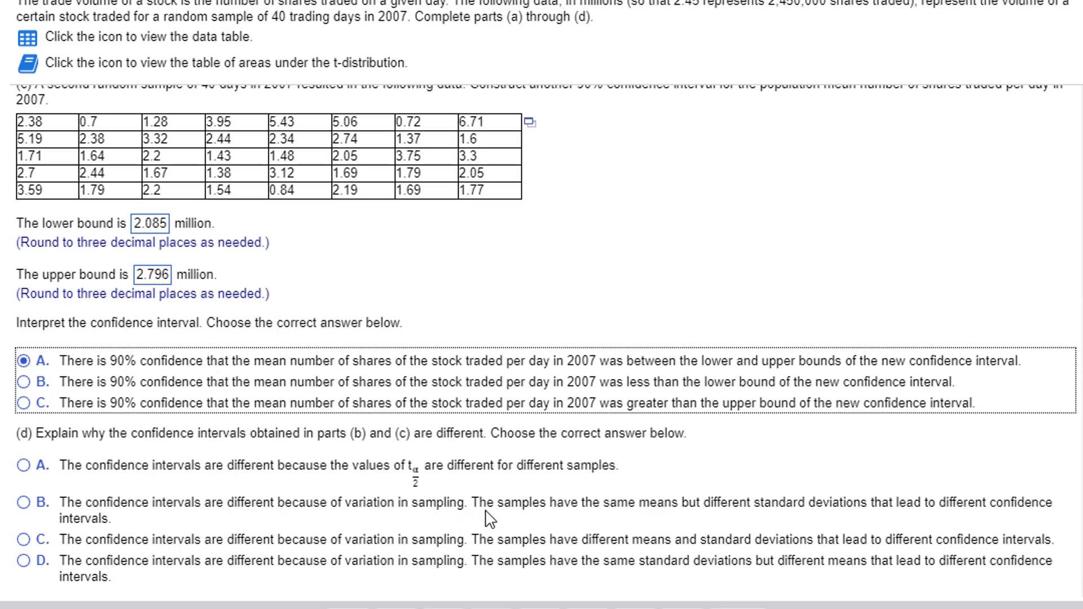
mouse_move(662, 537)
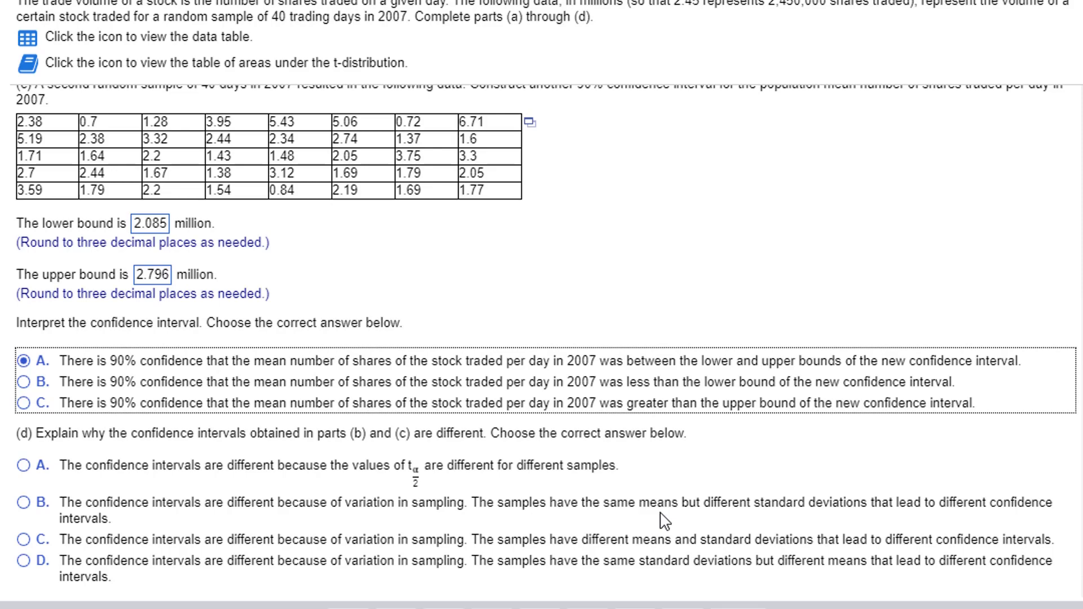
scroll("up", 3)
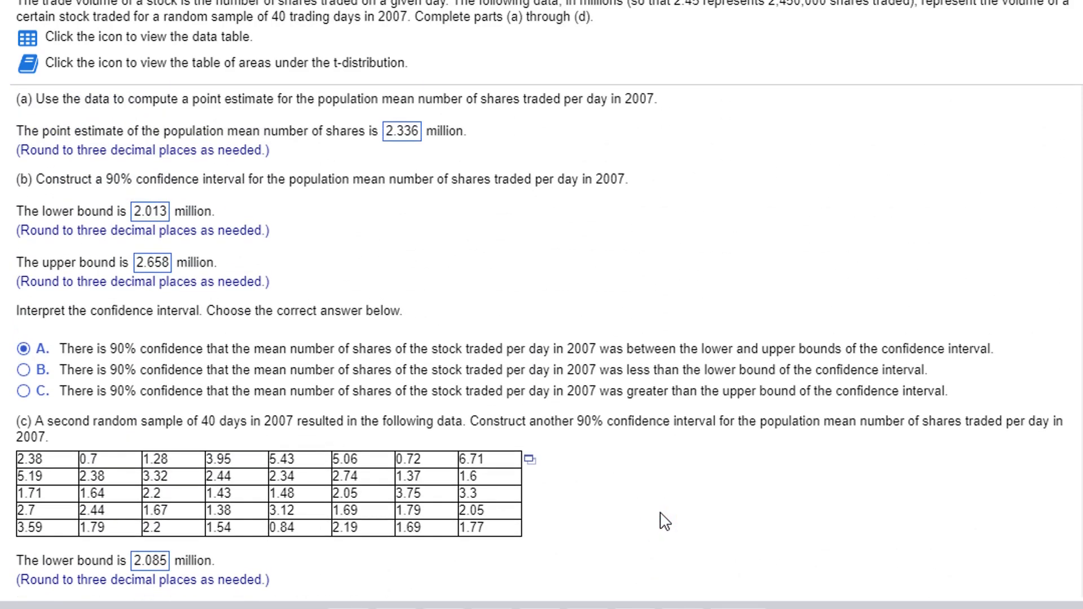
mouse_move(402, 152)
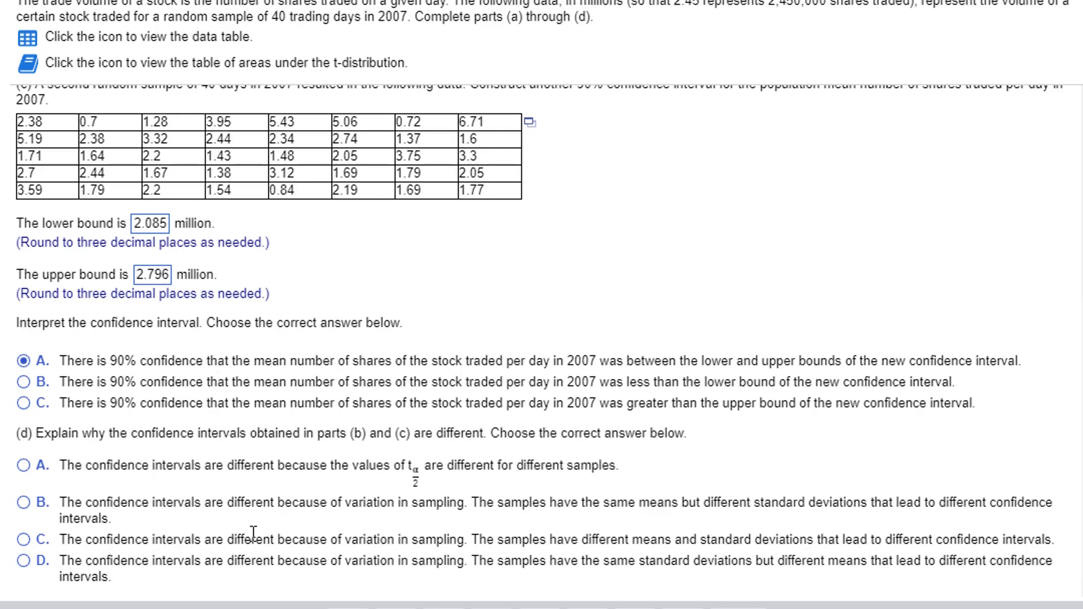
mouse_move(474, 542)
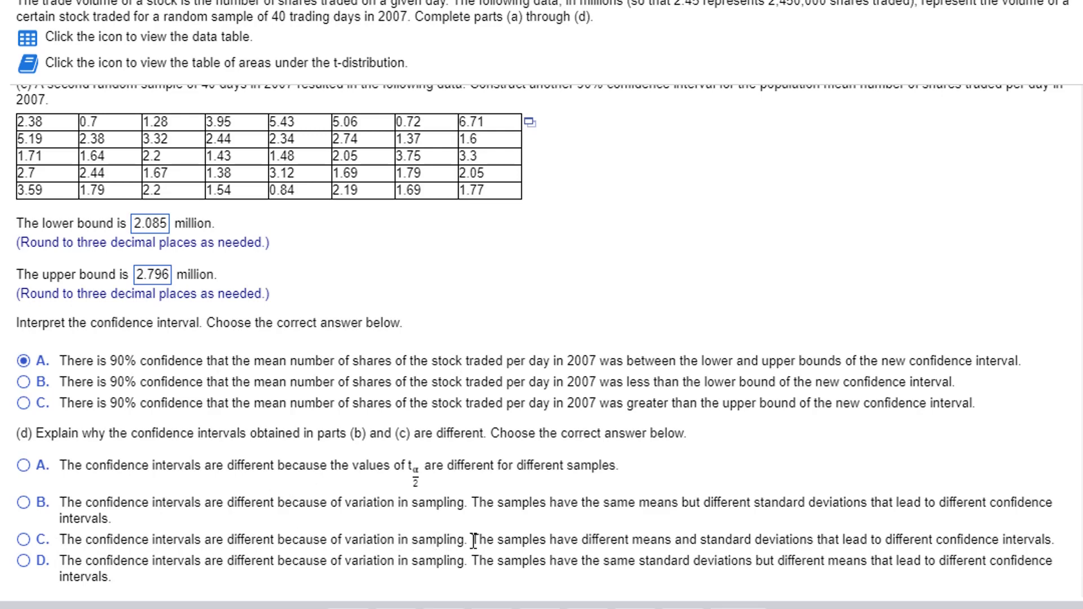
mouse_move(764, 562)
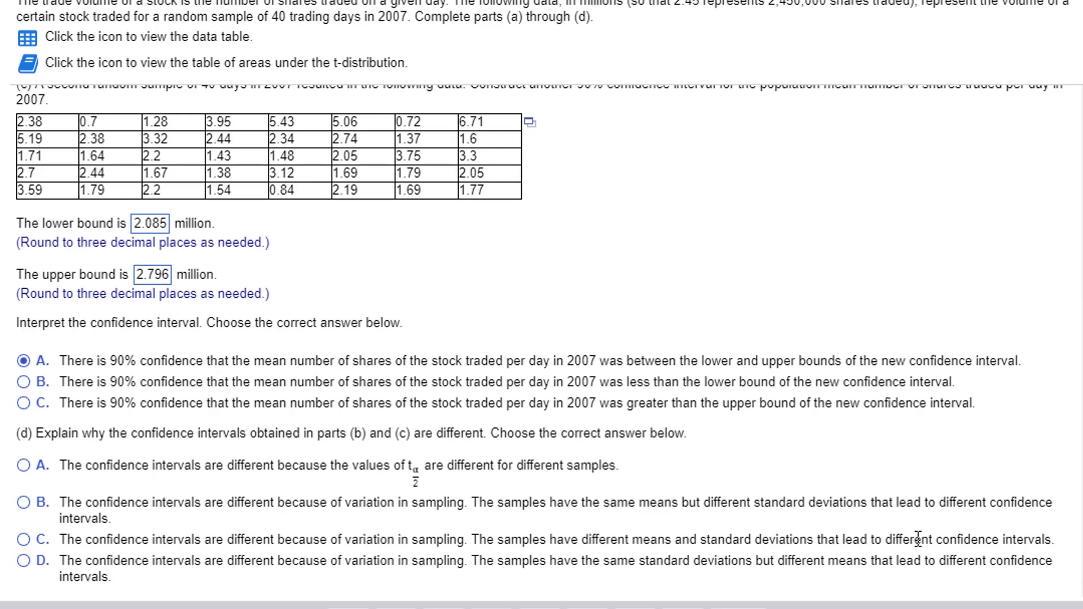
left_click(22, 545)
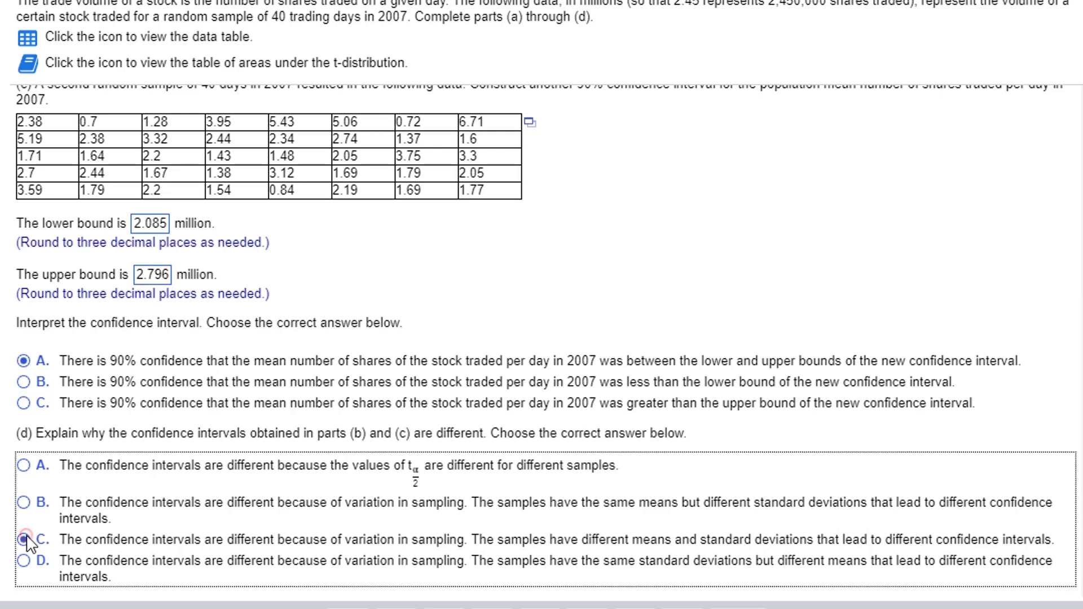
left_click(23, 539)
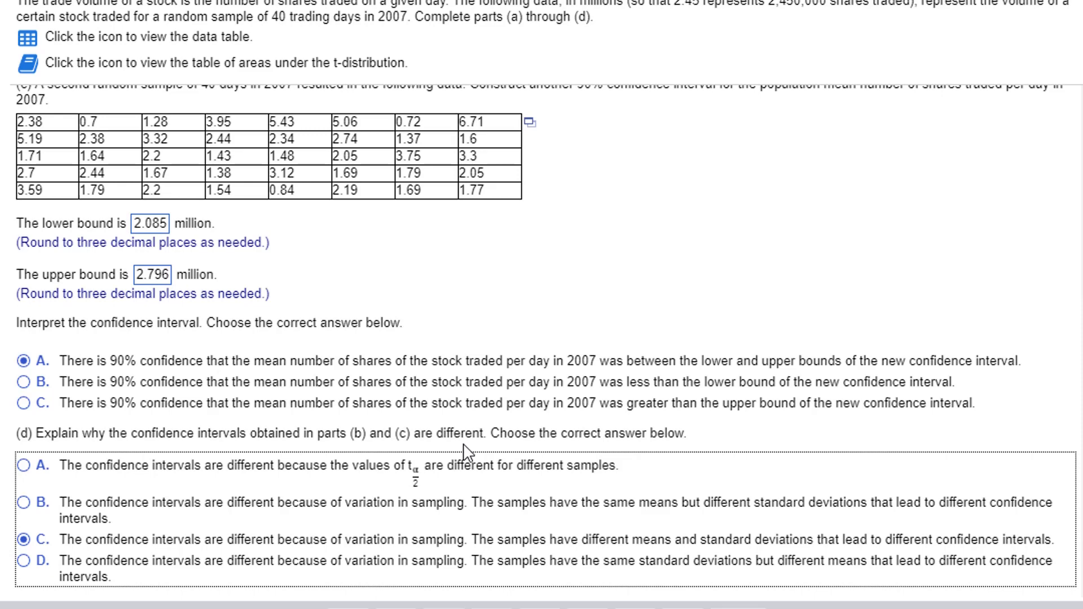
mouse_move(427, 452)
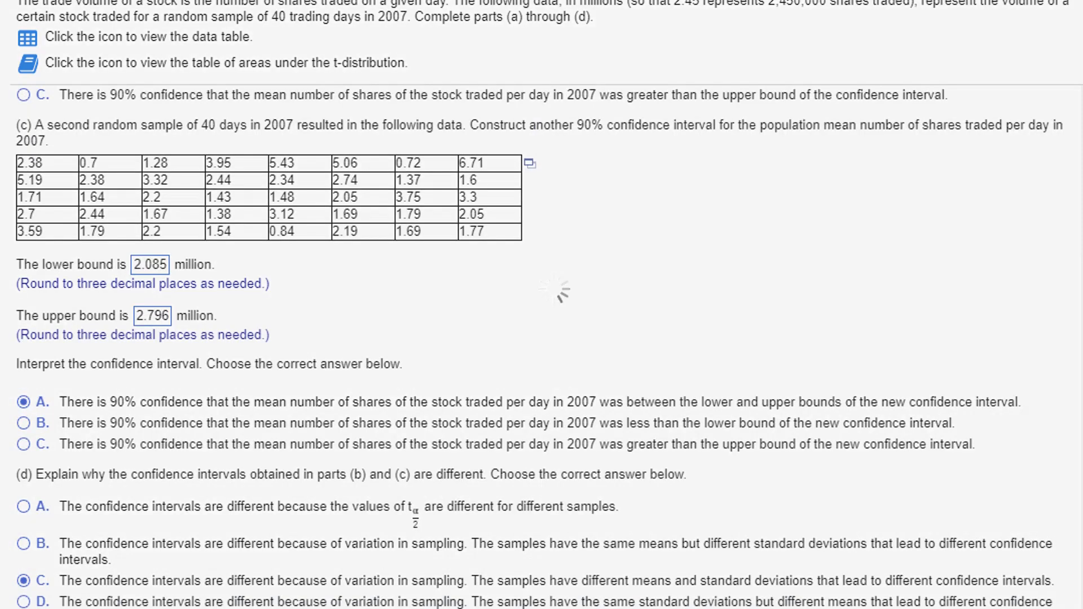
left_click(754, 25)
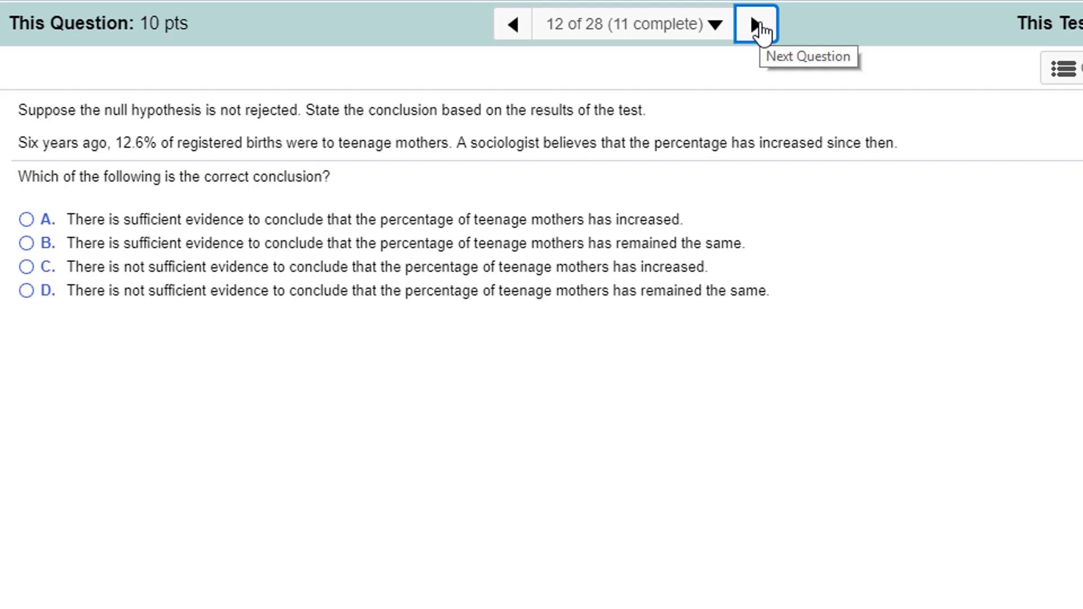
mouse_move(179, 176)
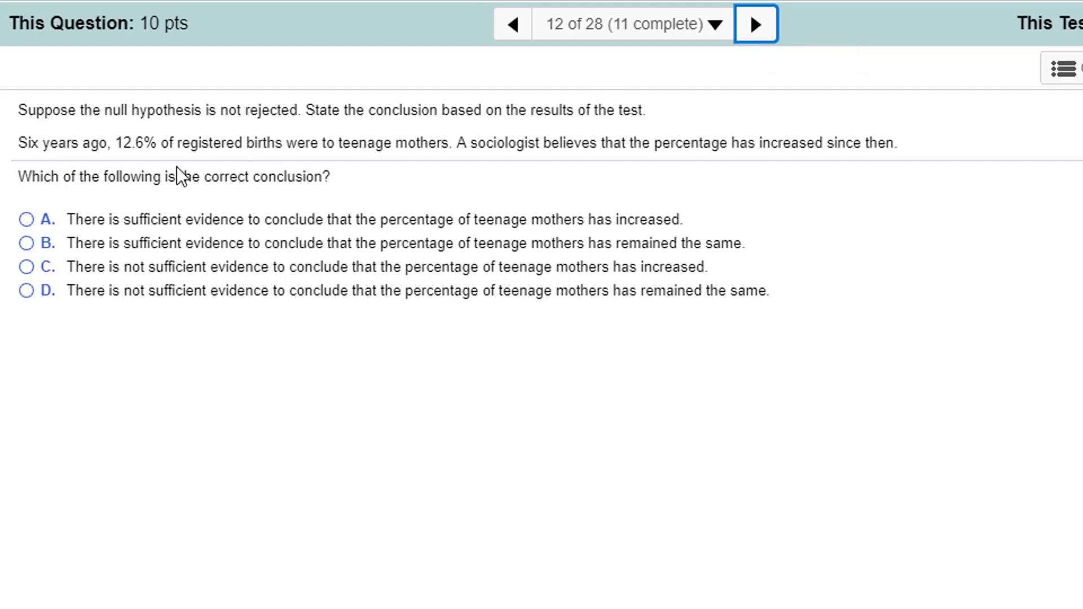
mouse_move(396, 169)
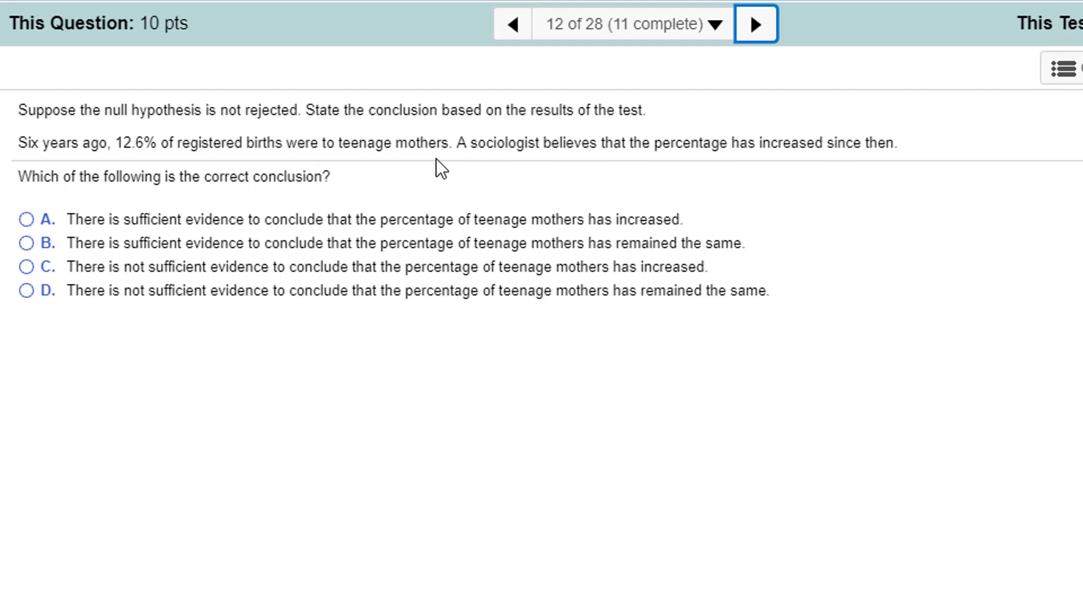
mouse_move(904, 183)
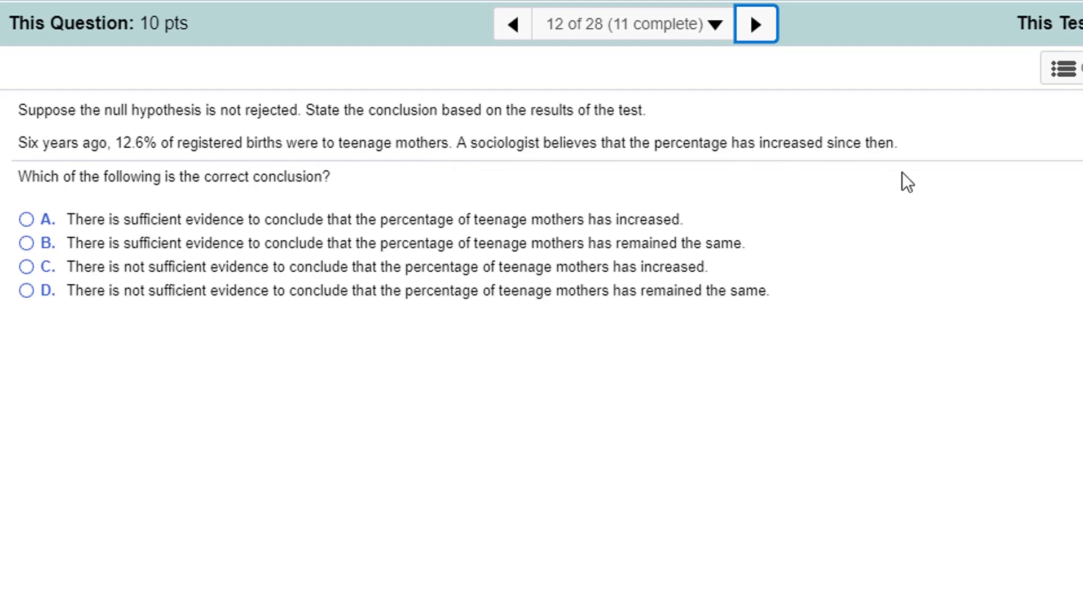
mouse_move(652, 143)
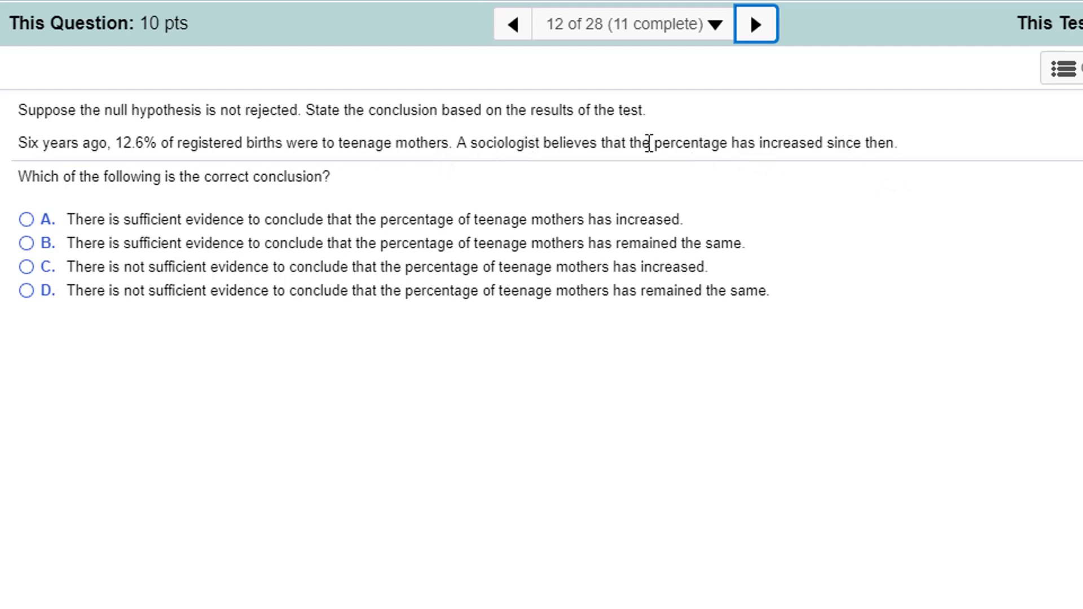
mouse_move(126, 277)
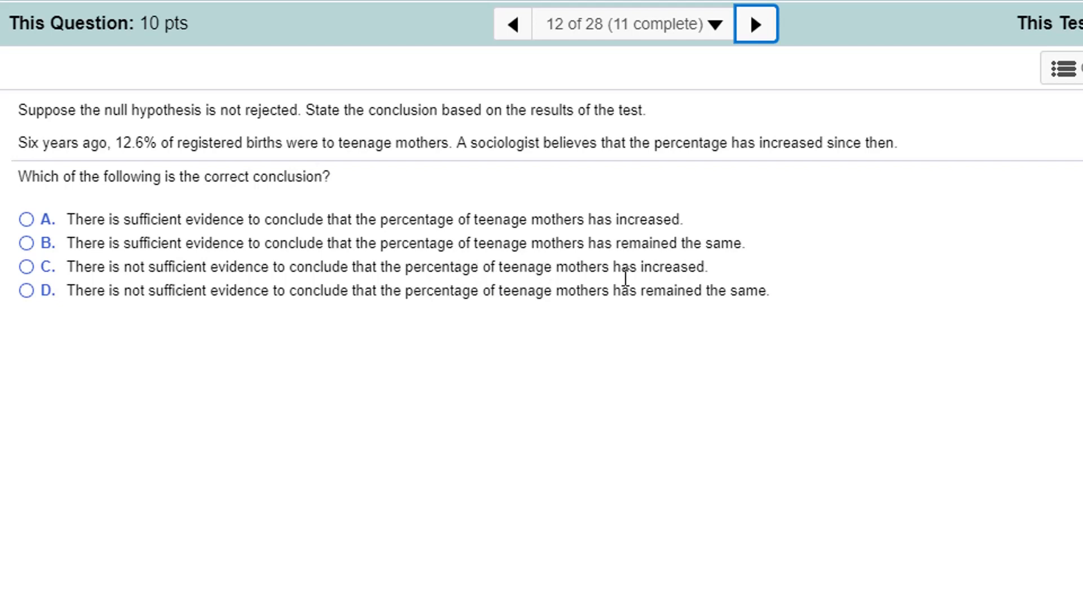
- Select option C, not sufficient evidence of an increase, and advance to question 13
left_click(25, 268)
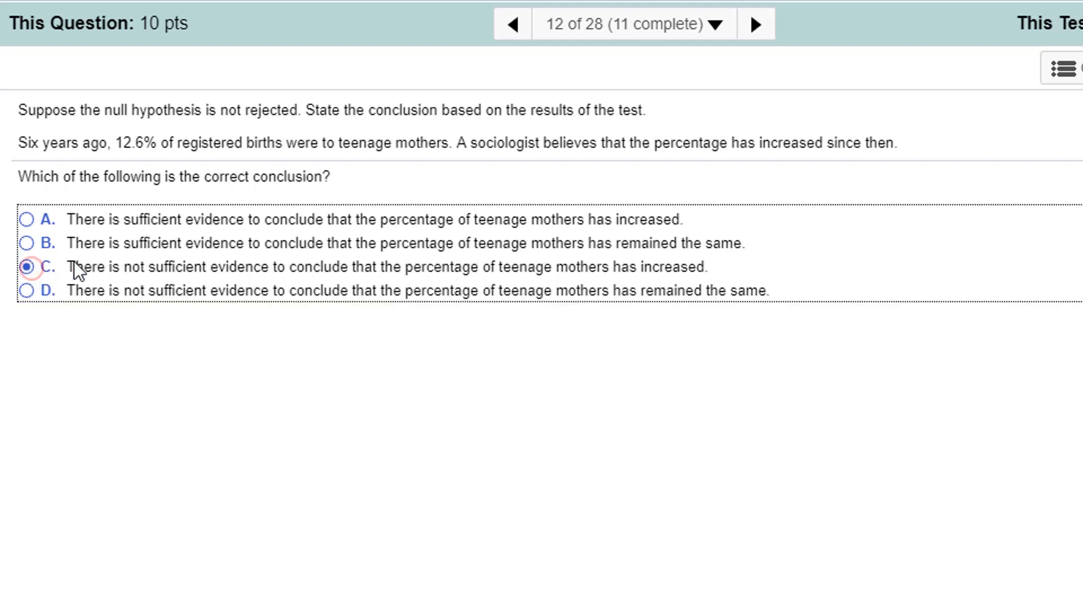
left_click(27, 268)
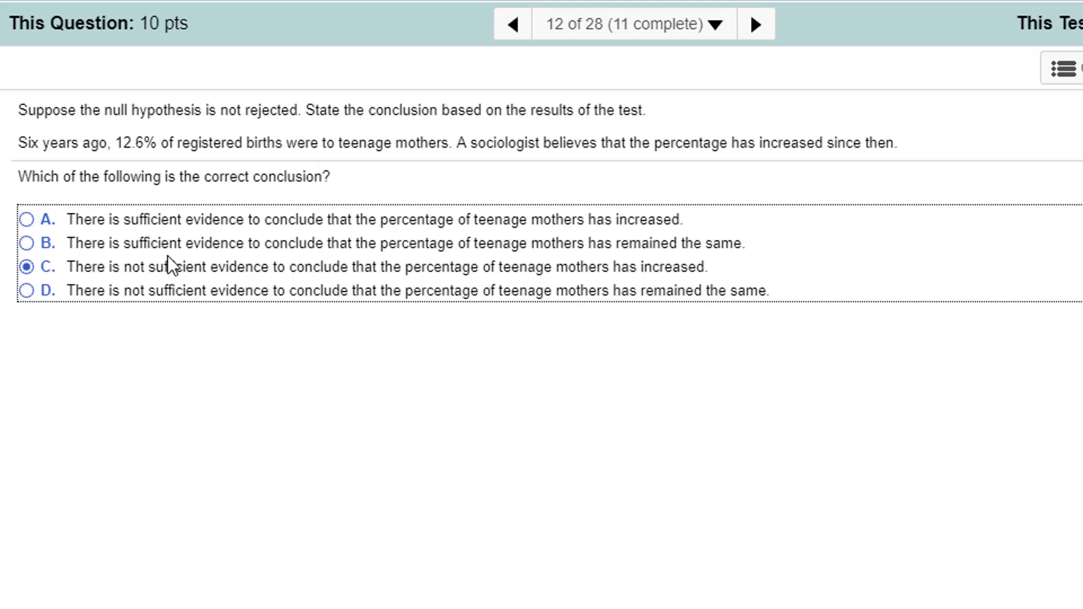
mouse_move(765, 186)
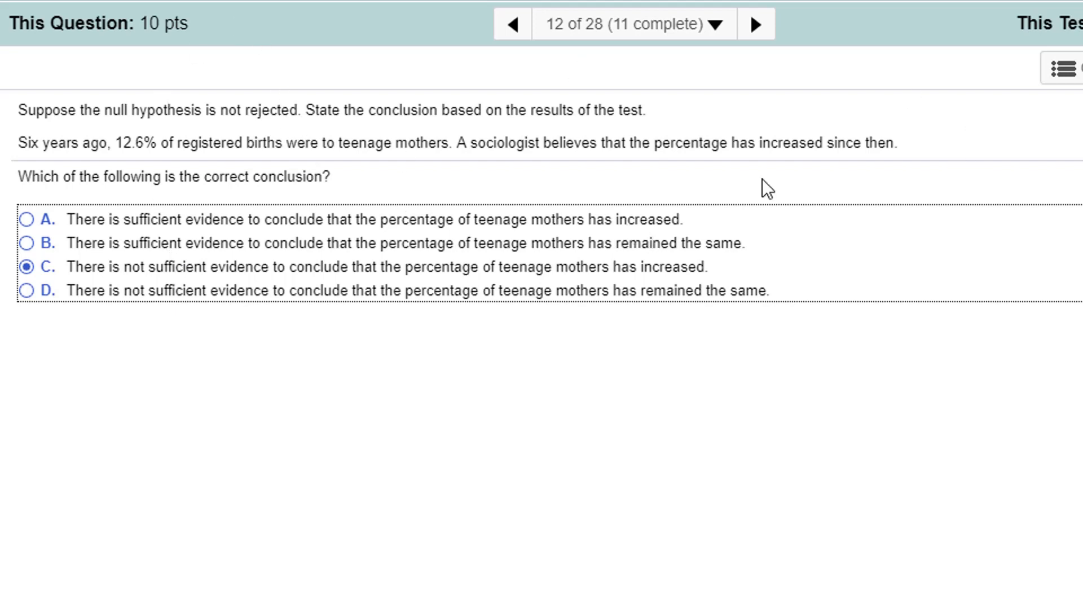
mouse_move(692, 196)
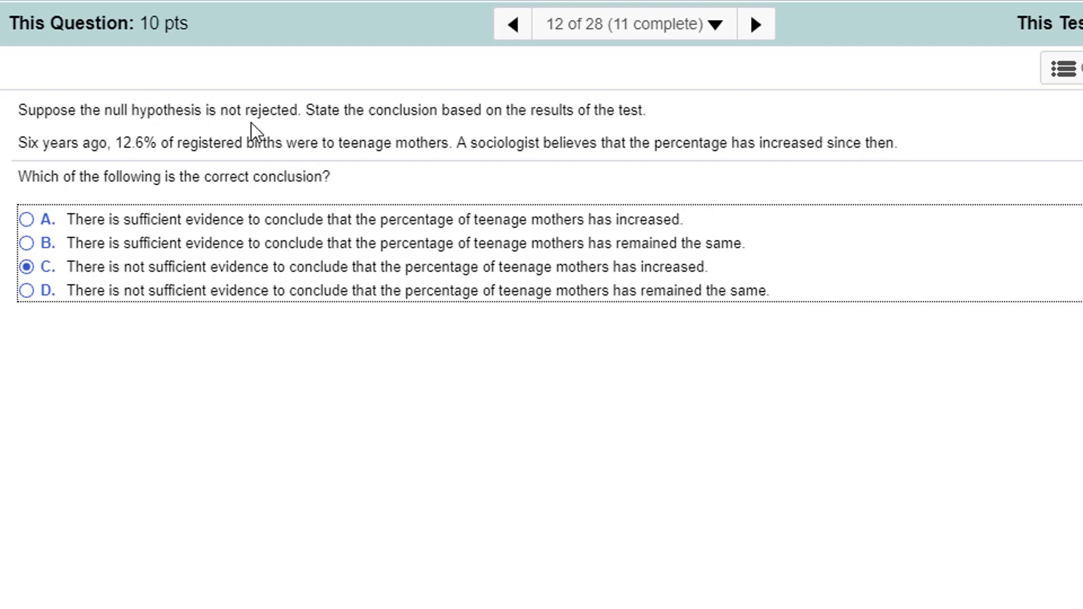
mouse_move(277, 122)
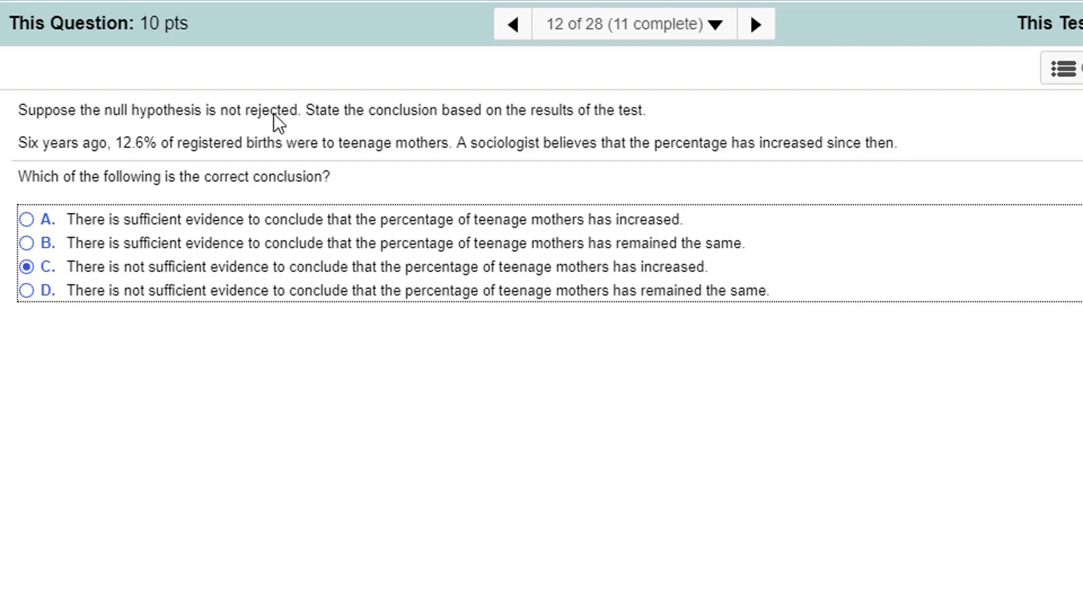
mouse_move(476, 83)
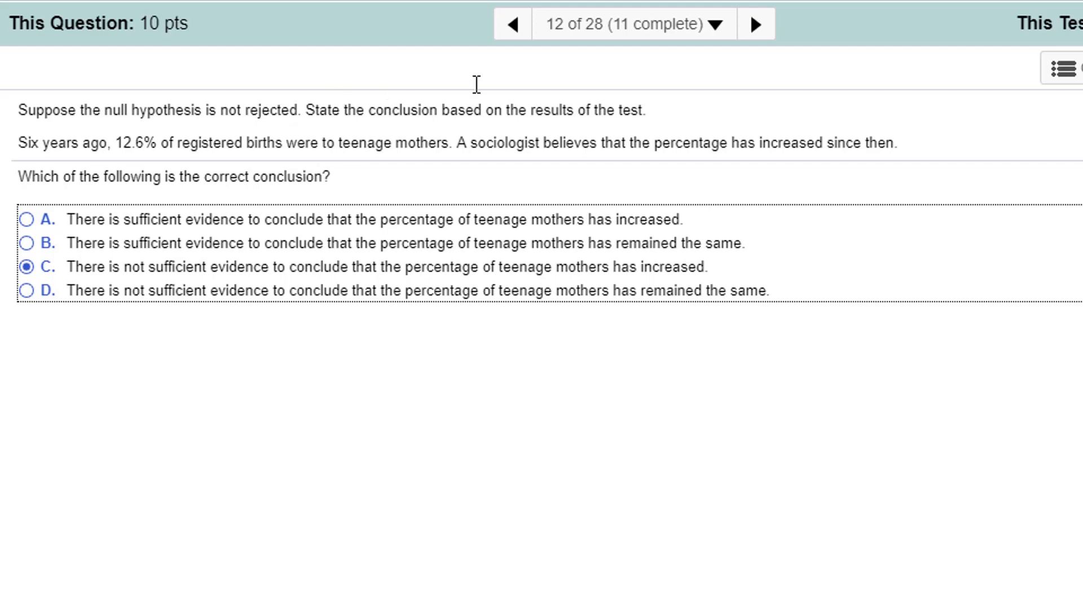
left_click(758, 25)
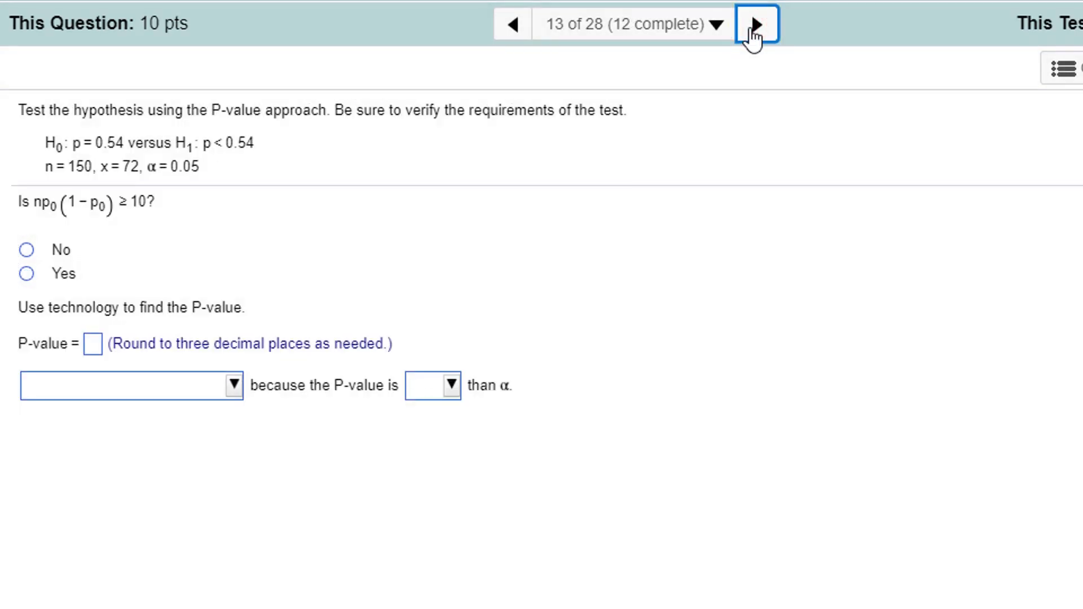
mouse_move(596, 334)
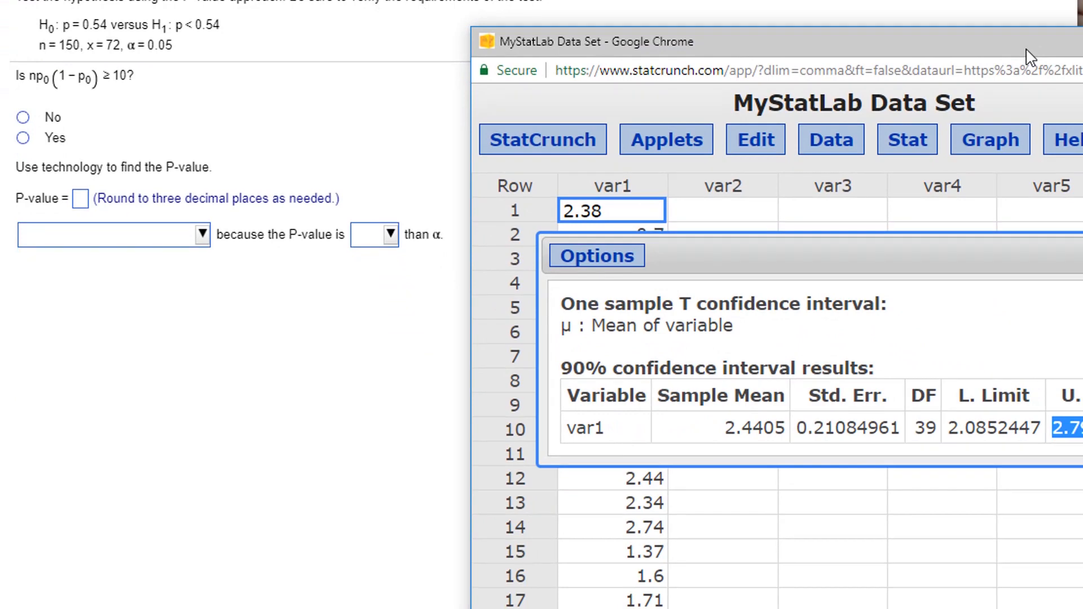
mouse_move(198, 96)
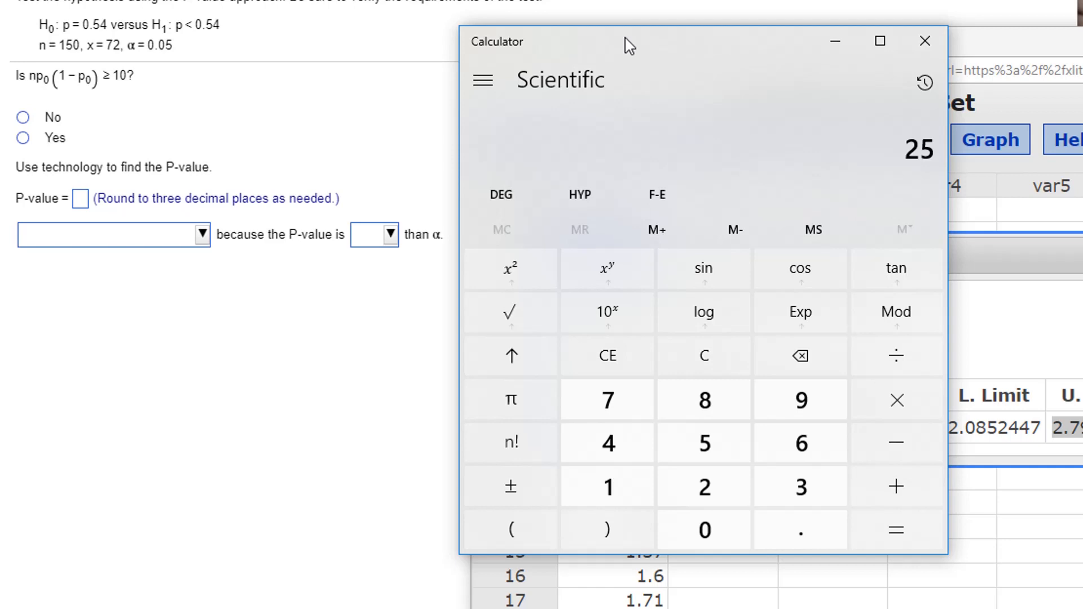
mouse_move(50, 89)
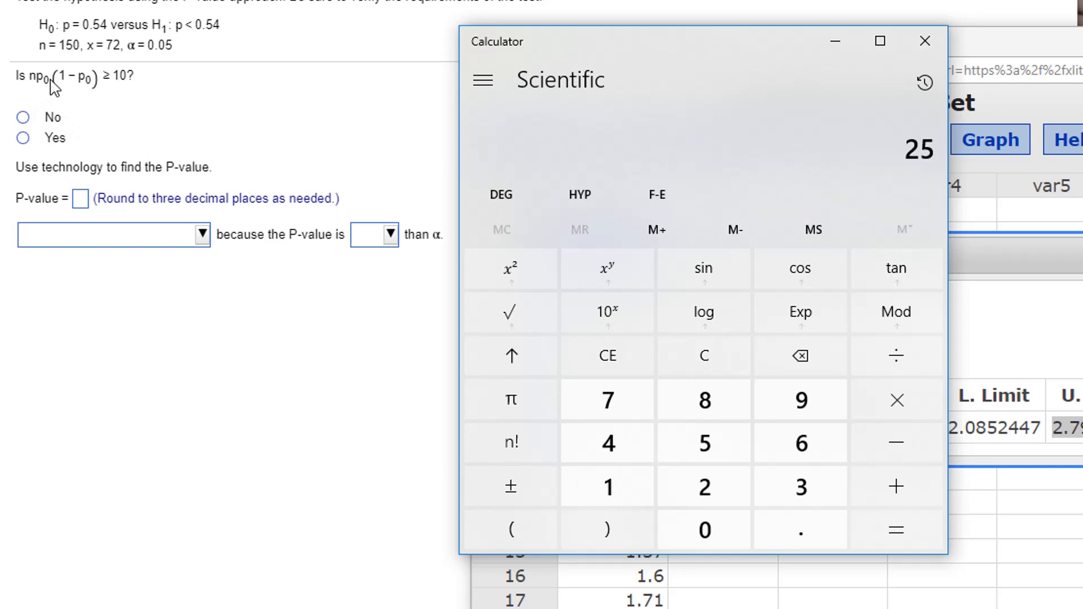
mouse_move(555, 63)
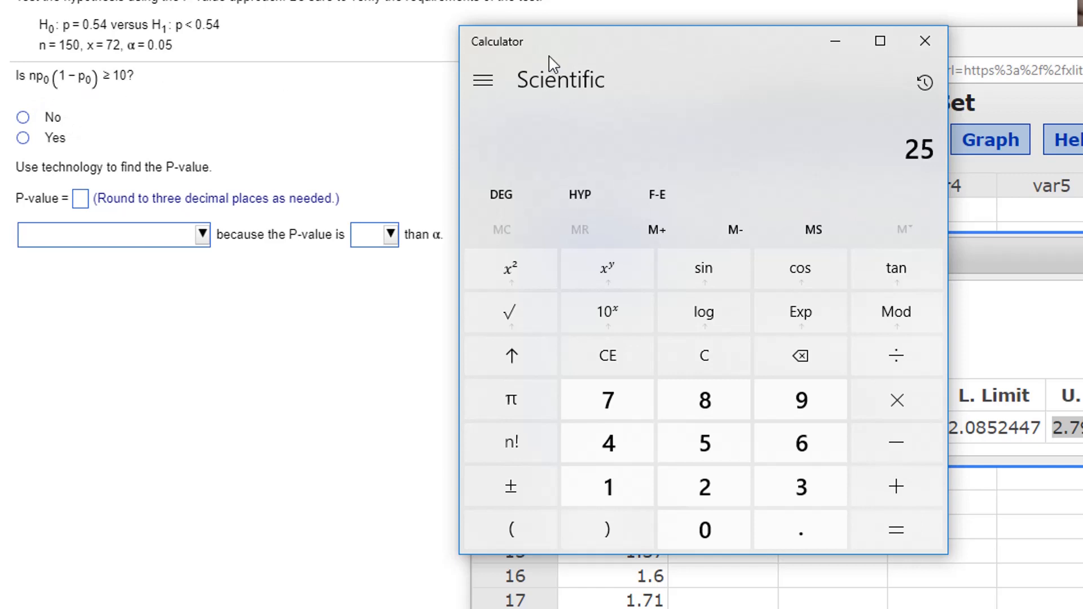
mouse_move(541, 54)
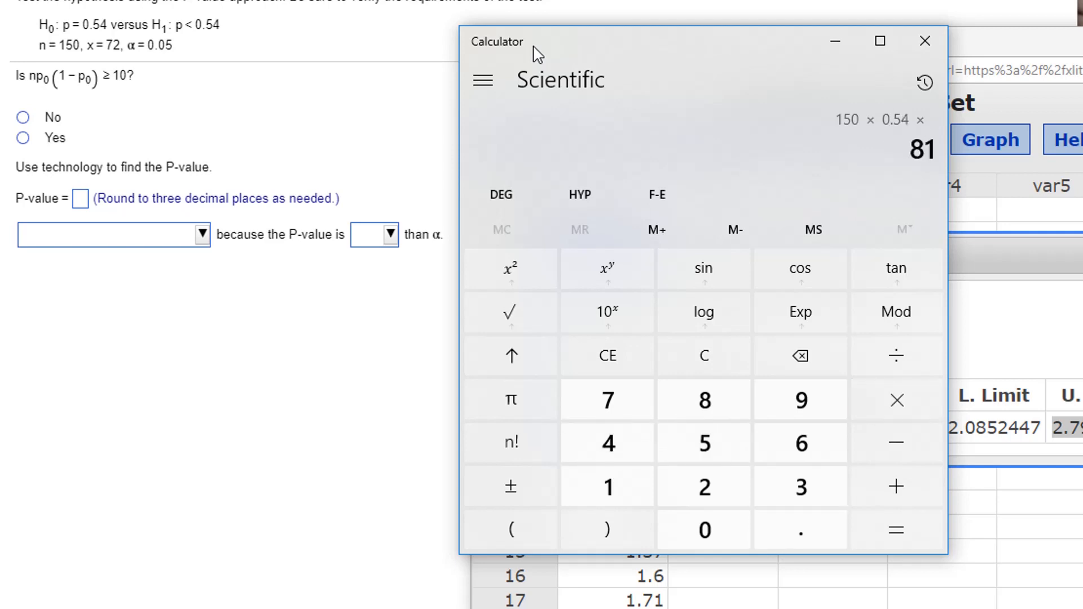
- Finish 150 × 0.54 × 0.46 = 37.26 and answer Yes to np0(1−p0) ≥ 10
left_click(512, 528)
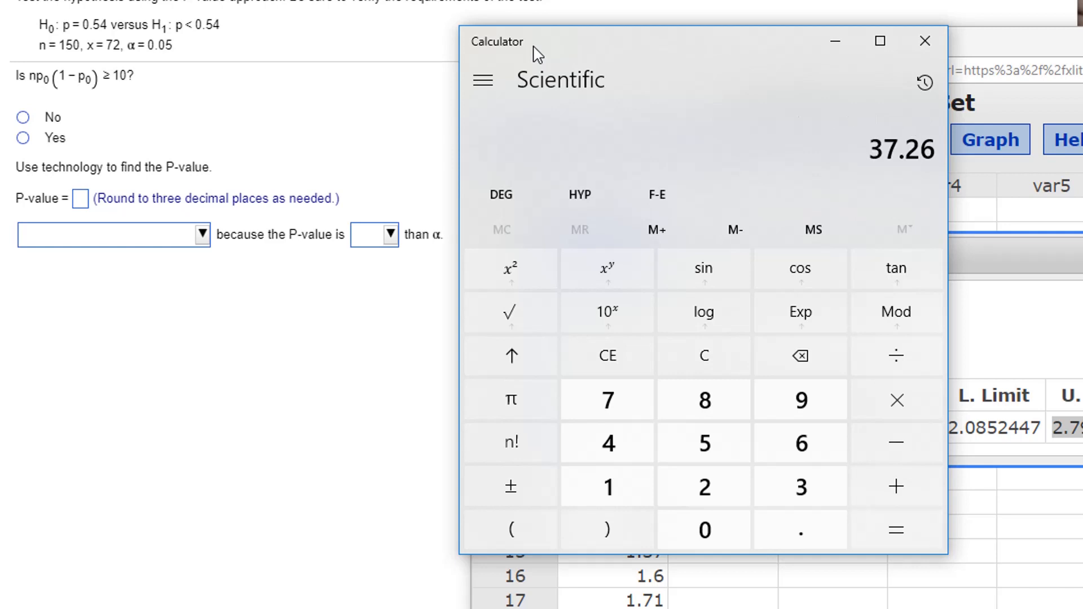
mouse_move(322, 212)
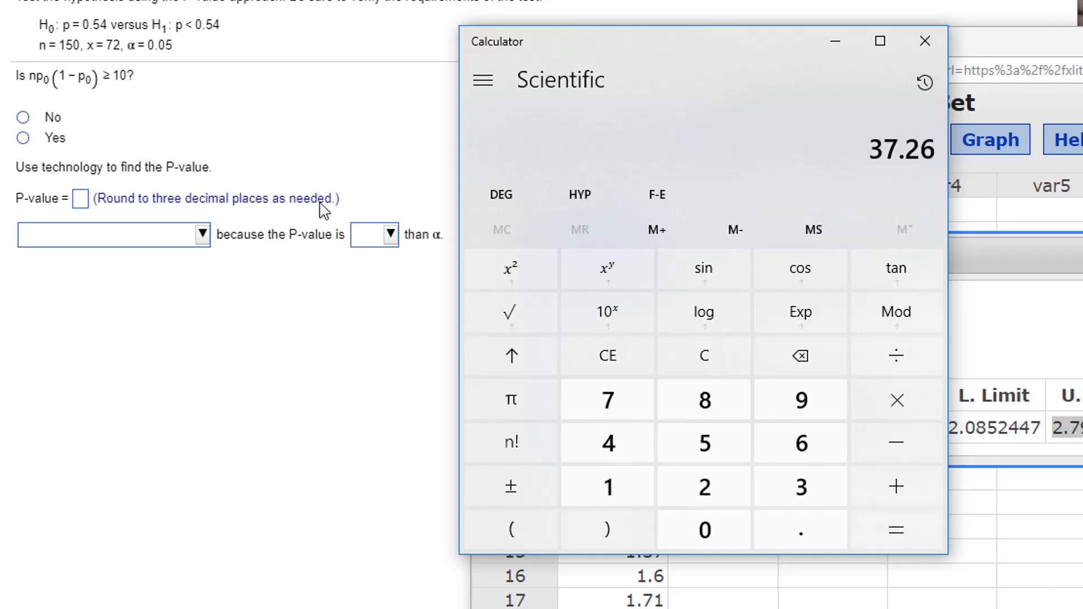
left_click(22, 137)
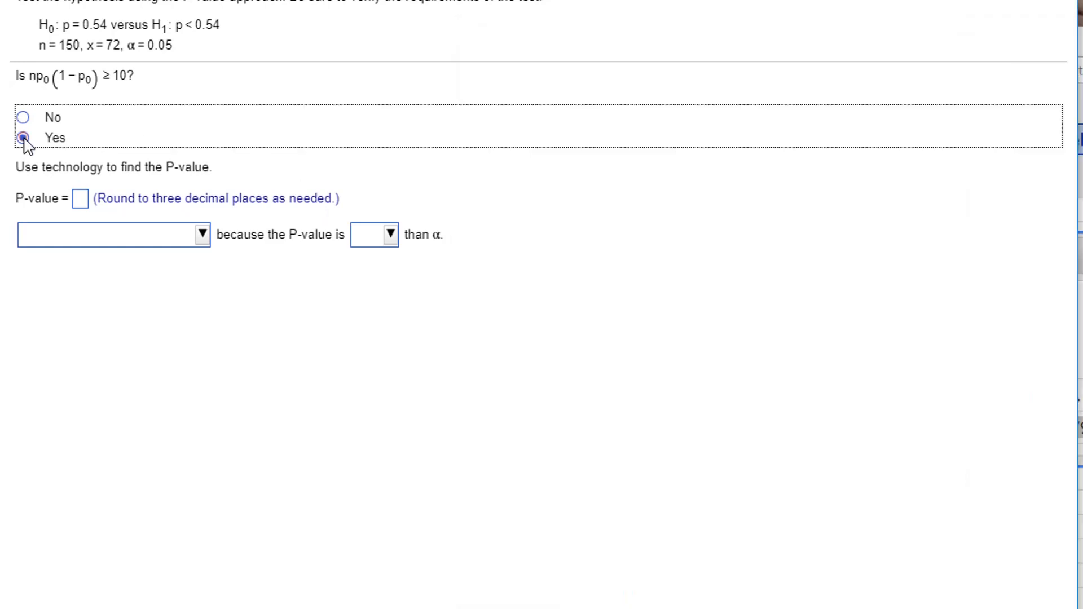
- Bring the StatCrunch data window forward and open its Stat procedures list
left_click(21, 136)
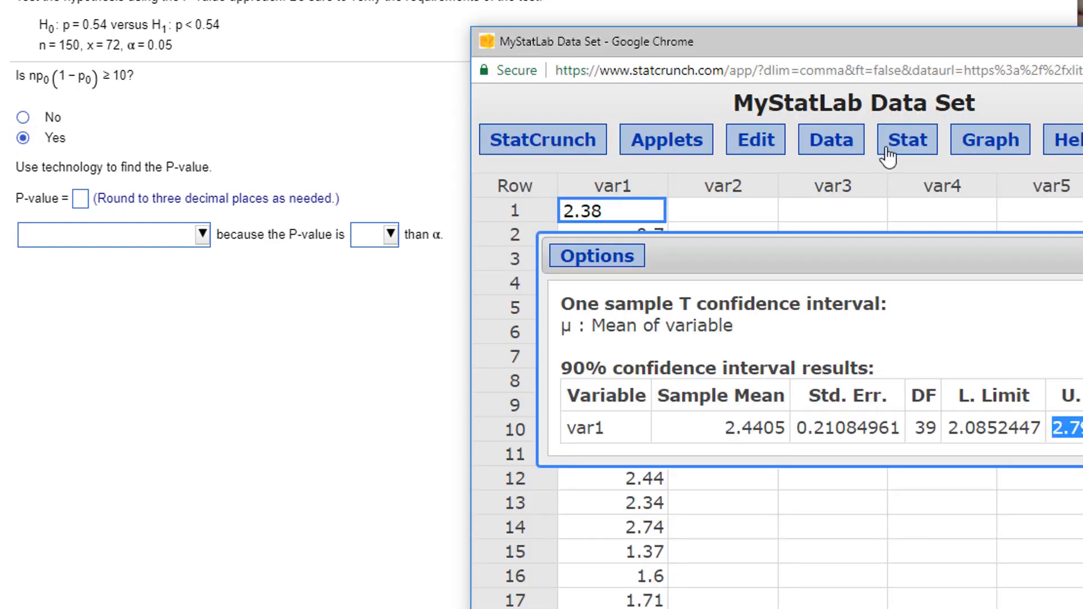
left_click(905, 140)
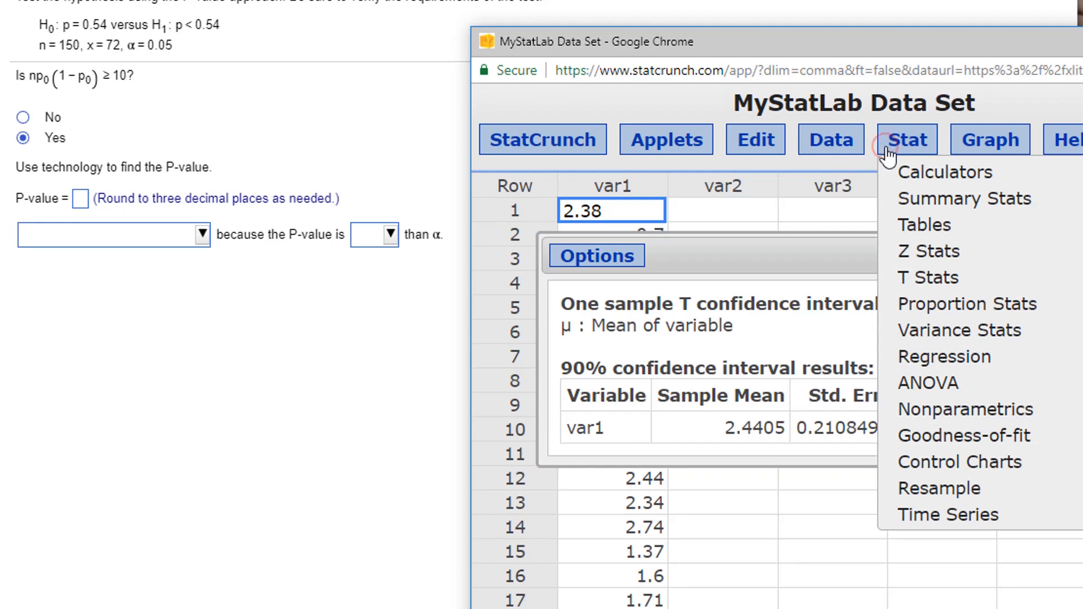
mouse_move(928, 278)
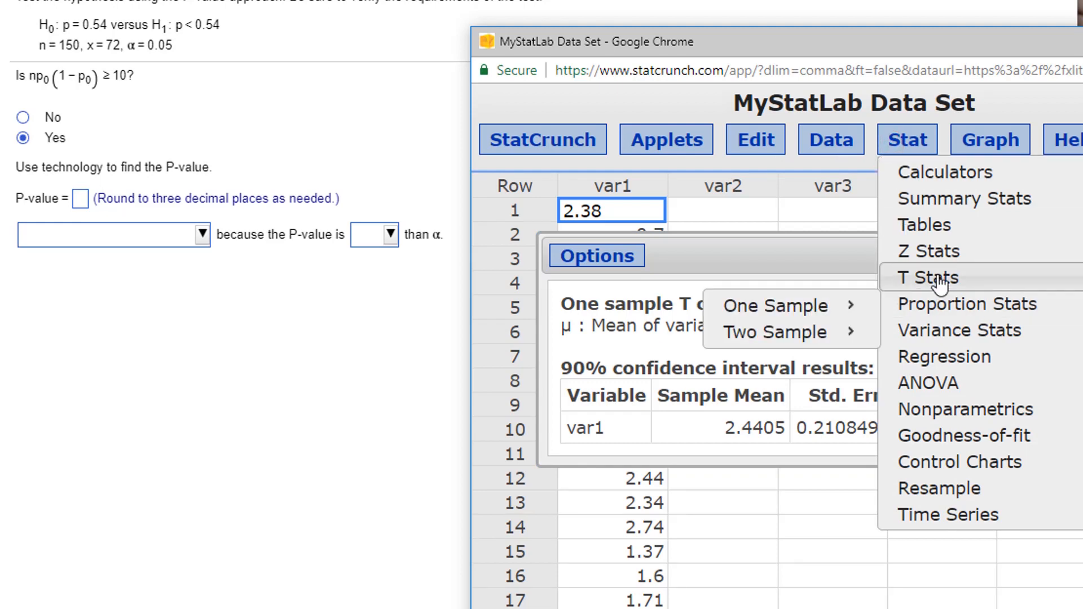
mouse_move(790, 316)
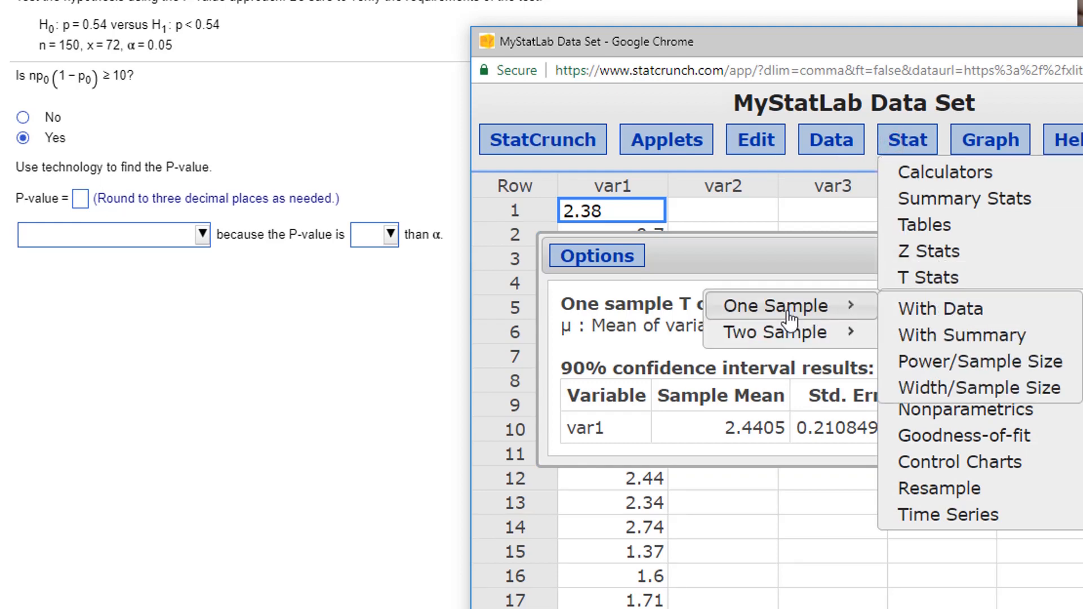
mouse_move(749, 316)
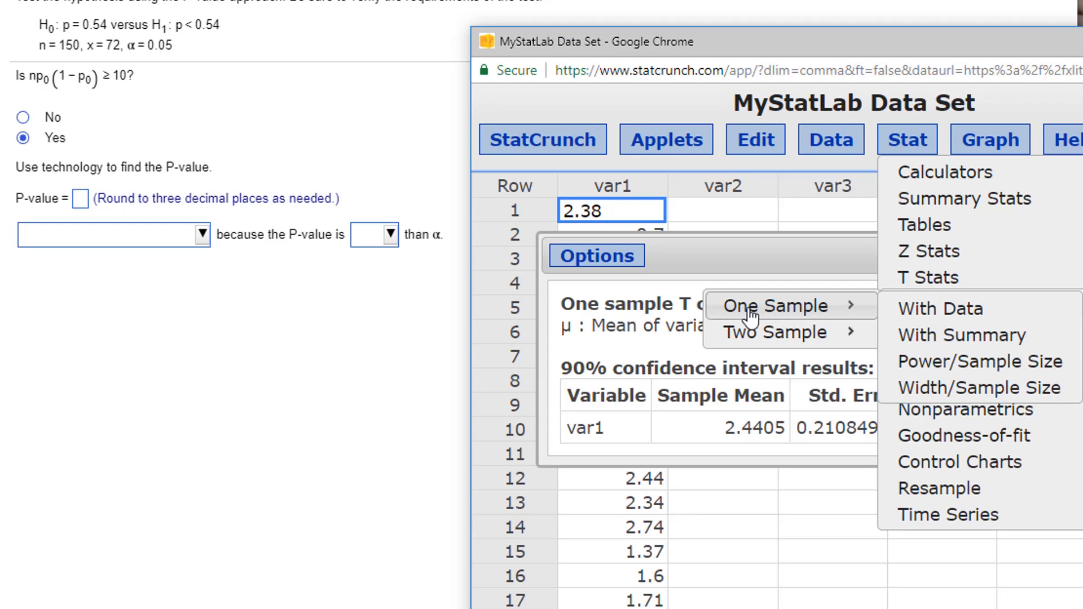
mouse_move(931, 323)
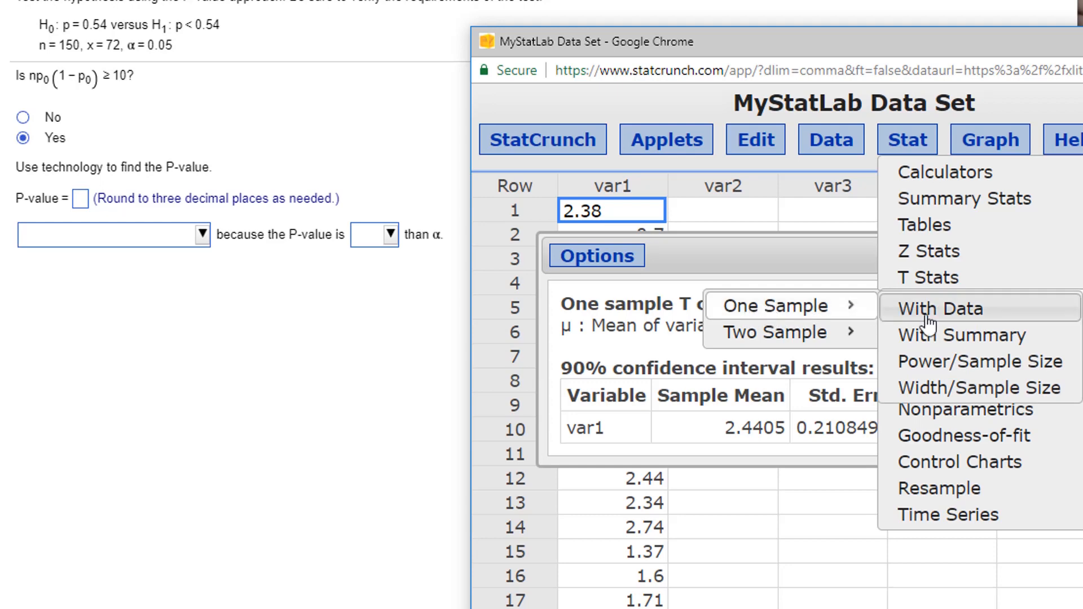
mouse_move(960, 343)
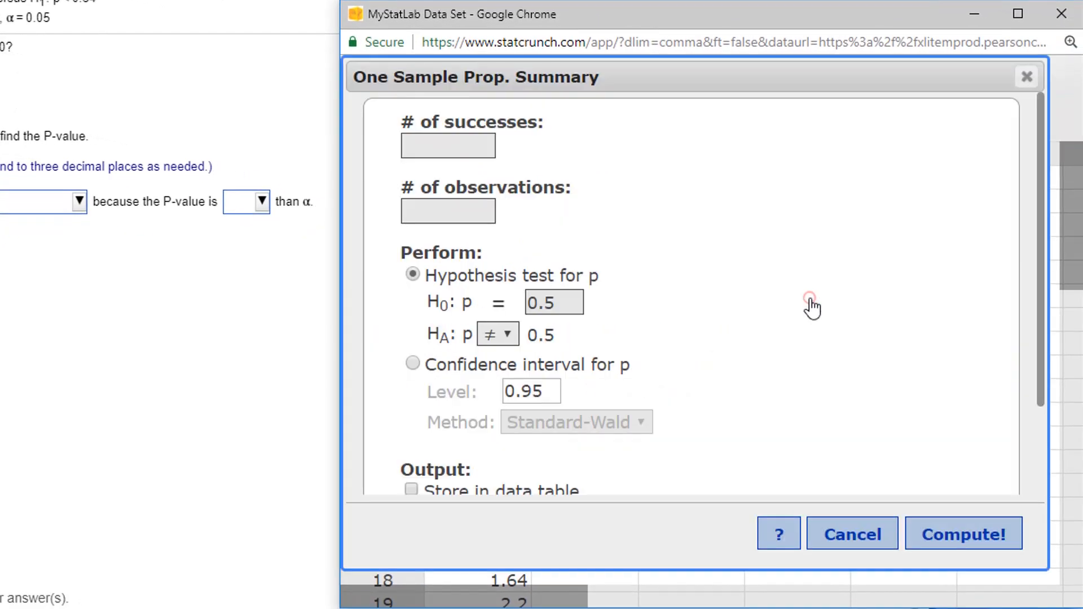
- Enter 72 successes, 150 observations and null proportion 0.54 in the one-sample proportion test
left_click(447, 145)
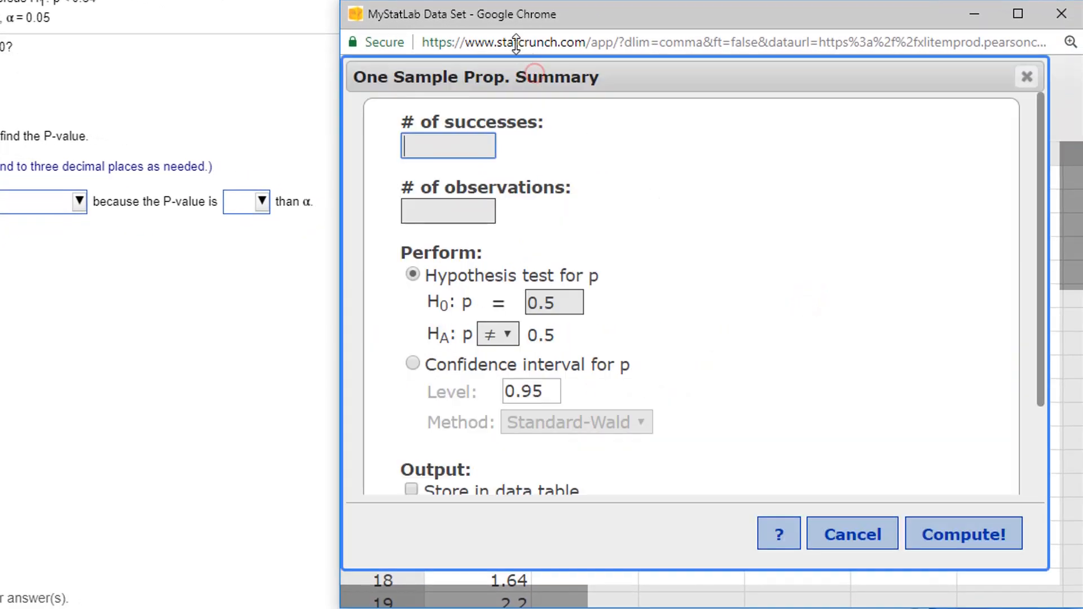
left_click(447, 146)
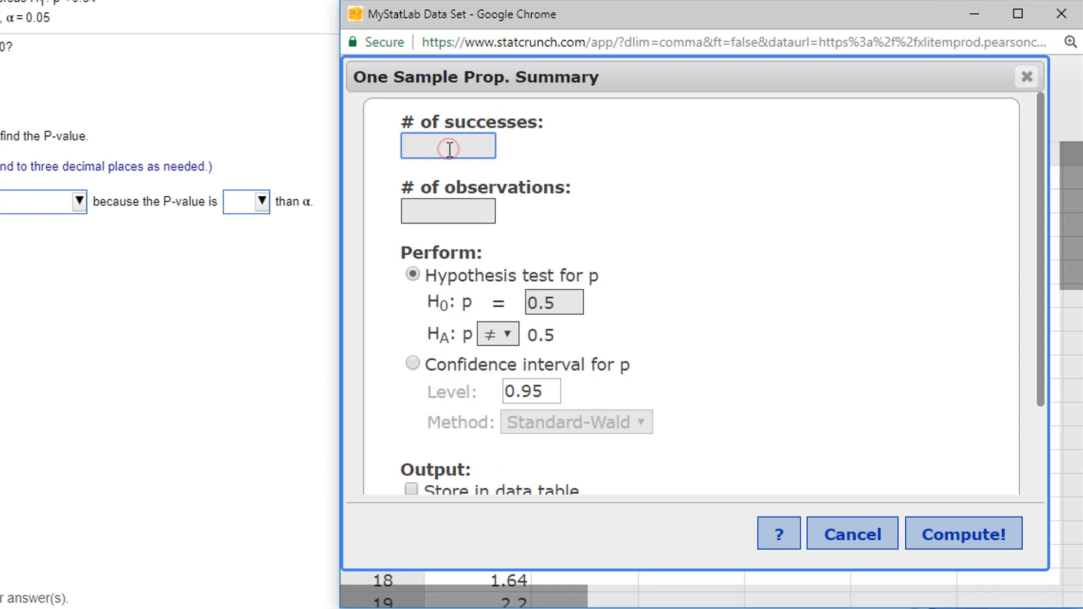
type("72")
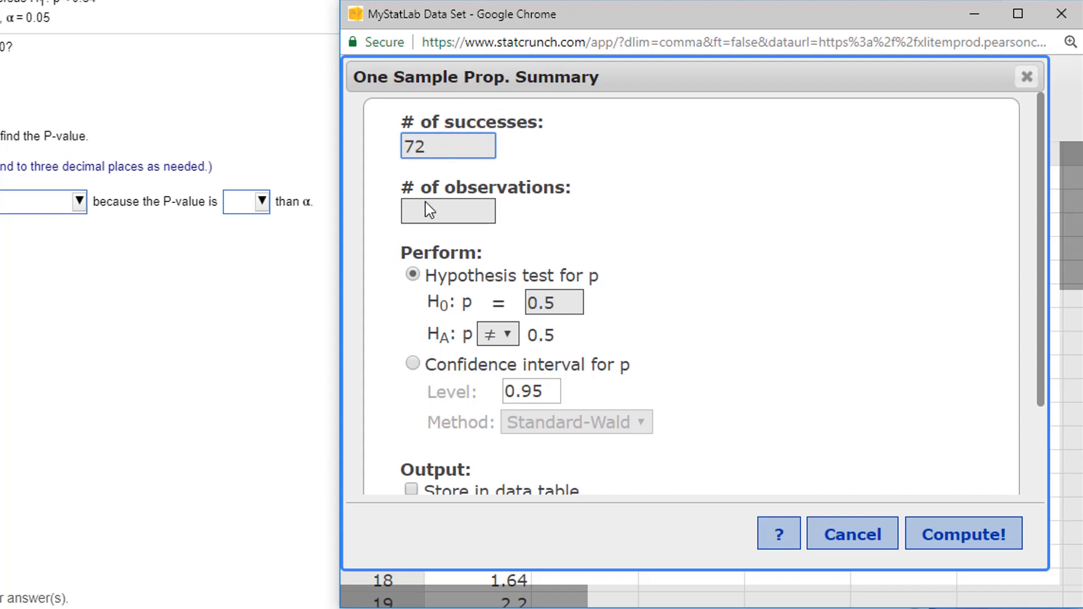
type("150")
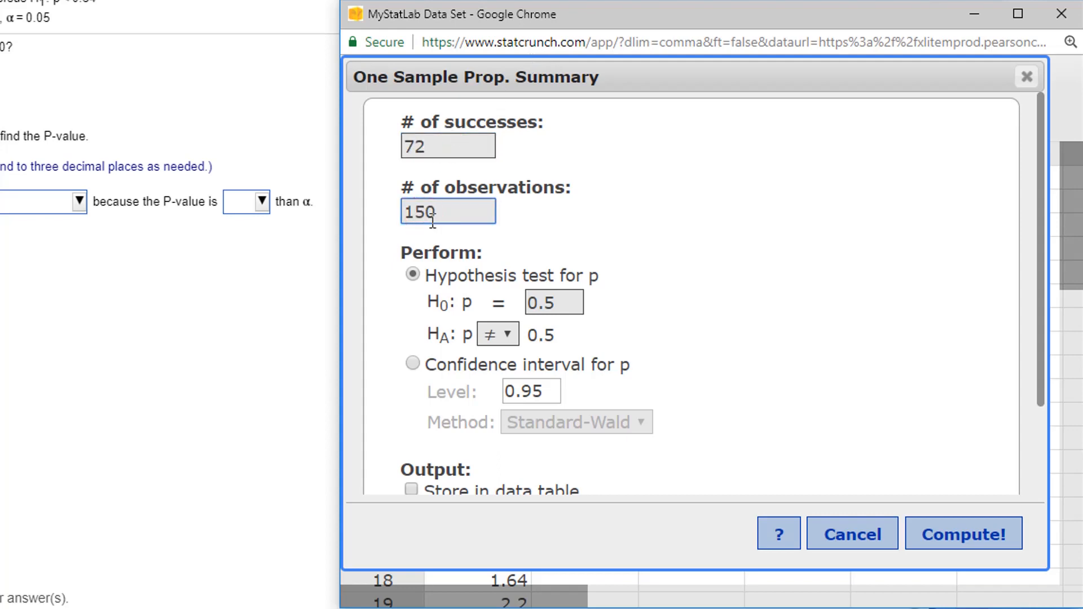
left_click(553, 302)
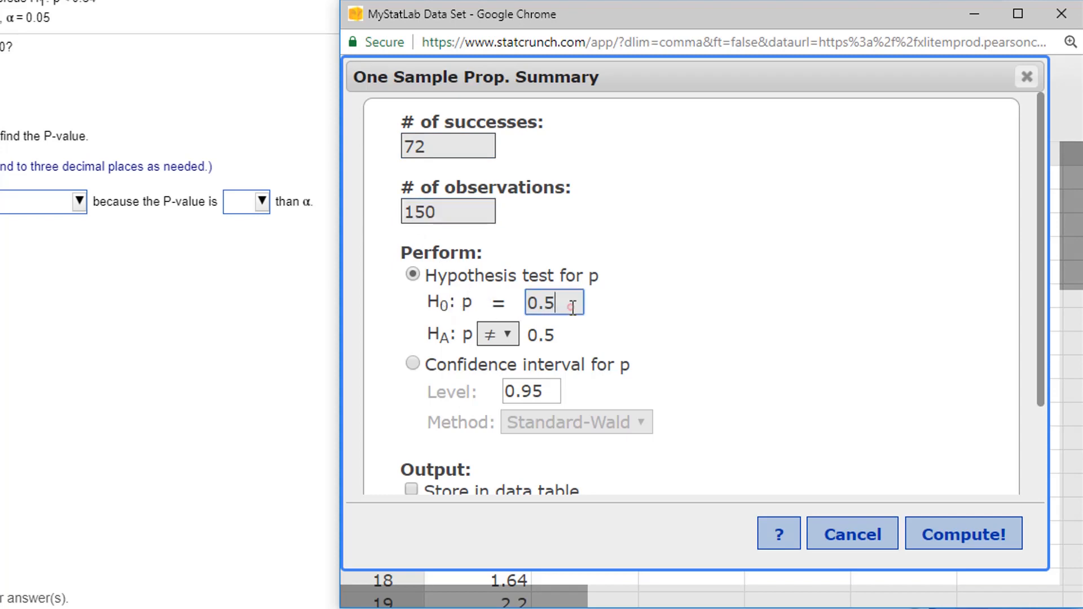
type("4")
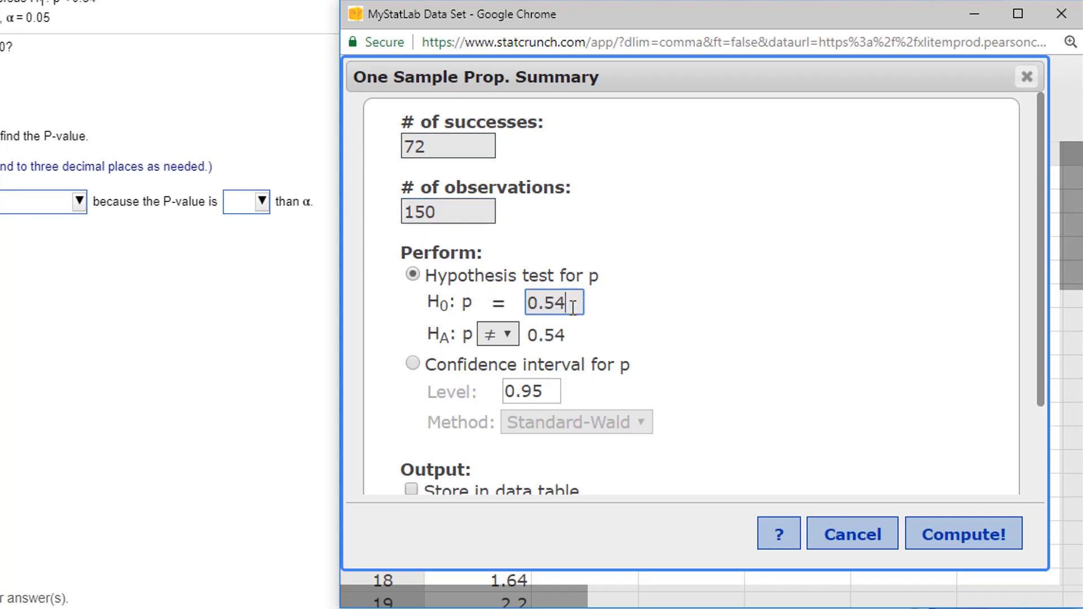
- Set the alternative to p < 0.54 and compute, reading the P-value 0.0702
left_click(497, 334)
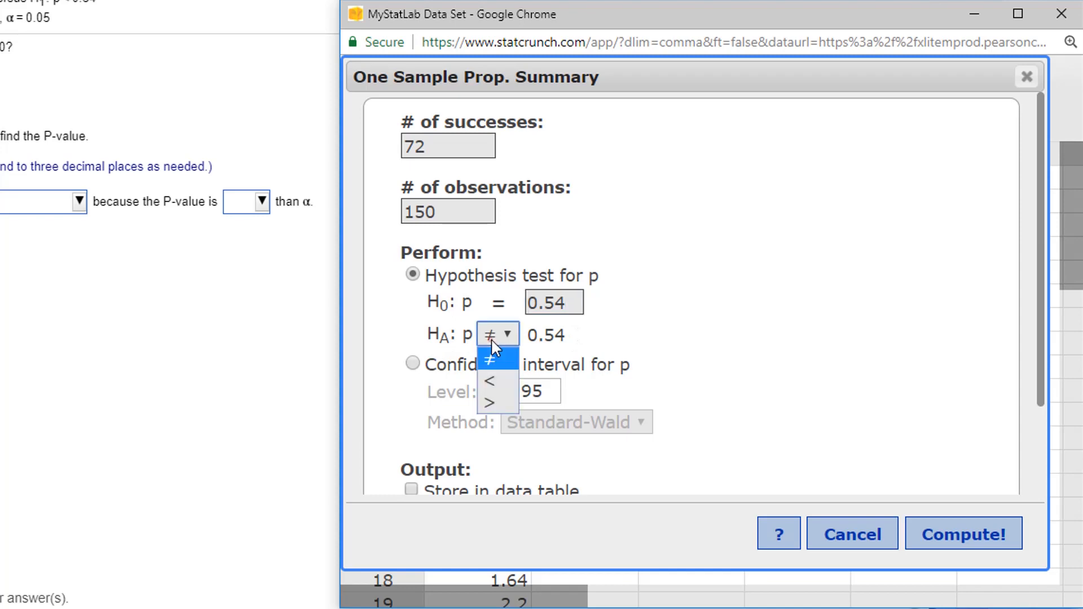
left_click(490, 381)
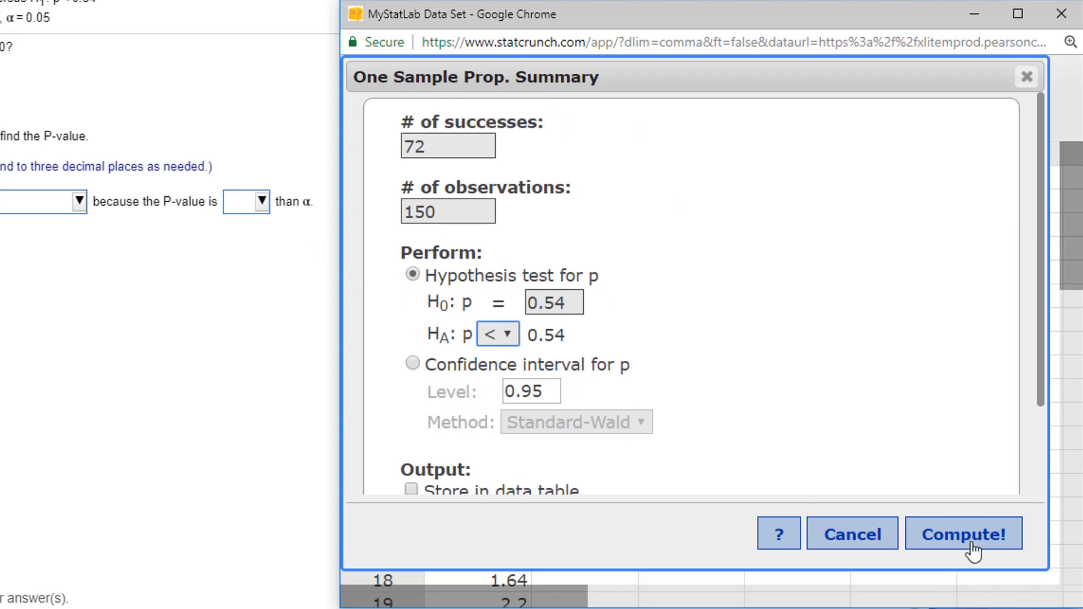
left_click(963, 535)
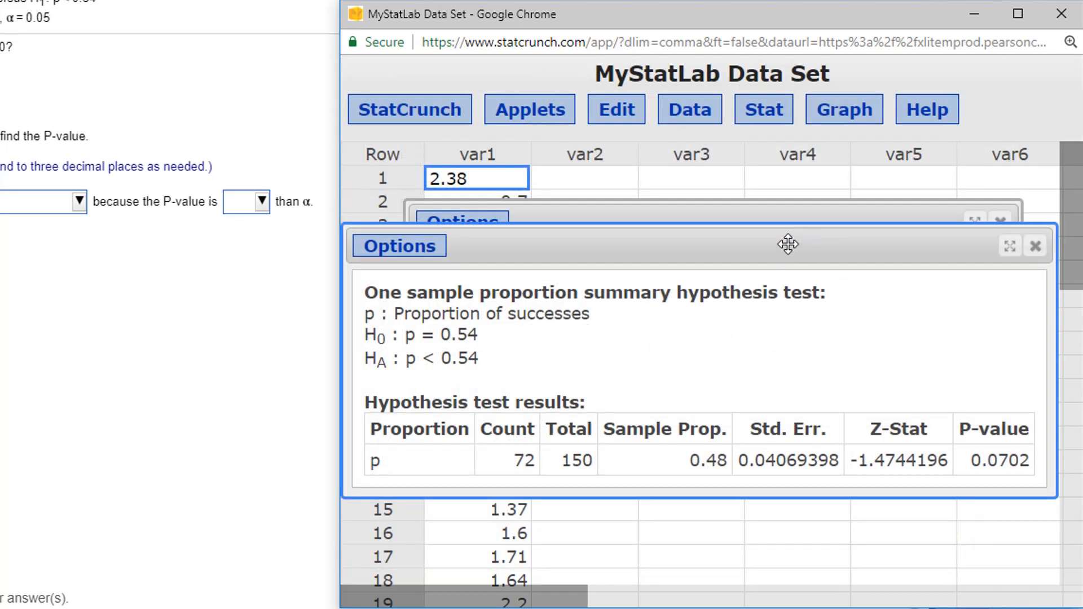
left_click_drag(788, 244, 788, 176)
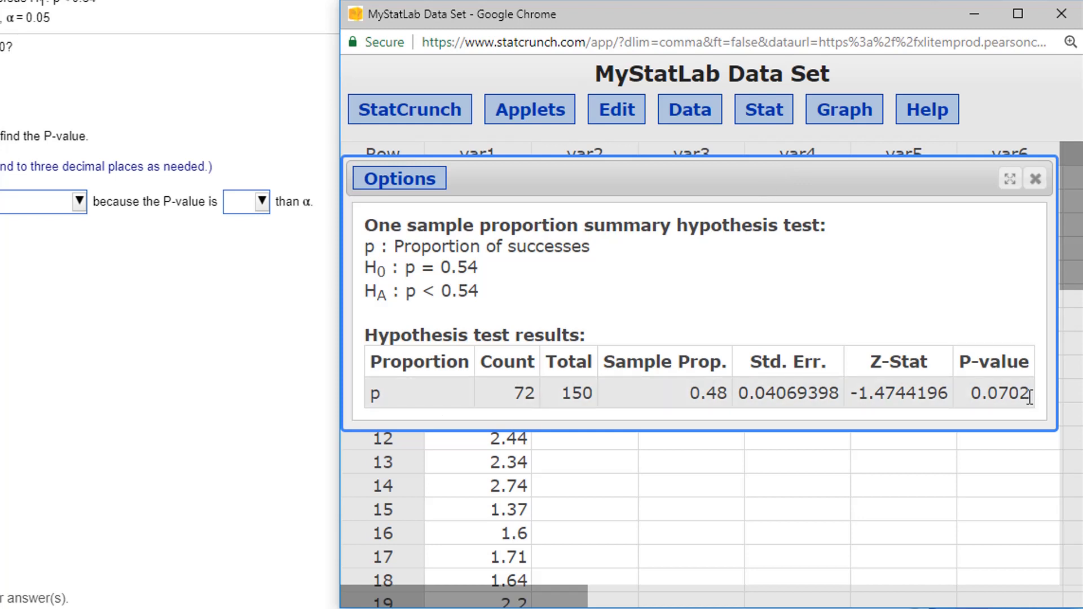
double_click(997, 394)
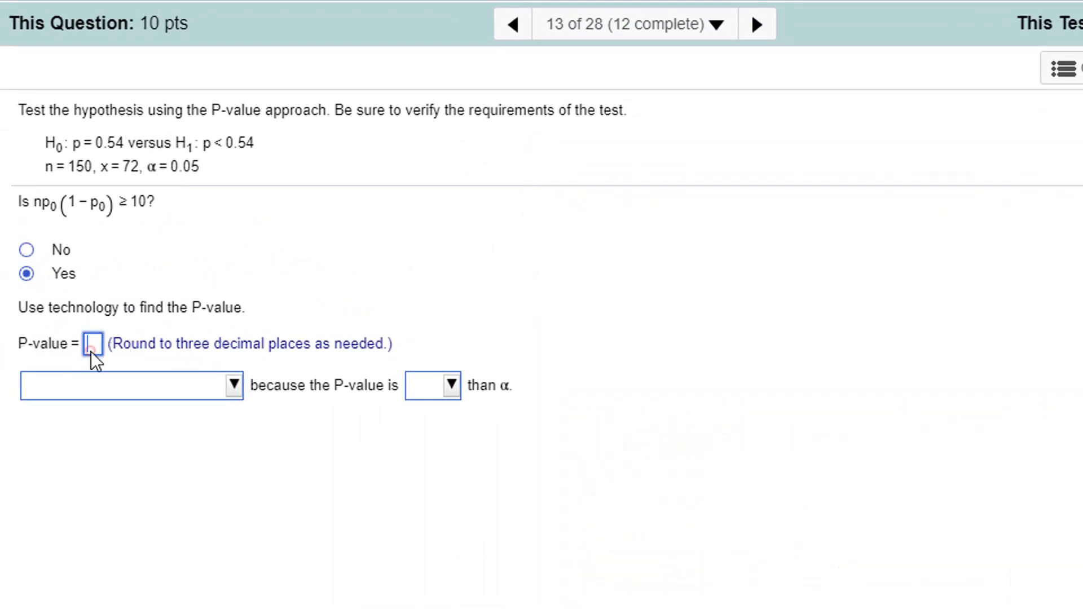
- Enter P-value 0.070, conclude do not reject since P-value is greater than α, and advance to question 14
type("0.070")
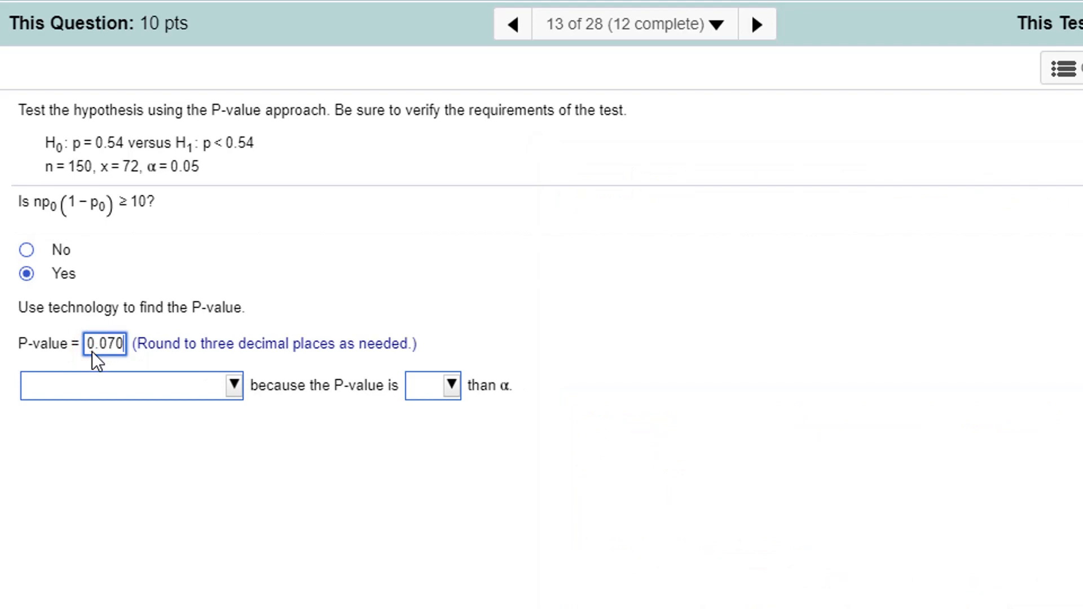
mouse_move(196, 183)
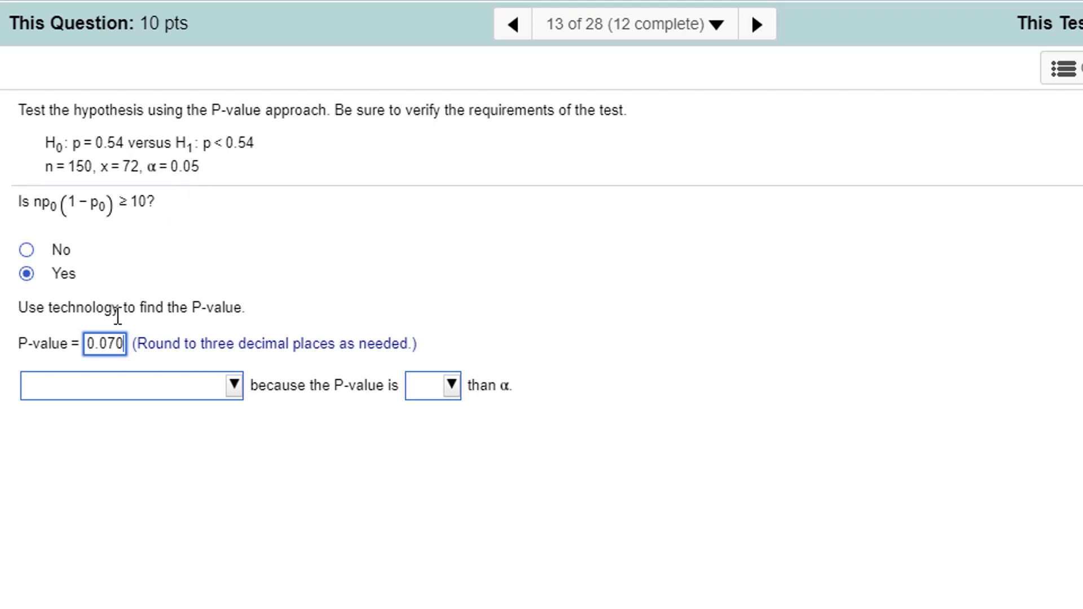
mouse_move(334, 303)
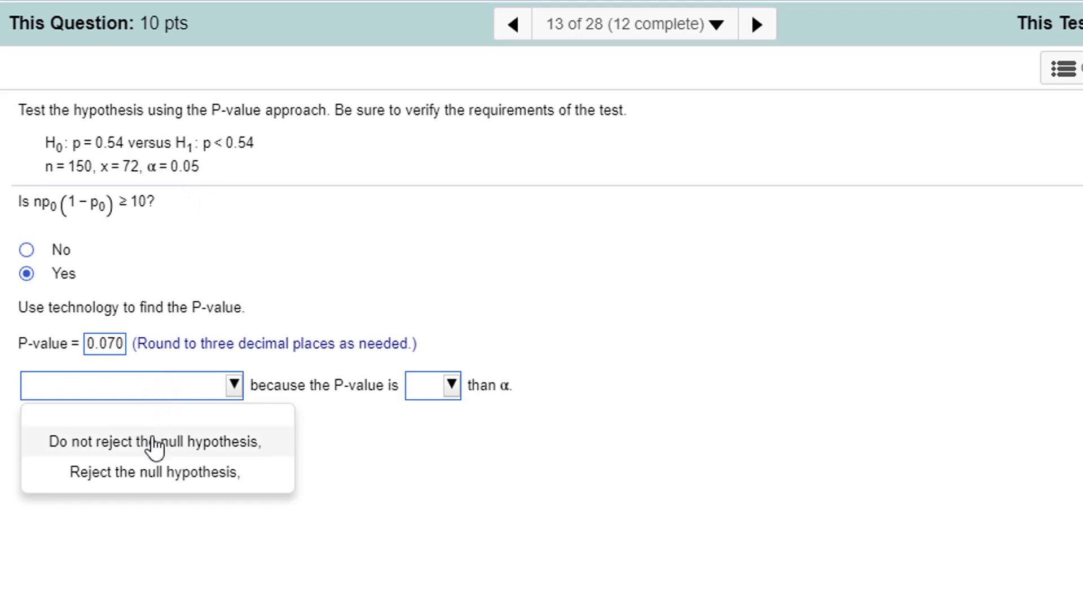
left_click(451, 385)
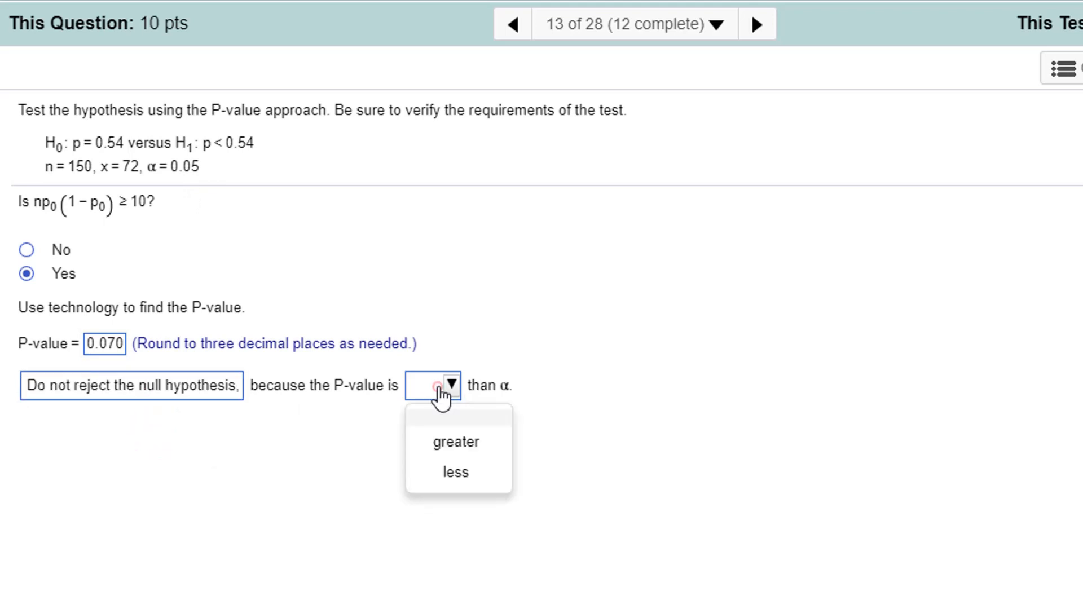
left_click(456, 442)
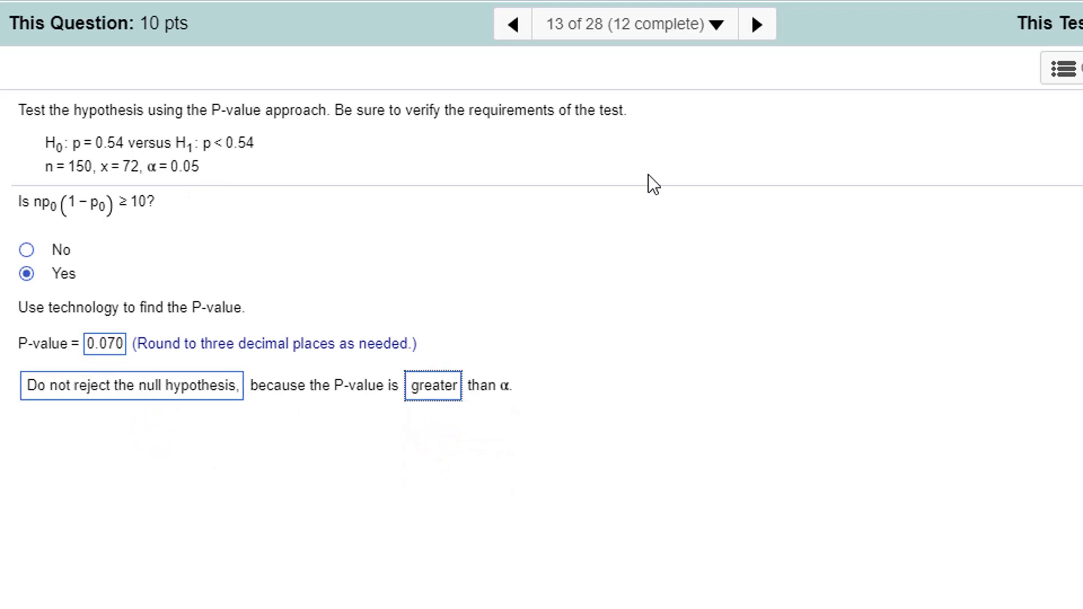
left_click(756, 24)
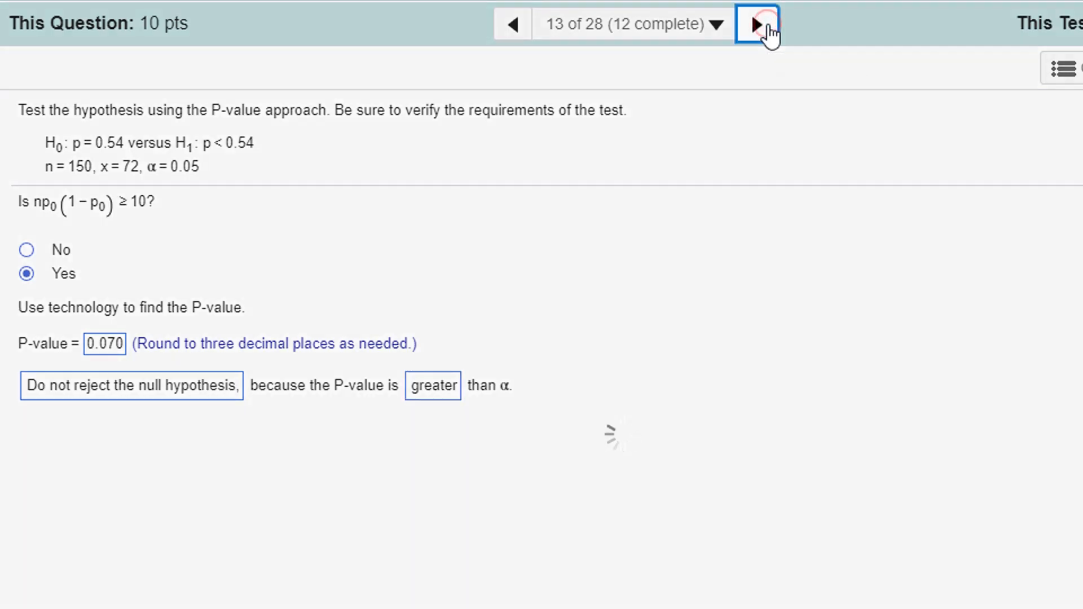
left_click(757, 24)
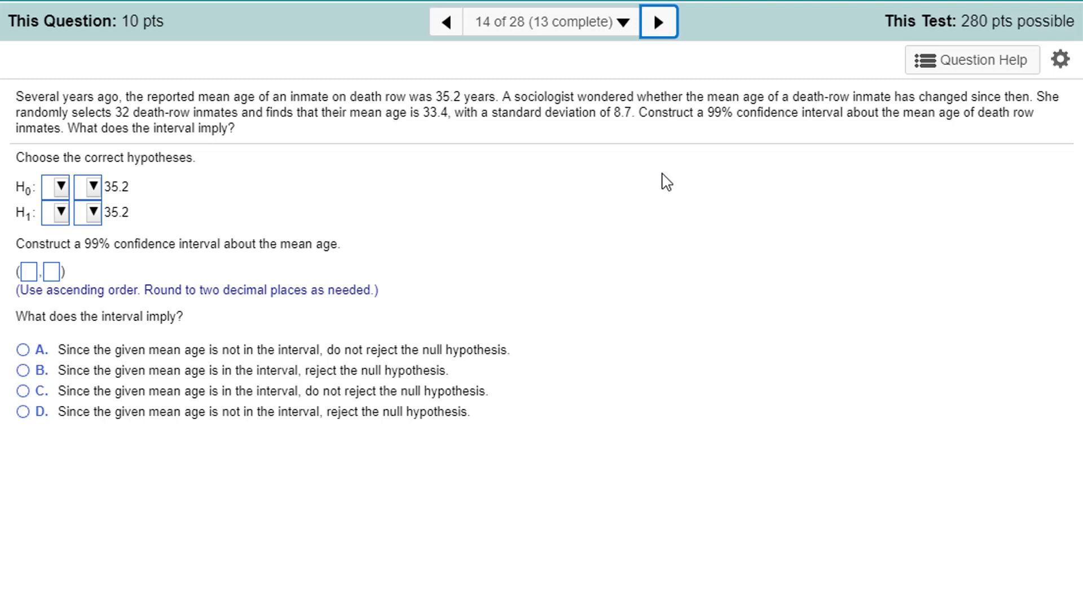
mouse_move(73, 196)
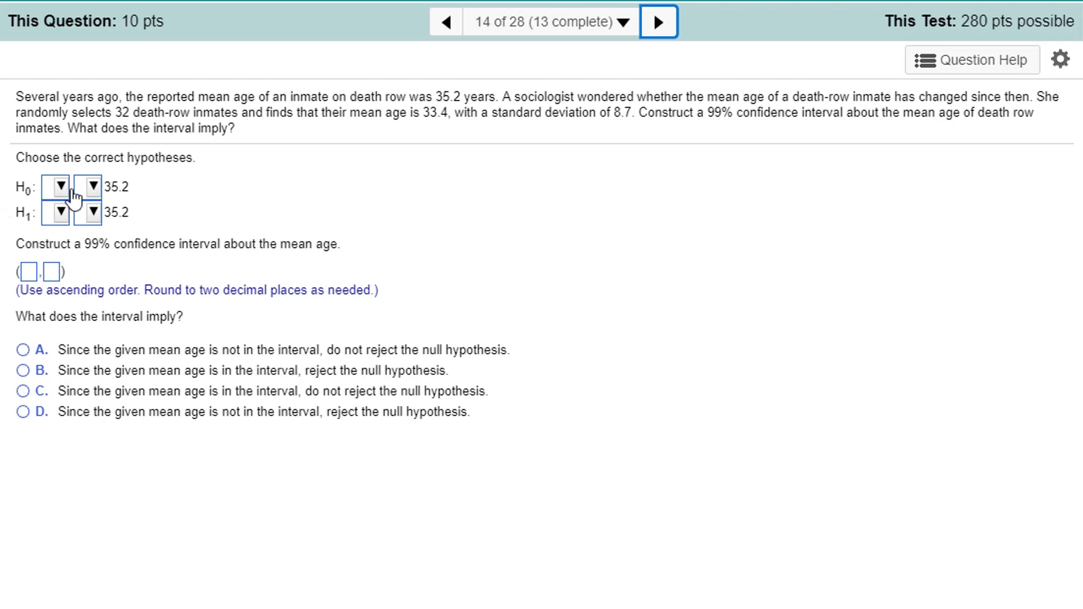
- Select μ as the parameter for question 14's null hypothesis about 35.2
left_click(58, 188)
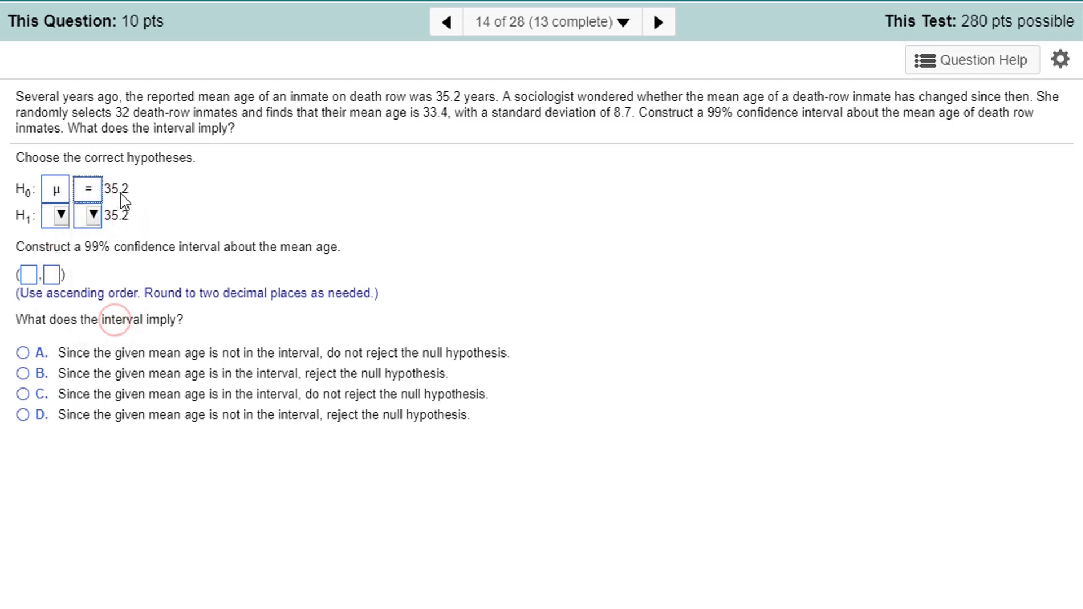
left_click(58, 216)
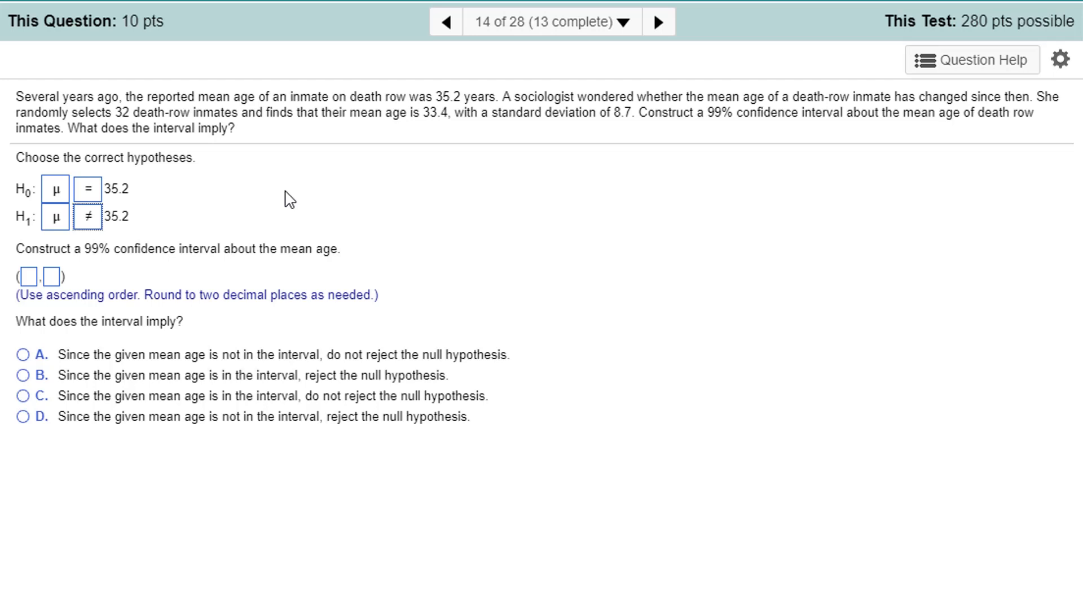
mouse_move(832, 211)
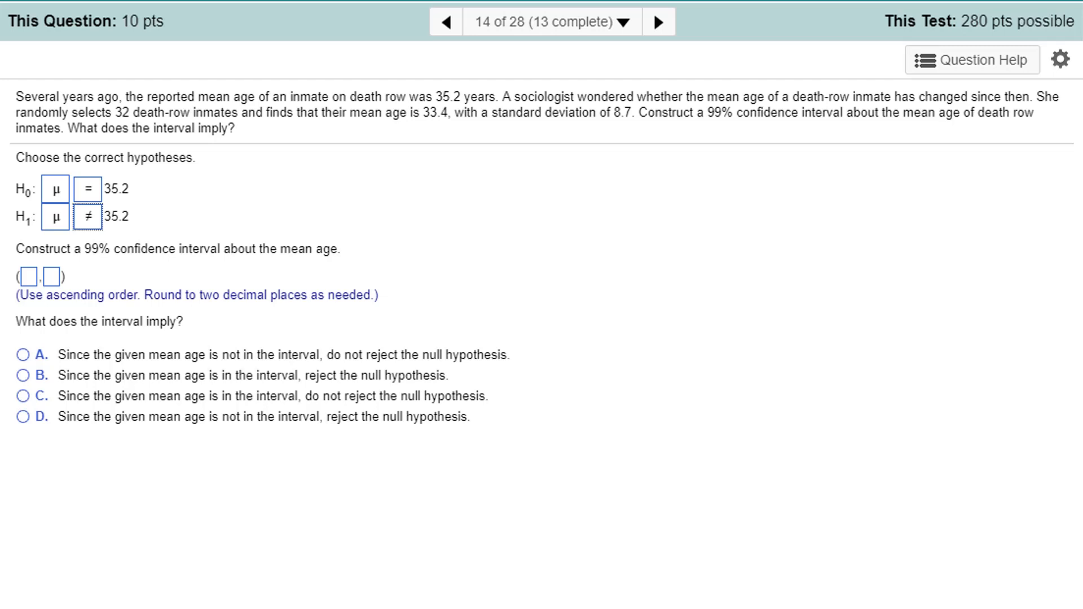
mouse_move(5, 301)
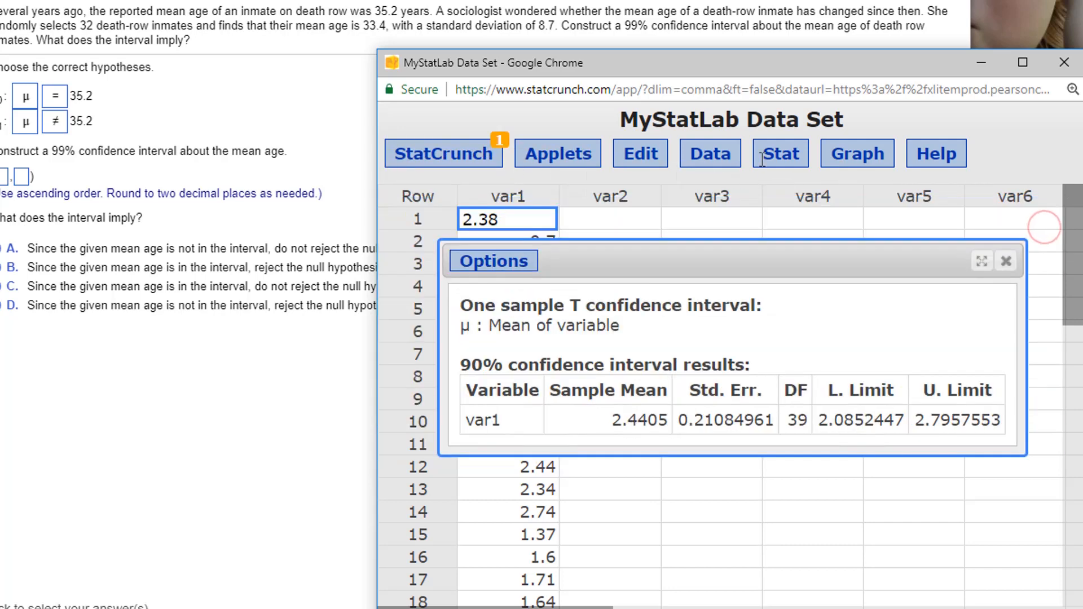
mouse_move(1007, 262)
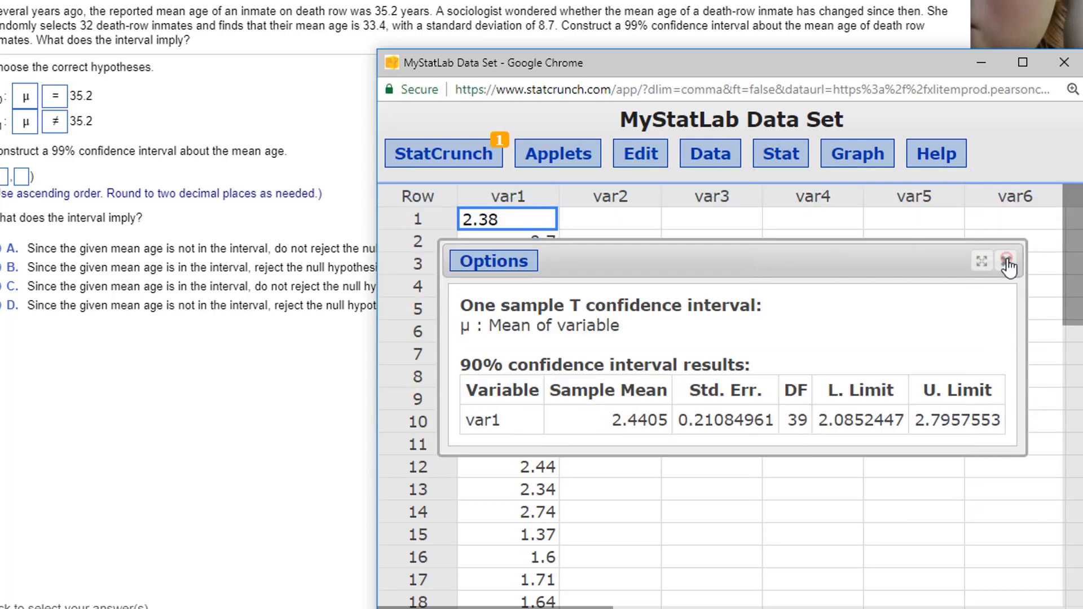
- Start a one-sample T With Summary analysis with mean 33.4, SD 8.7 and n = 32
left_click(781, 153)
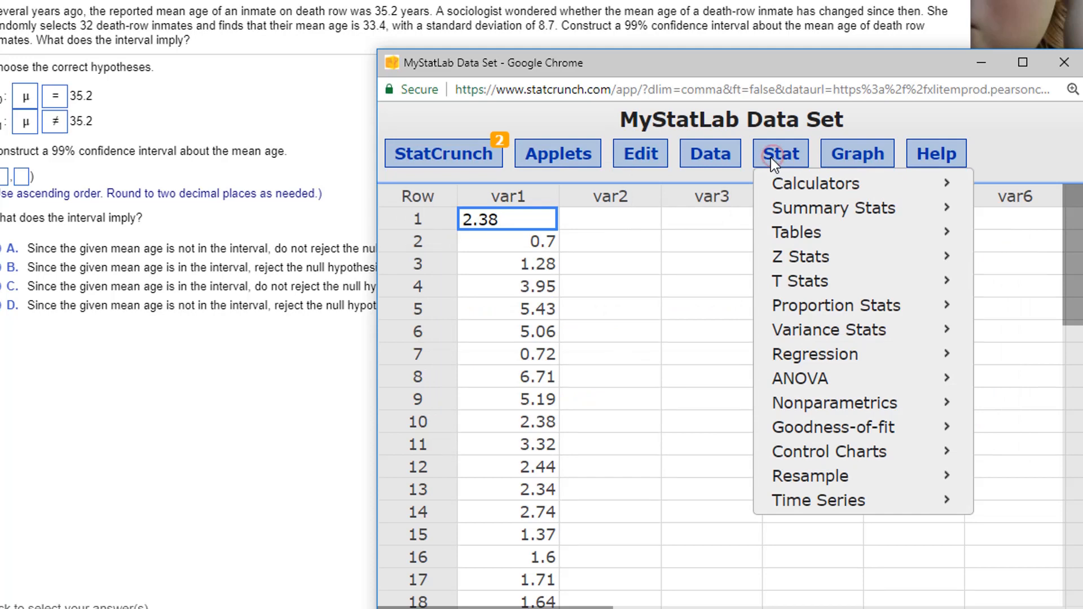
mouse_move(800, 282)
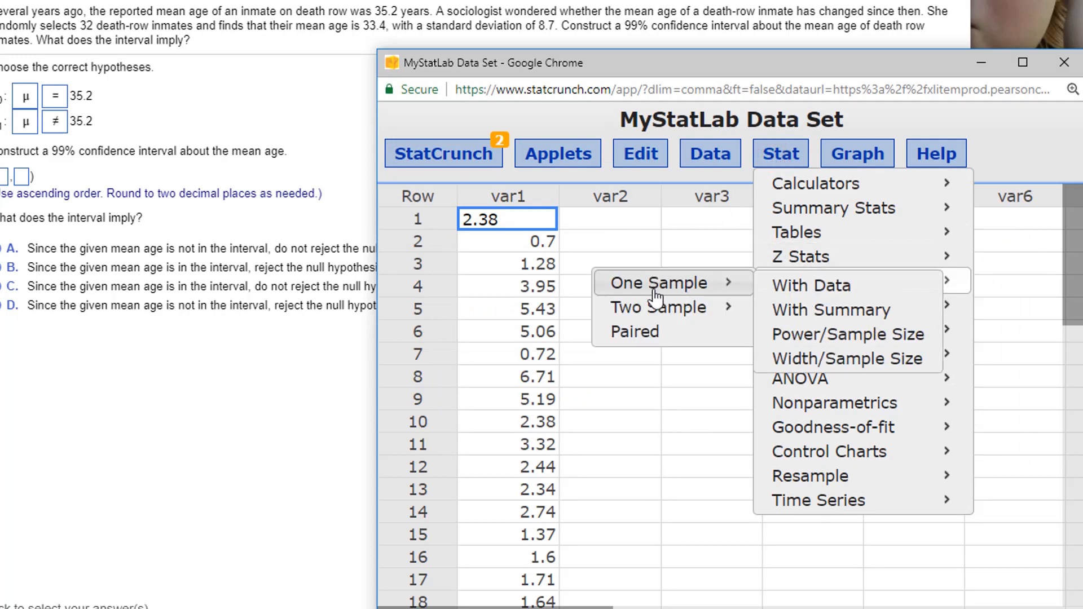
left_click(830, 309)
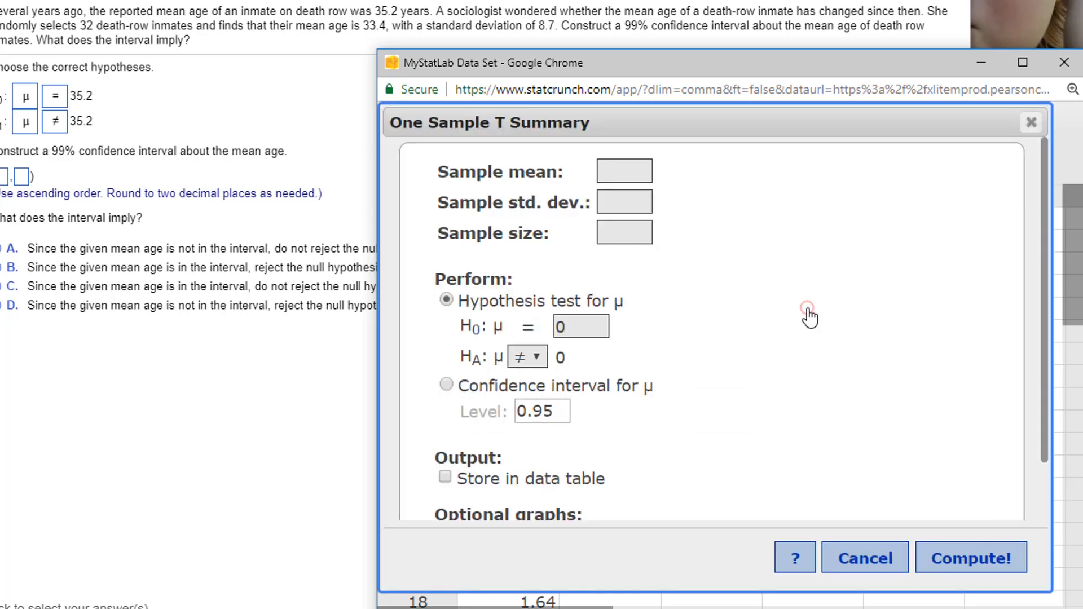
left_click(624, 171)
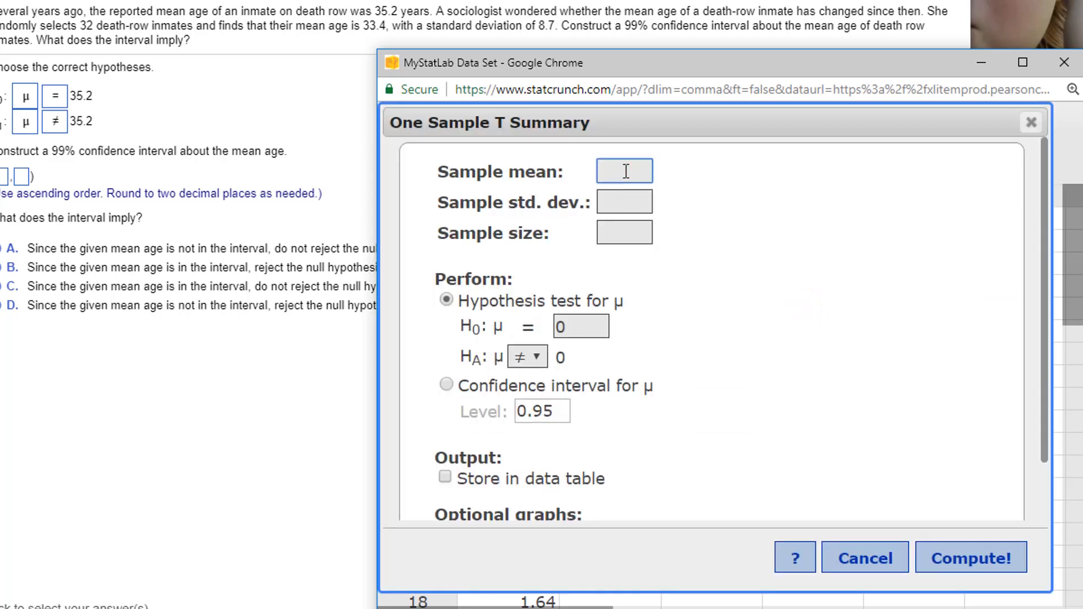
type("33.4")
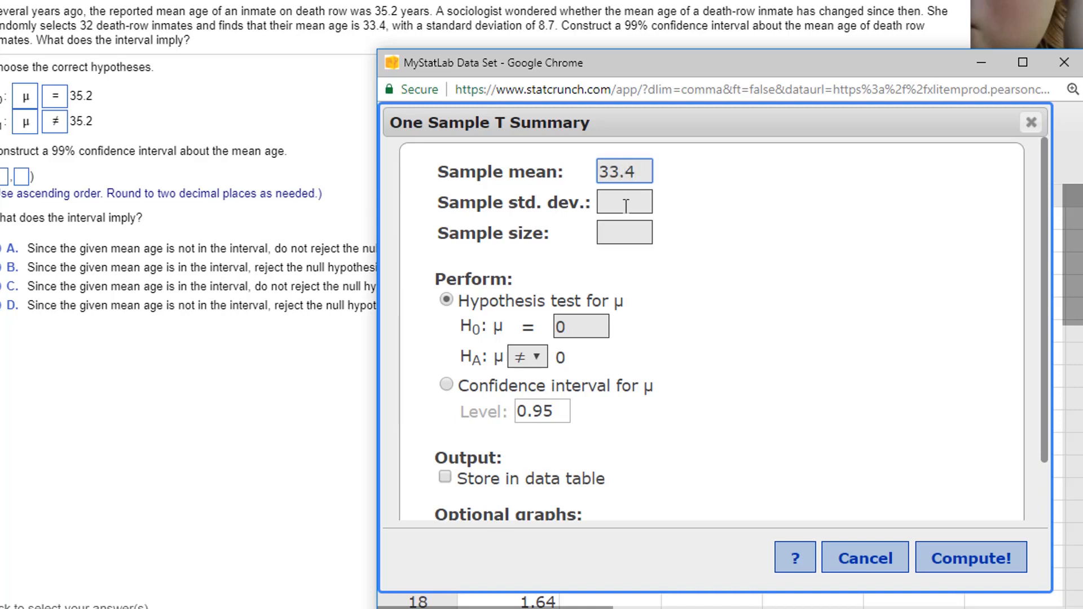
type("8.")
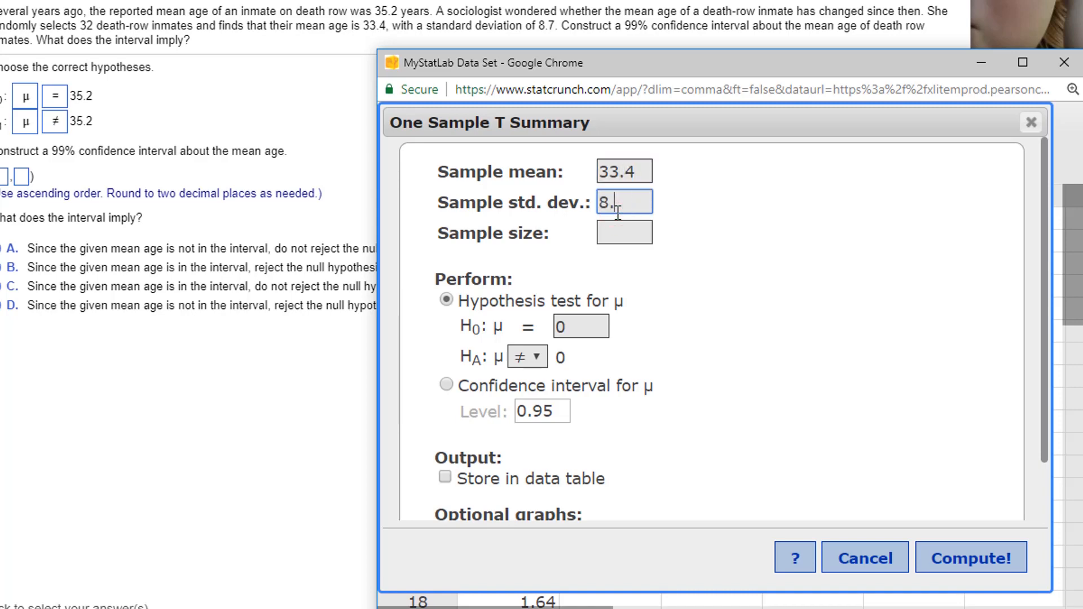
left_click(624, 233)
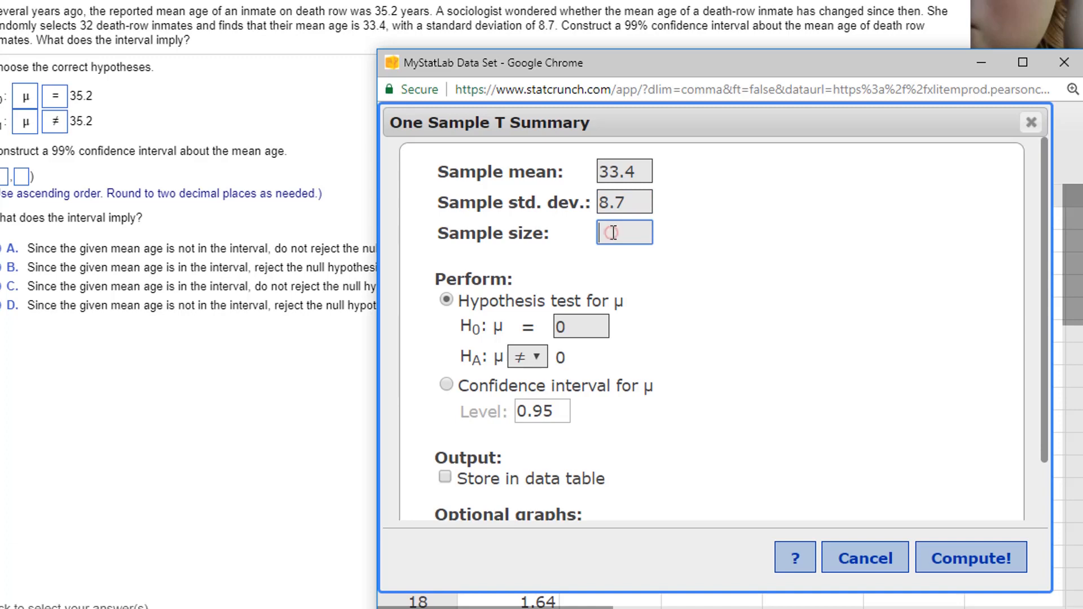
type("32")
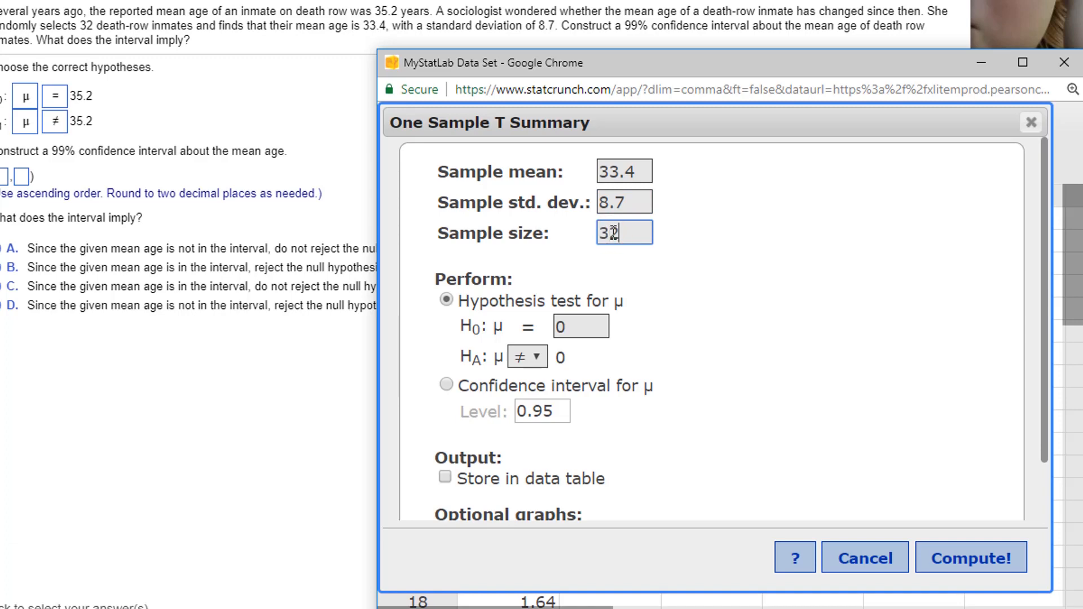
- Compute a 0.99-level confidence interval for μ, giving about 29.18 to 37.62
left_click(446, 386)
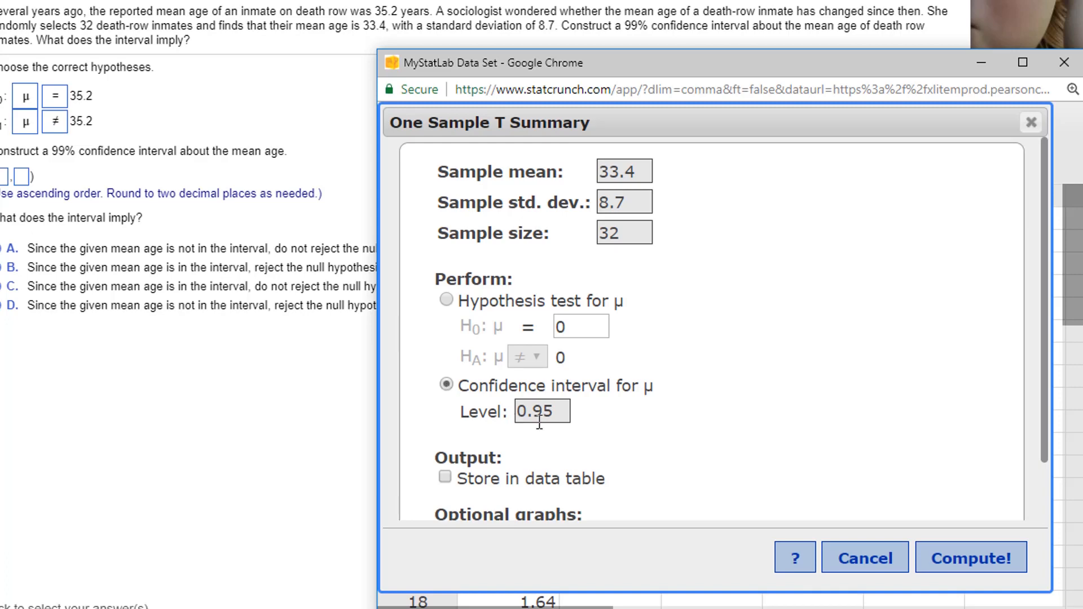
type("0.99")
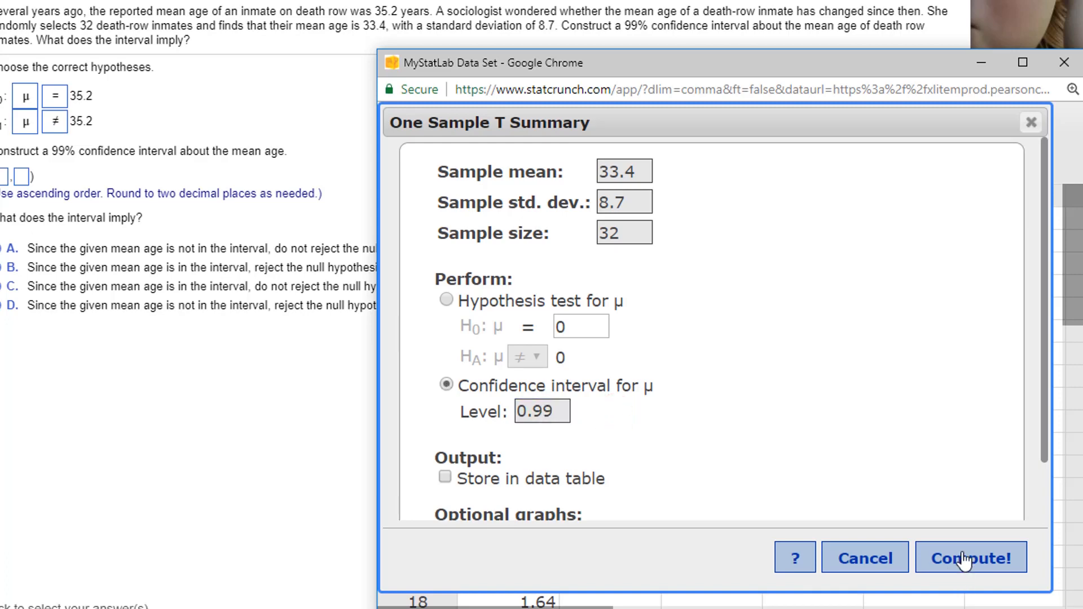
left_click(968, 558)
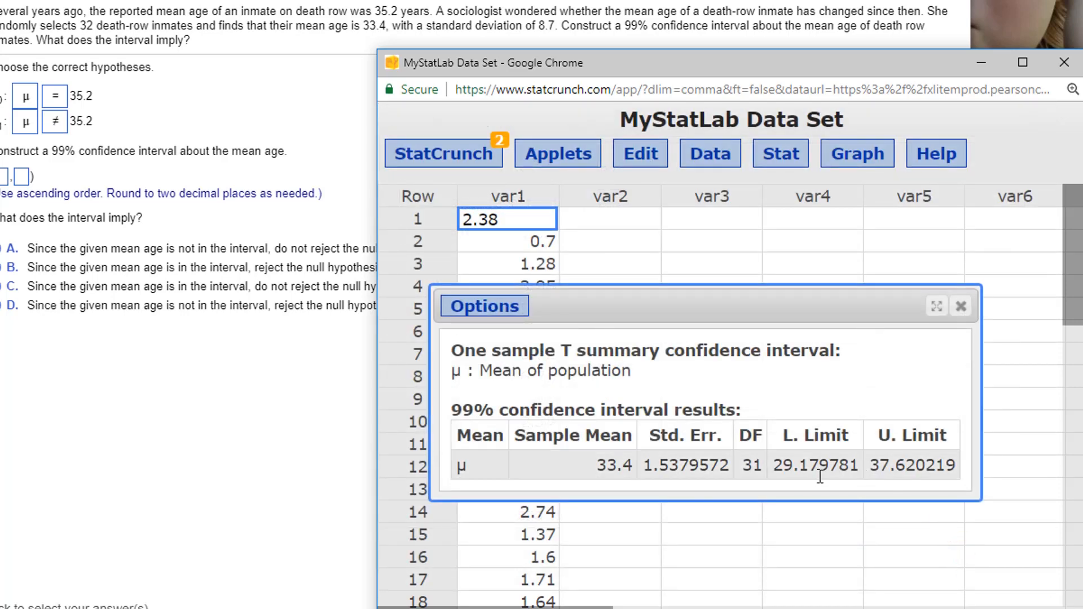
mouse_move(811, 481)
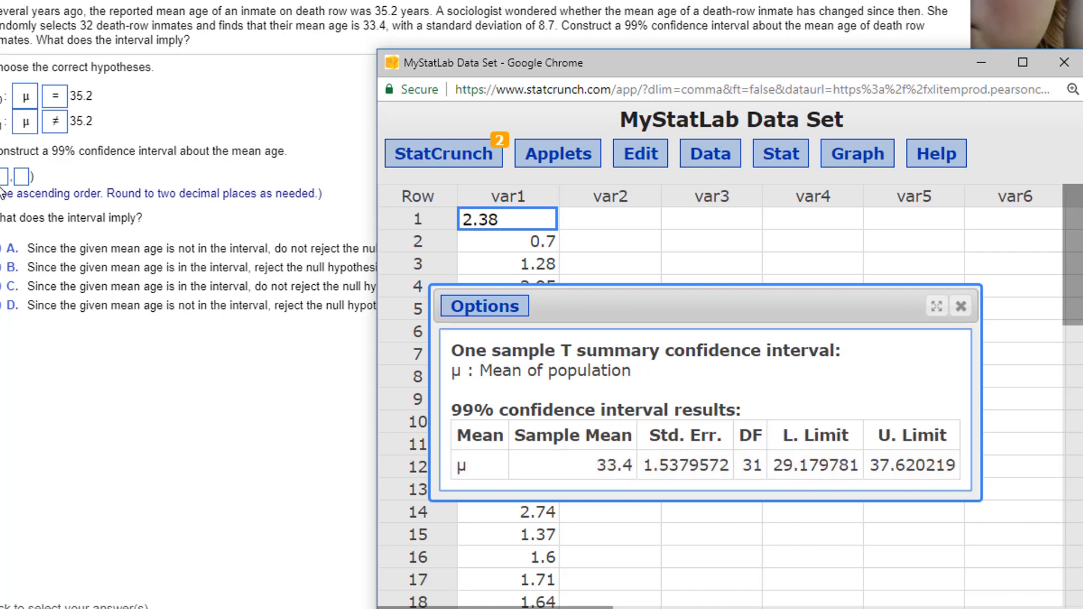
- Enter 29.18 as the interval's lower bound in question 14 and return for the upper bound
type("29.18")
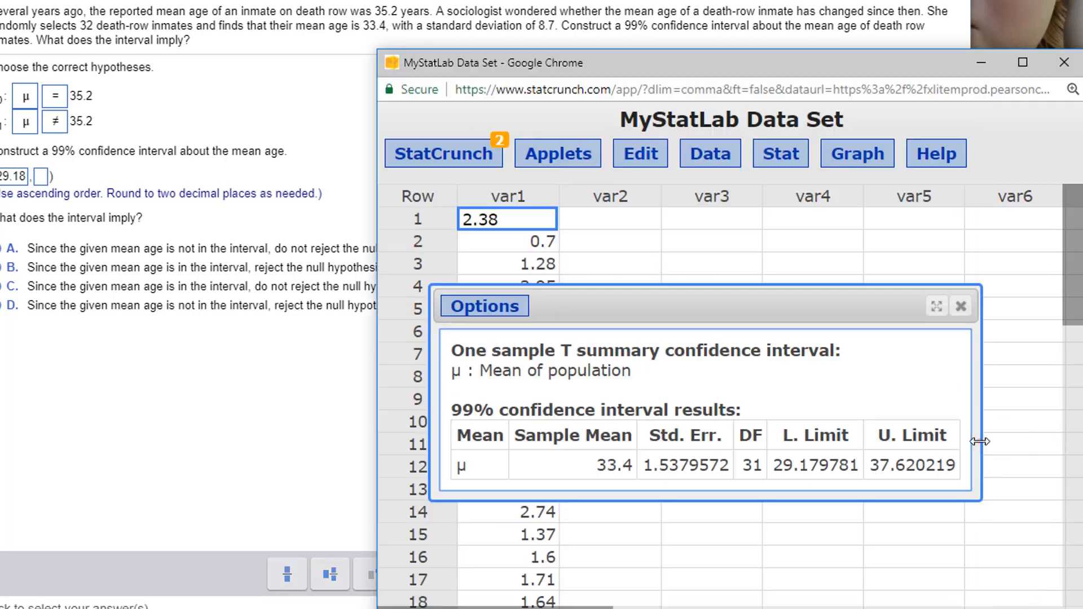
double_click(889, 466)
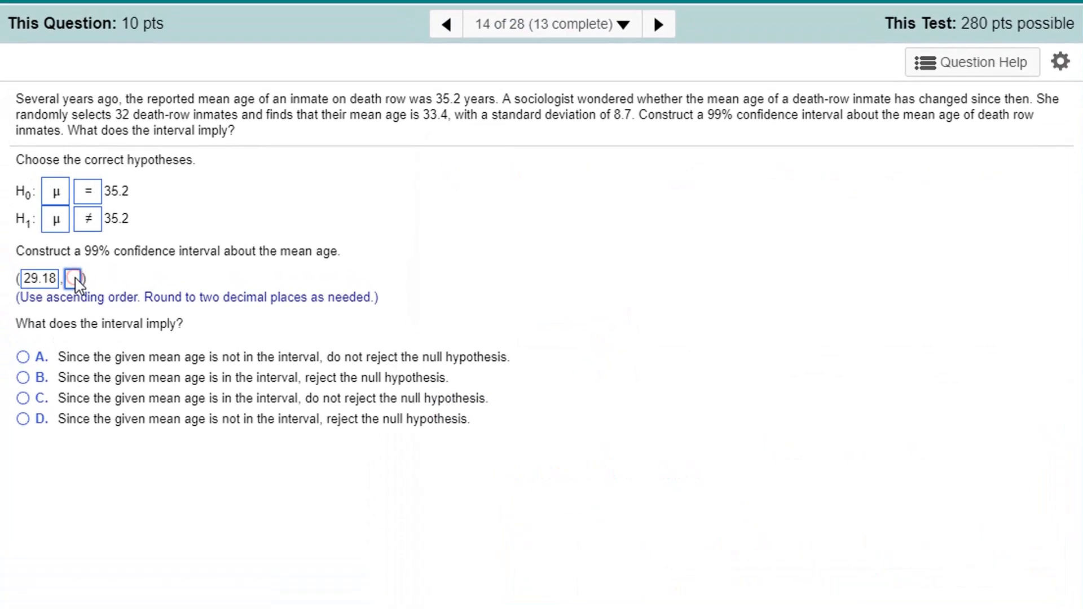
- Enter upper bound 37.62, choose option C (mean in interval, do not reject), and advance to the next question
type("37.62")
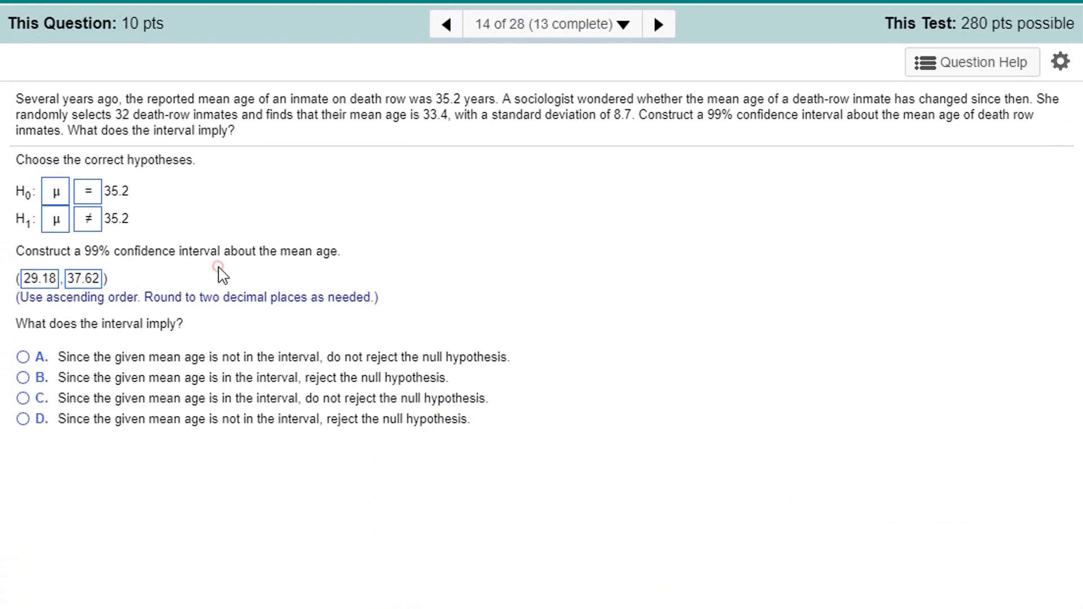
mouse_move(501, 389)
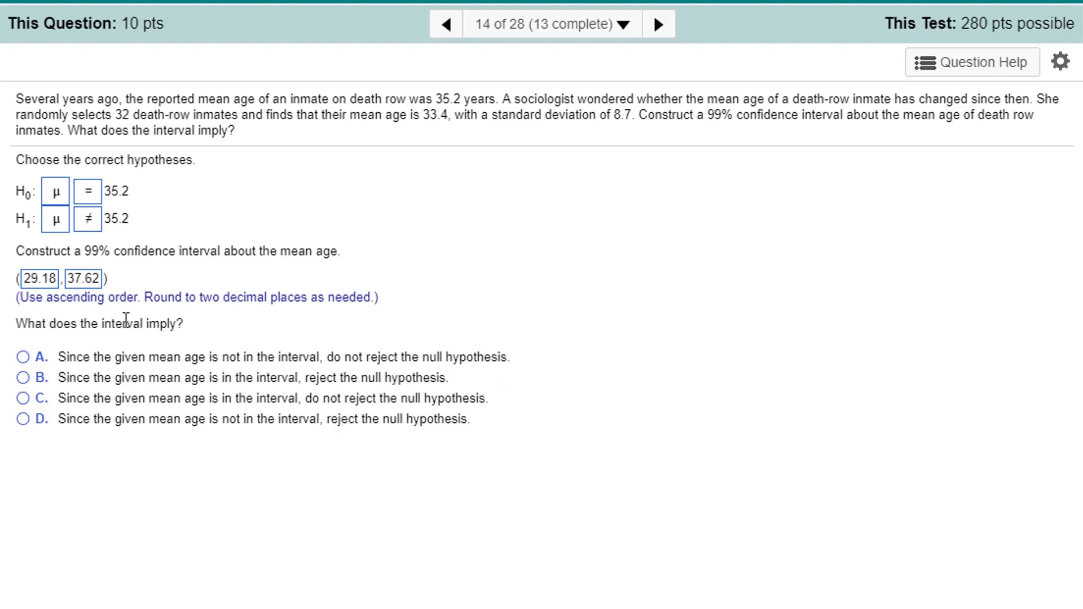
mouse_move(129, 214)
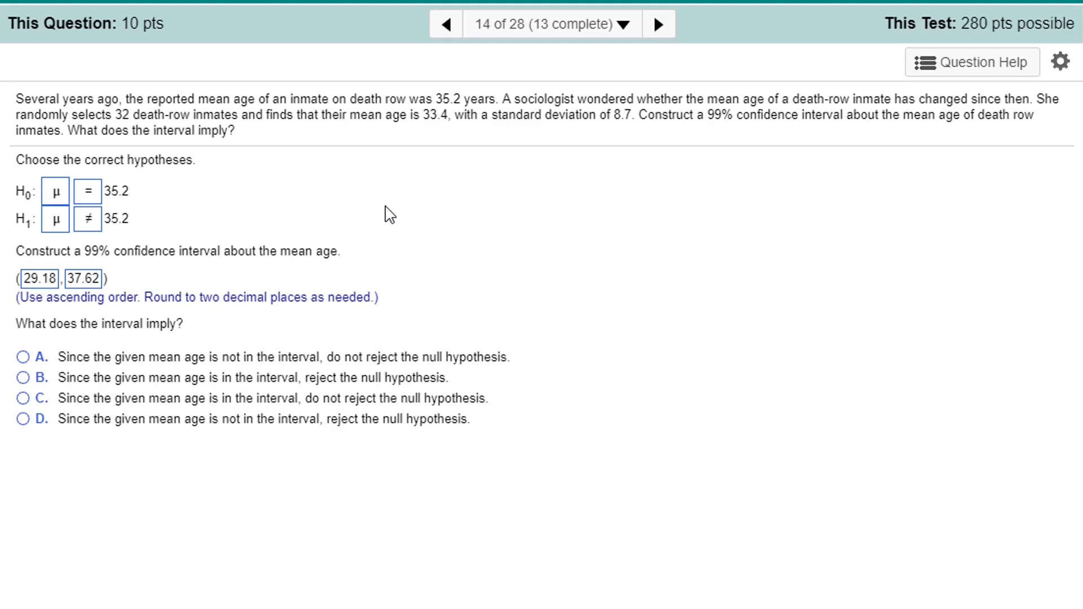
mouse_move(386, 257)
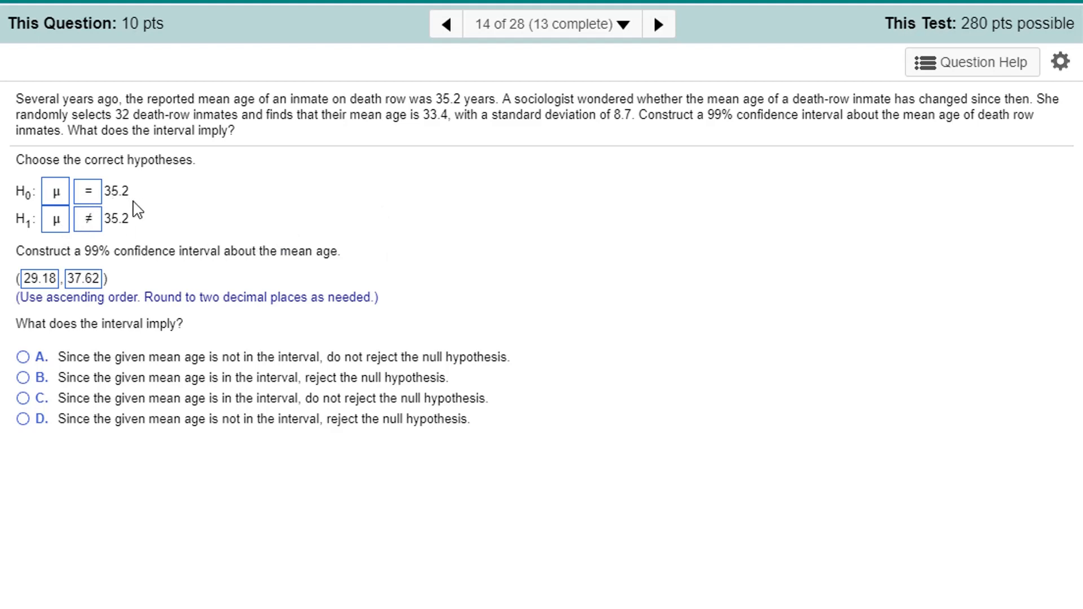
mouse_move(113, 316)
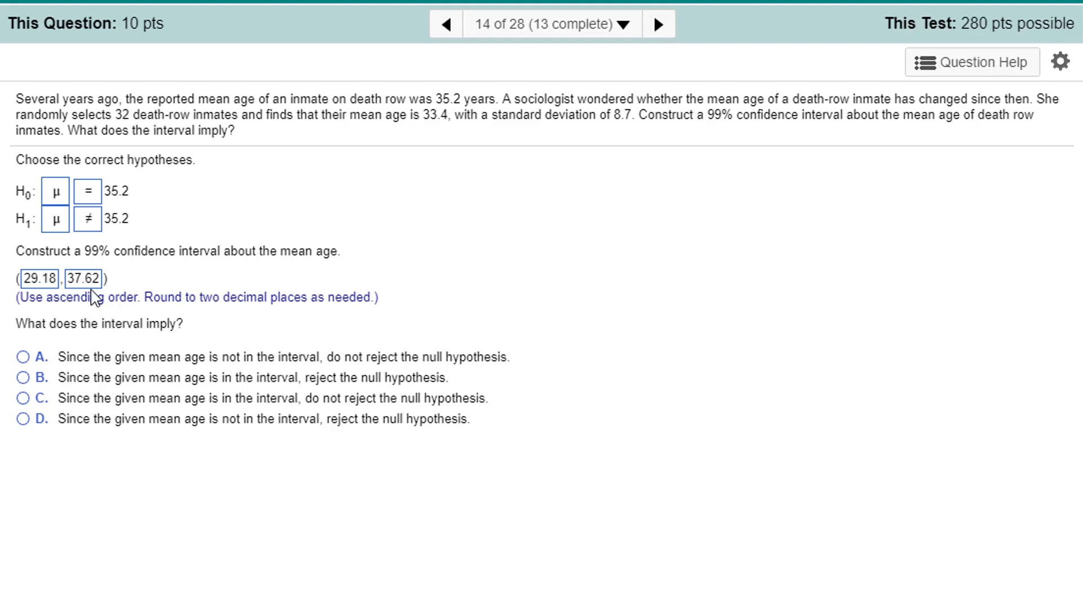
mouse_move(122, 305)
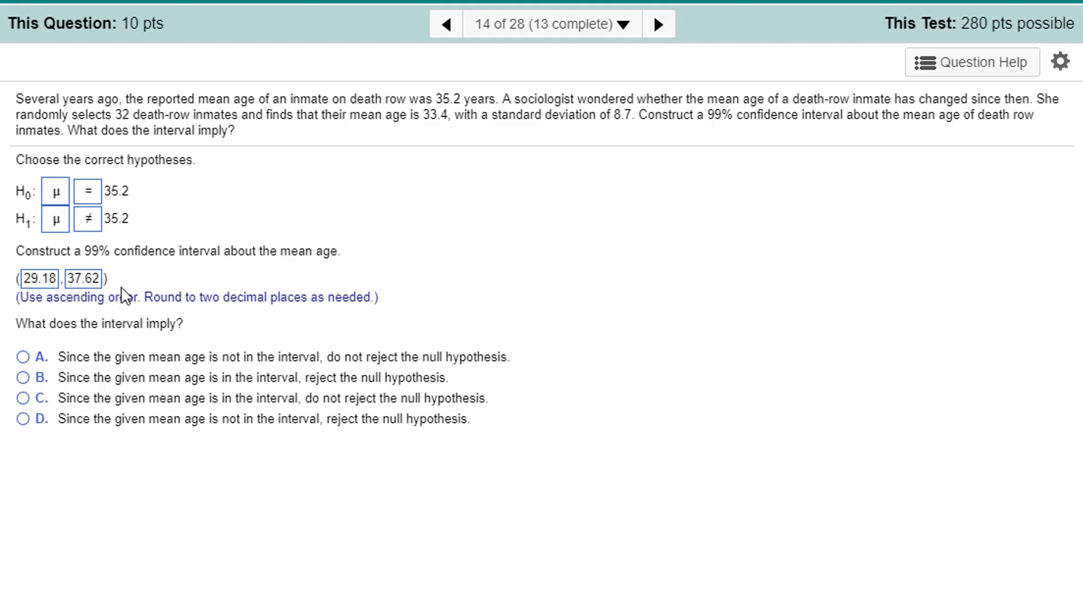
mouse_move(268, 279)
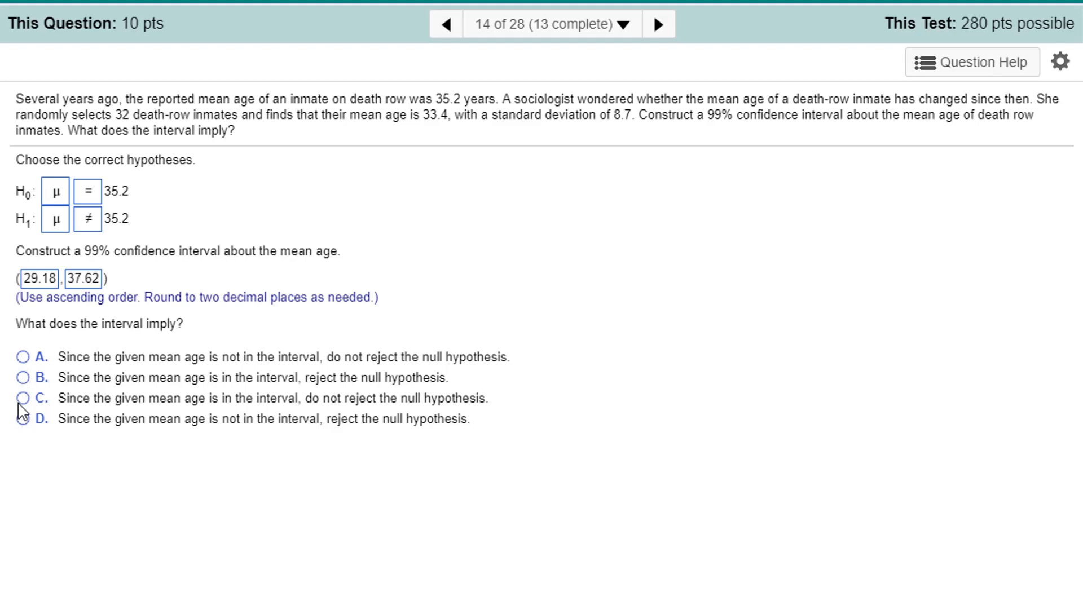
left_click(21, 398)
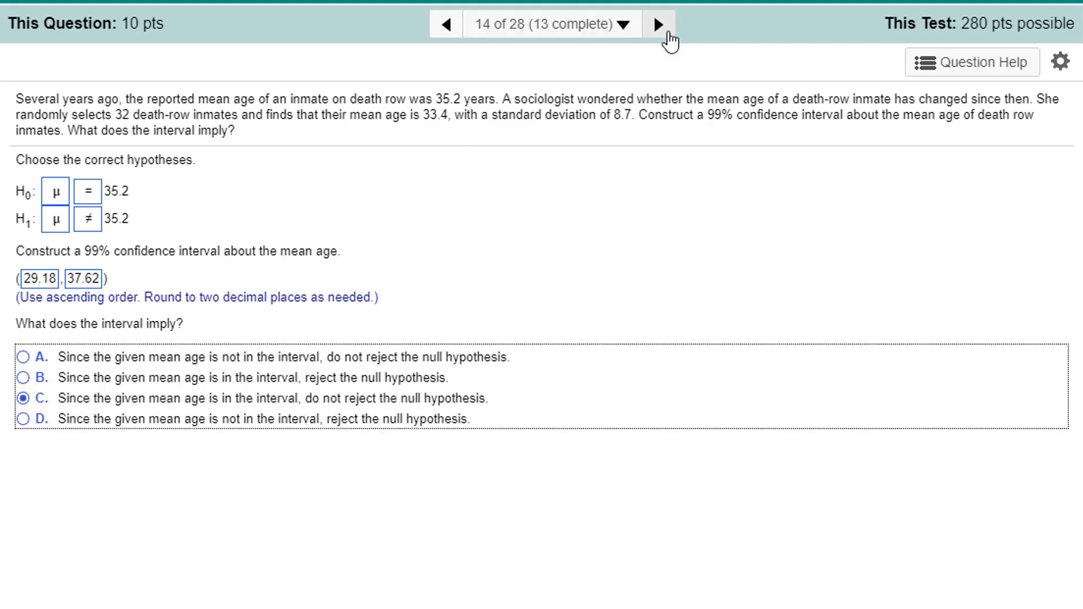
mouse_move(663, 24)
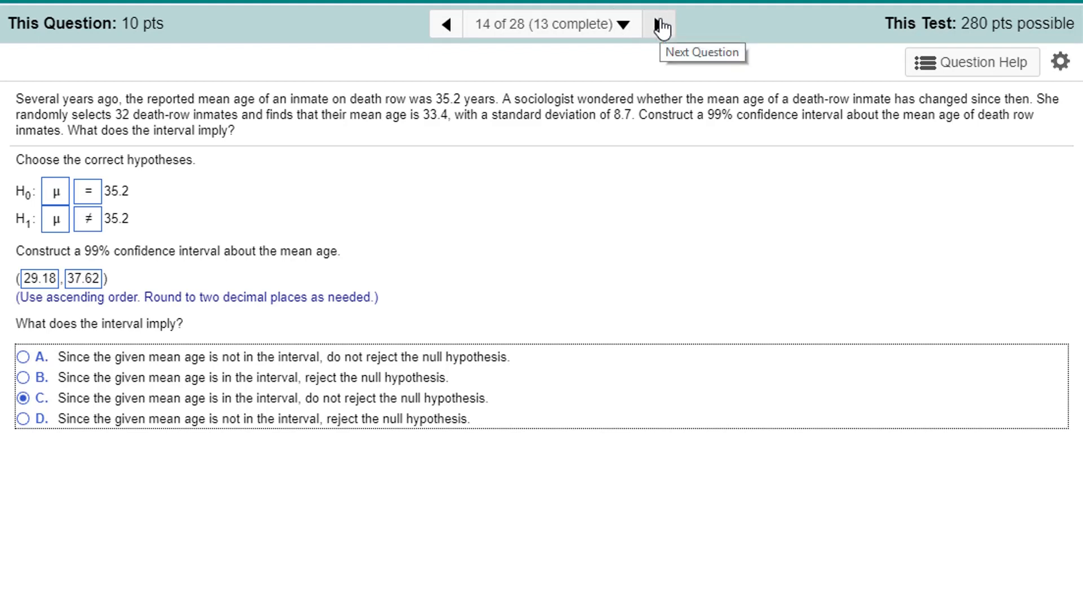
left_click(662, 24)
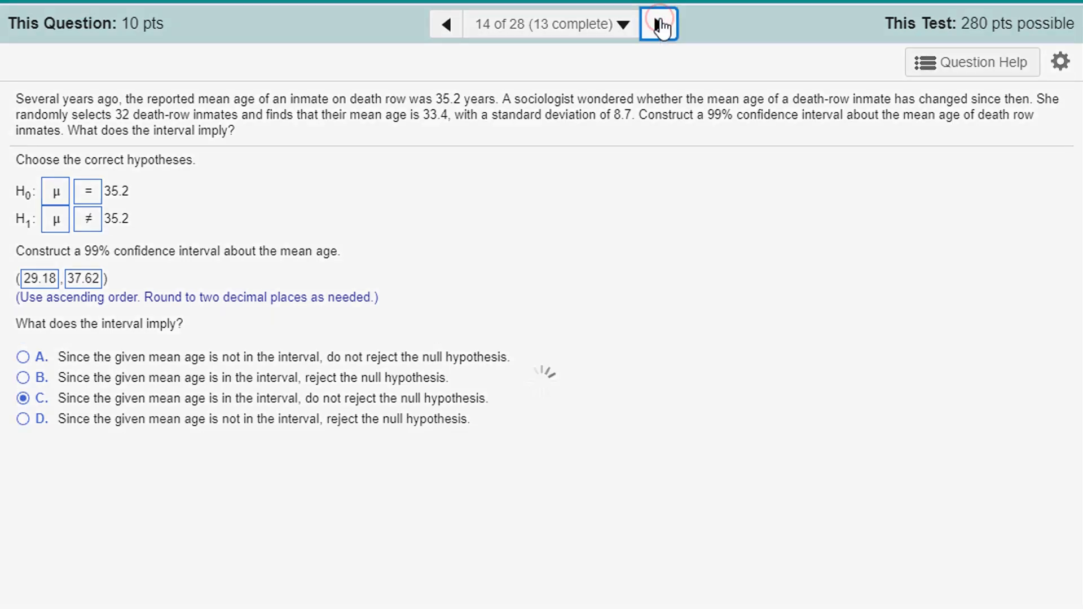